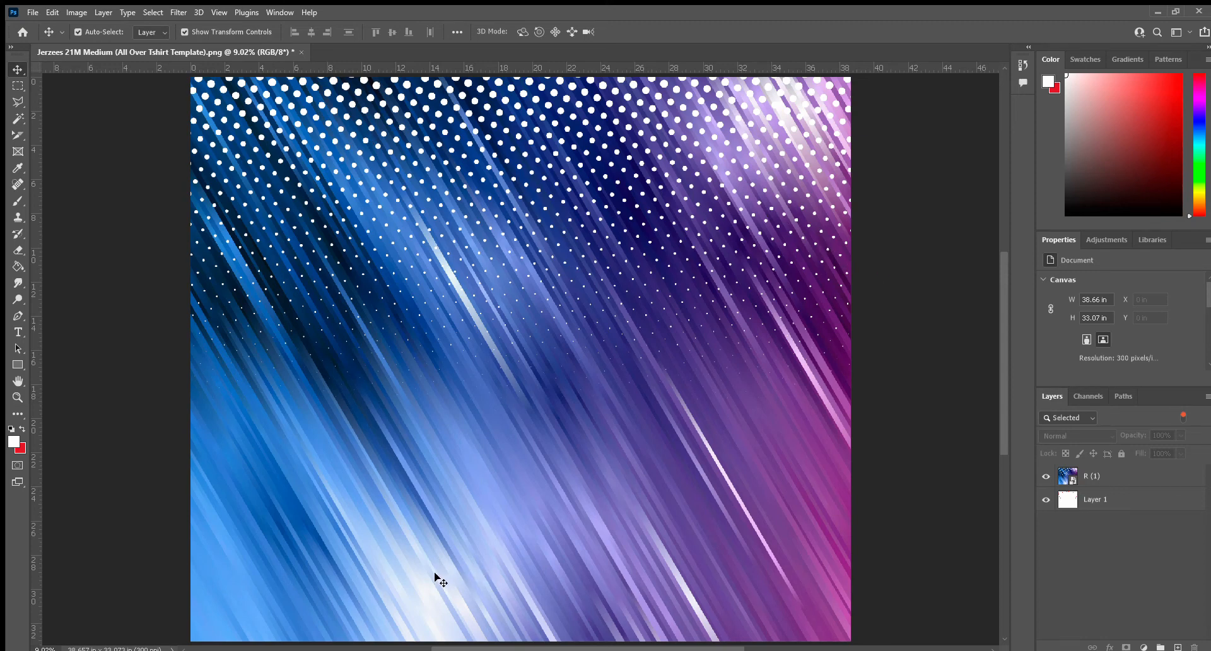
{"action": "mouse_move", "coordinate": [353, 425]}
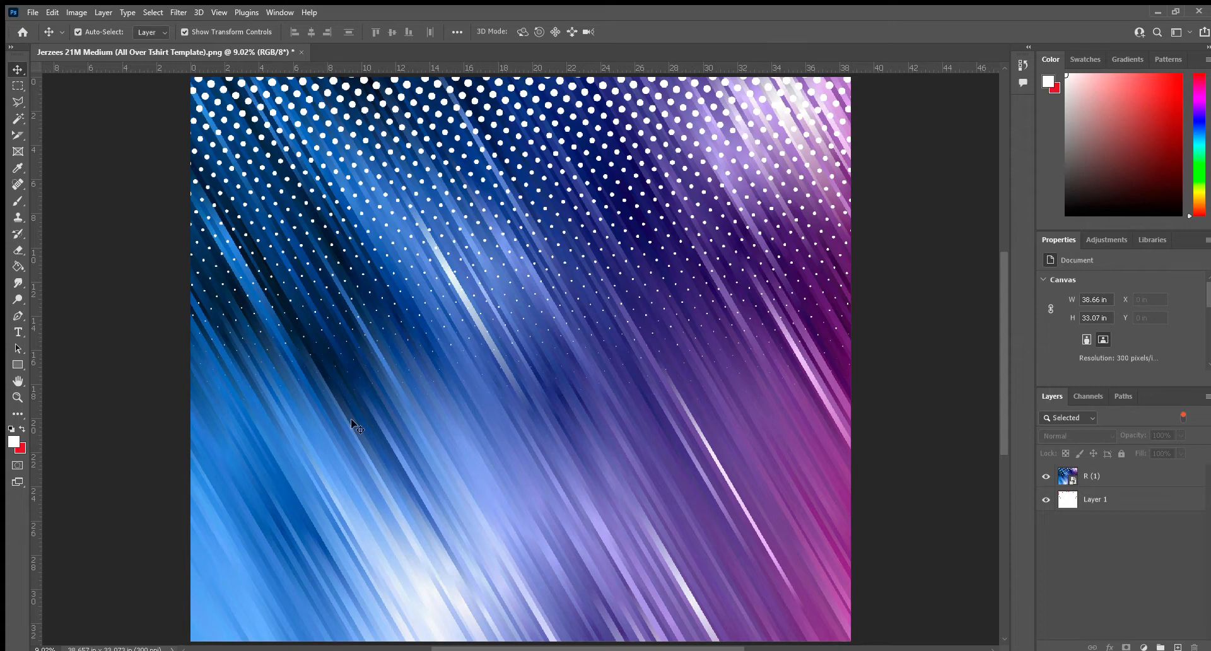
{"action": "mouse_move", "coordinate": [387, 441]}
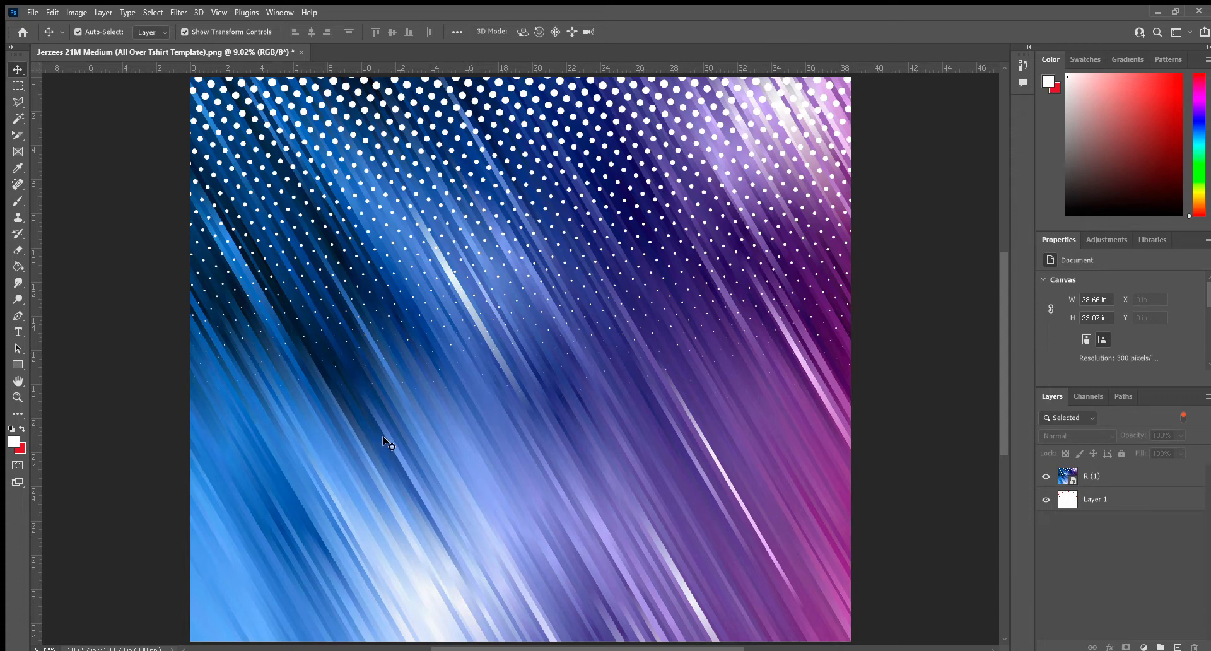
{"action": "mouse_move", "coordinate": [428, 423]}
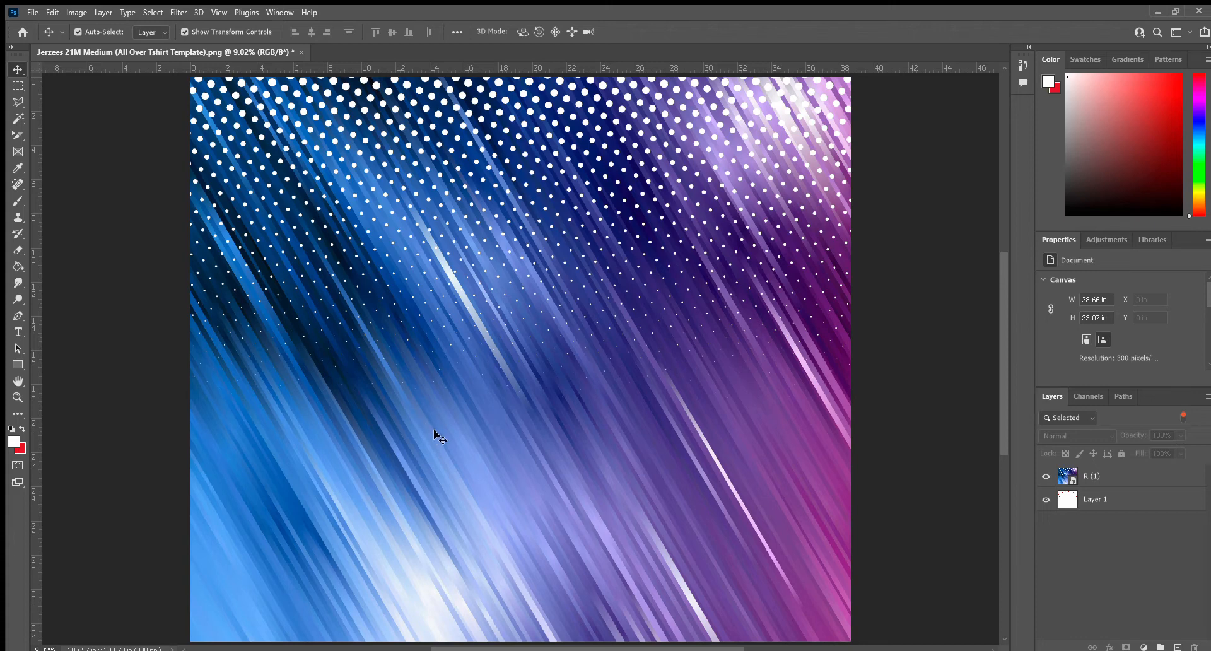
{"action": "mouse_move", "coordinate": [448, 267]}
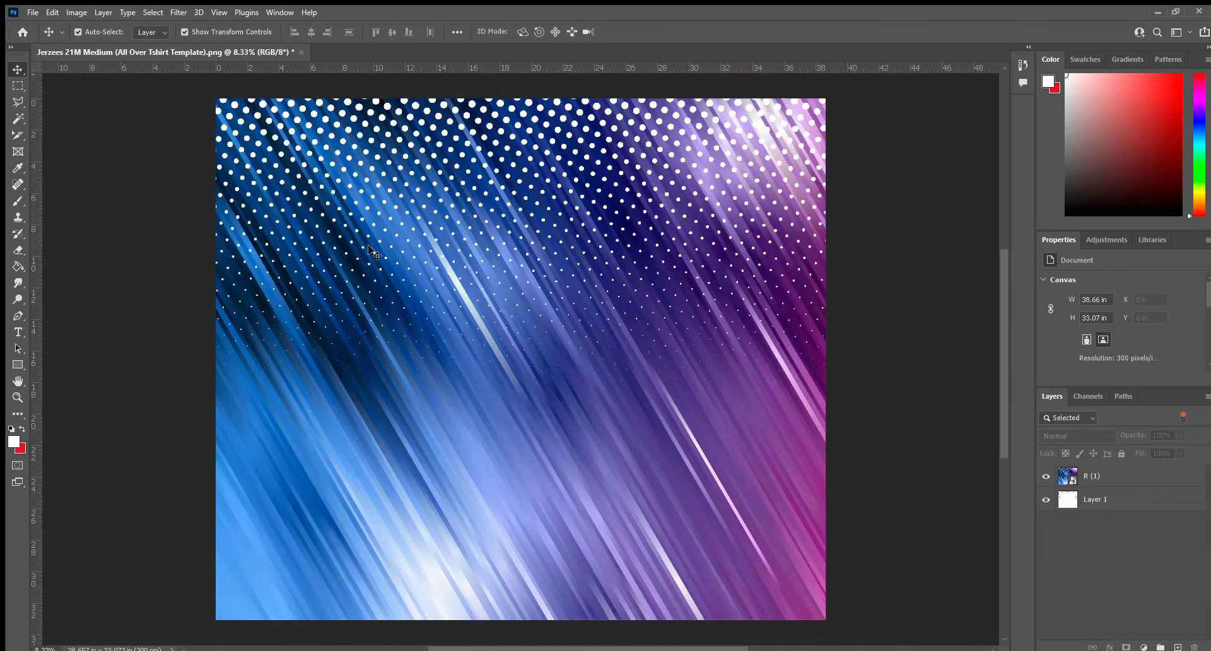
{"action": "mouse_move", "coordinate": [603, 244]}
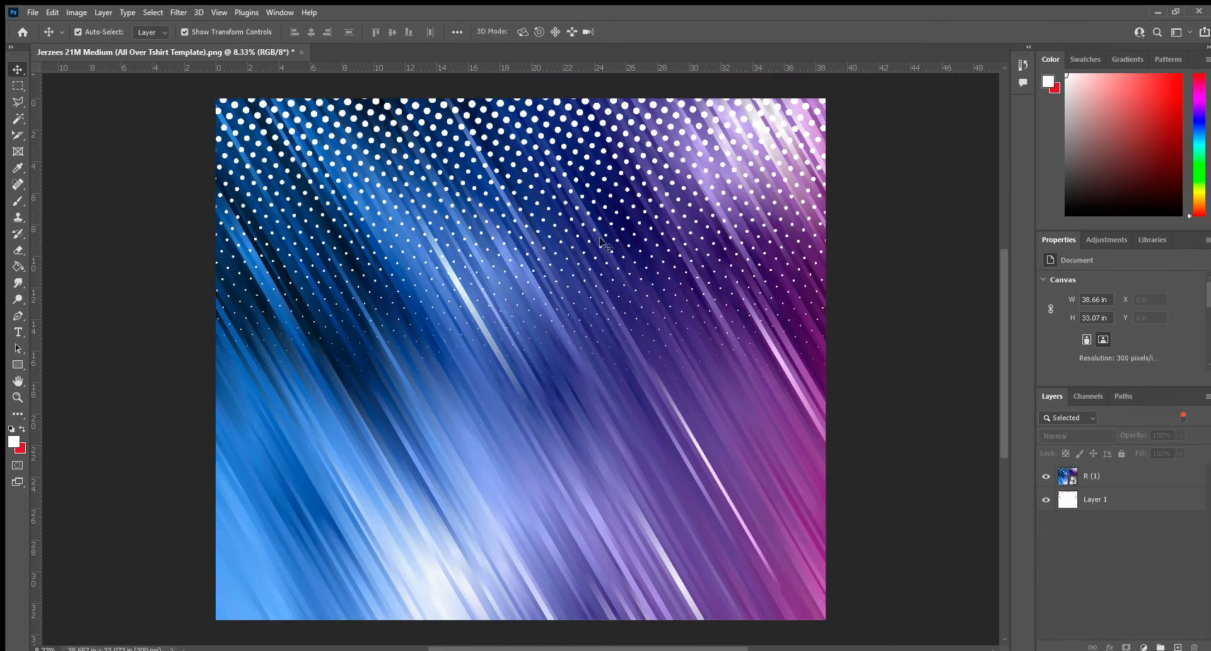
{"action": "mouse_move", "coordinate": [349, 277]}
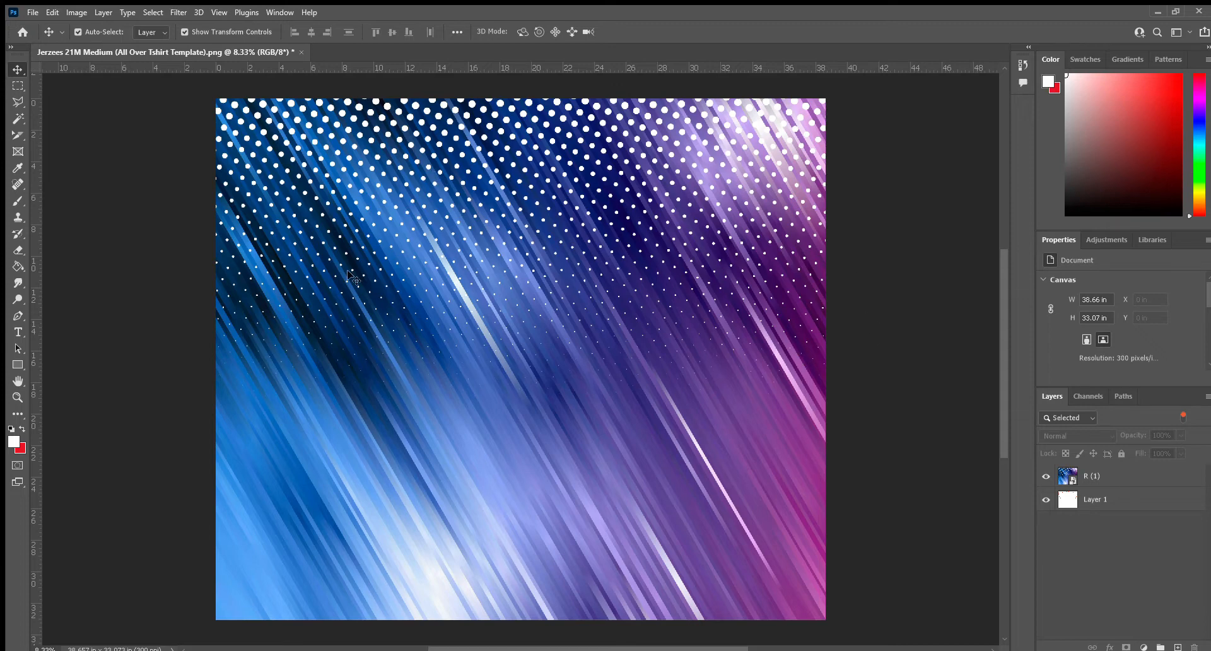
{"action": "mouse_move", "coordinate": [506, 291]}
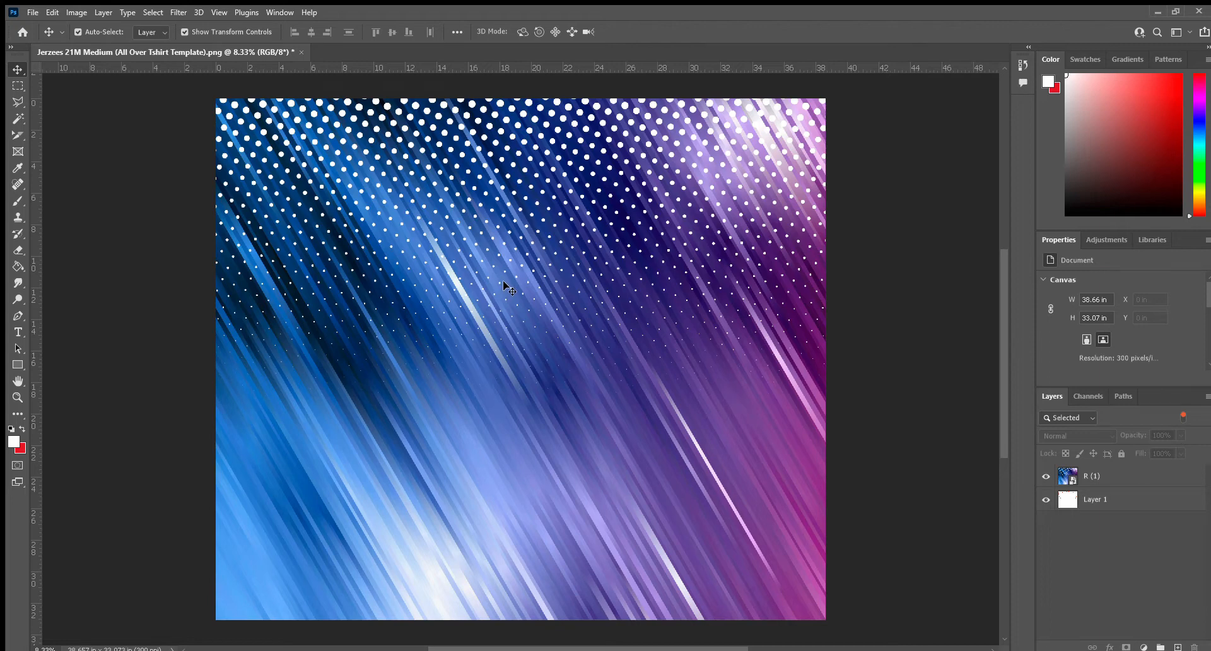
{"action": "mouse_move", "coordinate": [512, 291]}
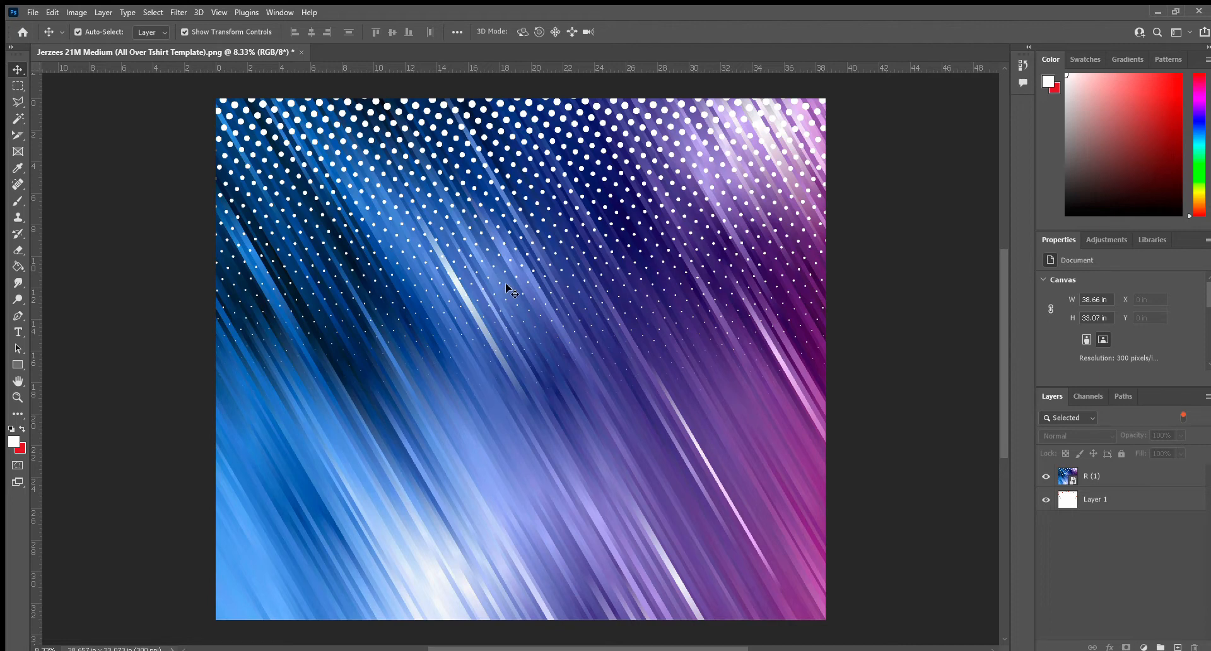
{"action": "mouse_move", "coordinate": [498, 269]}
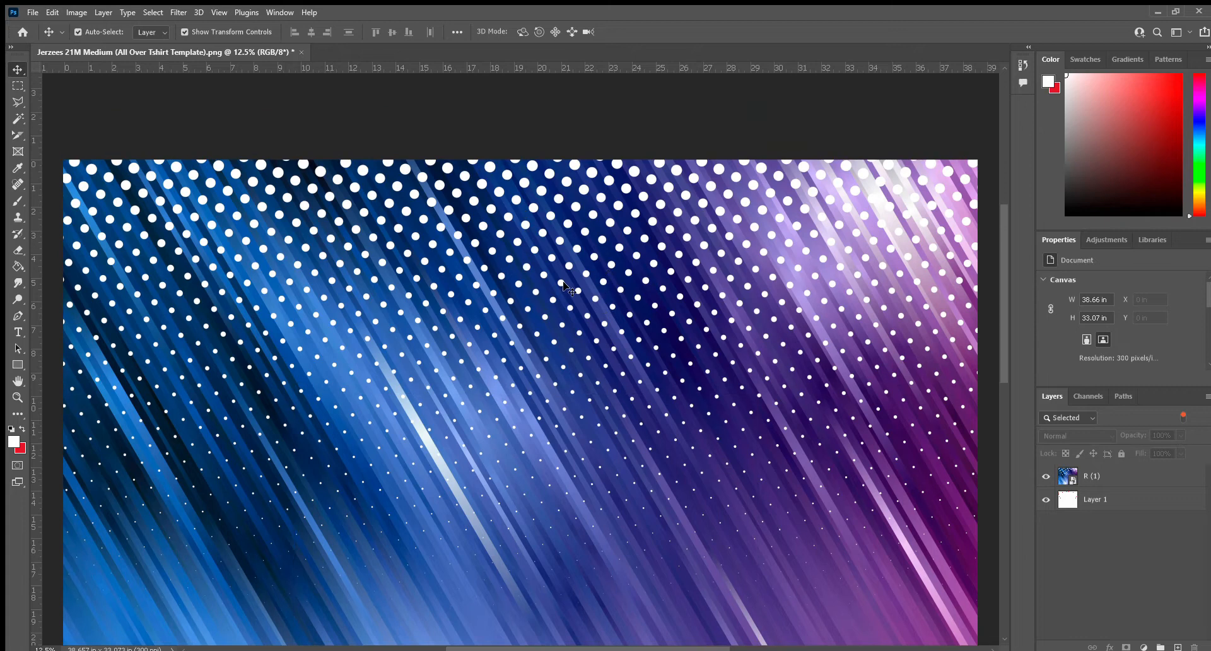
{"action": "mouse_move", "coordinate": [575, 281]}
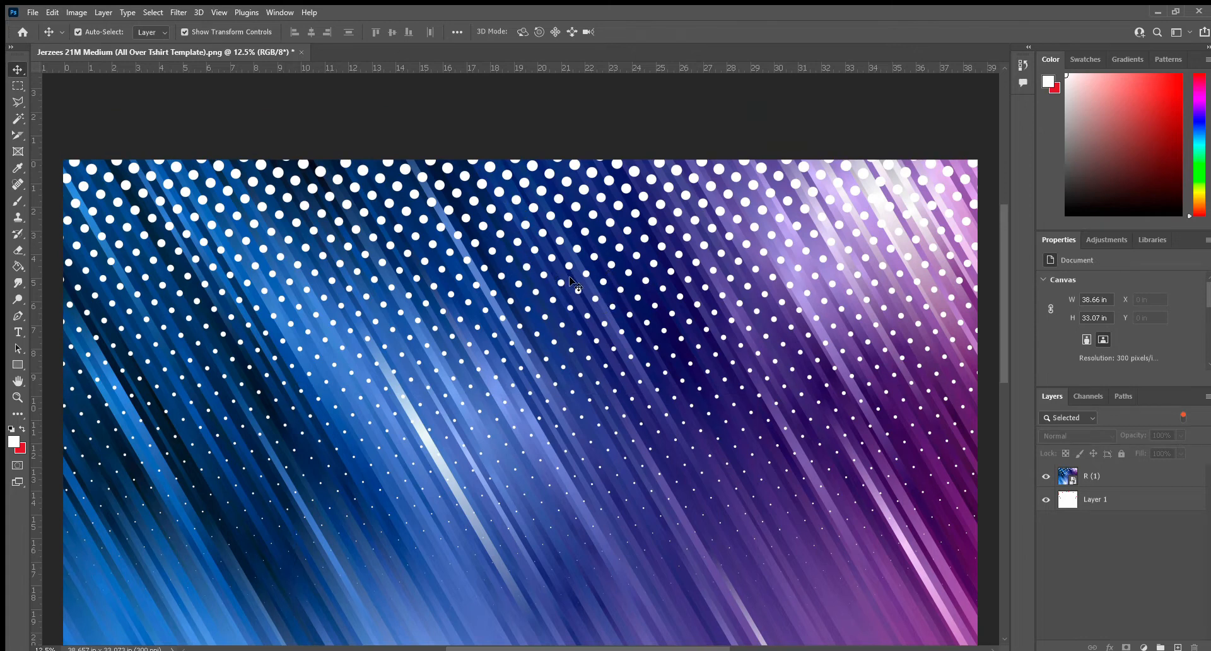
- Hide layer R (1)'s dotted artwork and briefly toggle Layer 1's template visibility off and on
{"action": "left_click", "coordinate": [1045, 476]}
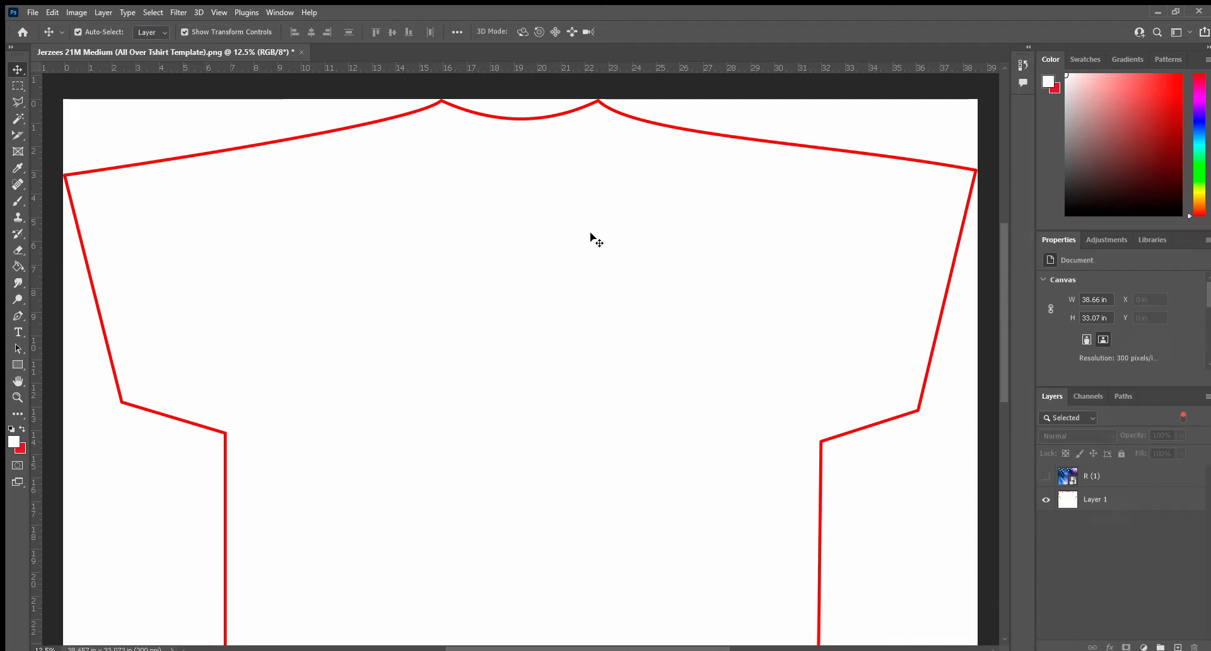
{"action": "left_click", "coordinate": [1046, 499]}
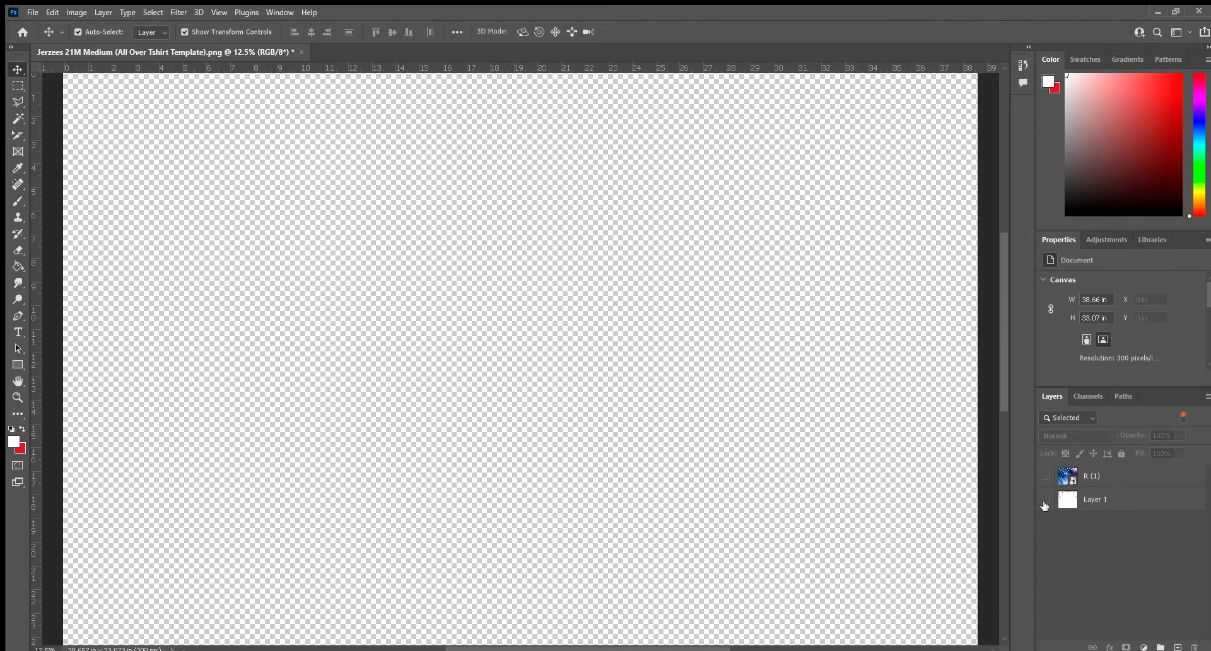
{"action": "left_click", "coordinate": [1046, 498]}
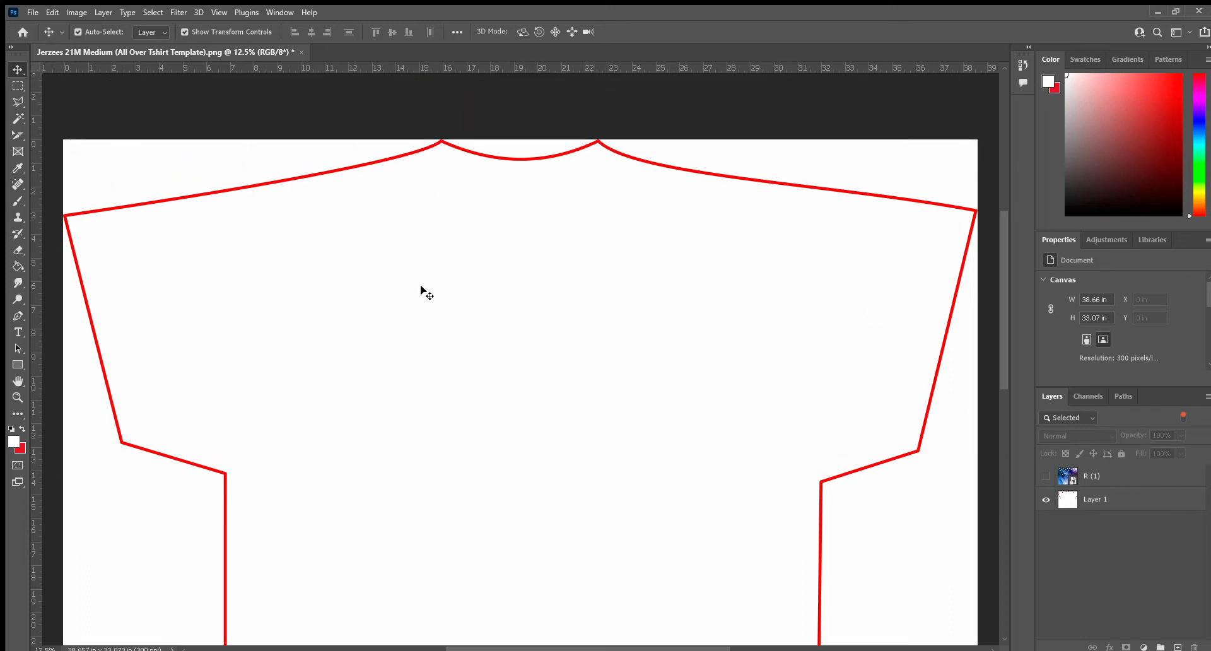
{"action": "mouse_move", "coordinate": [389, 354]}
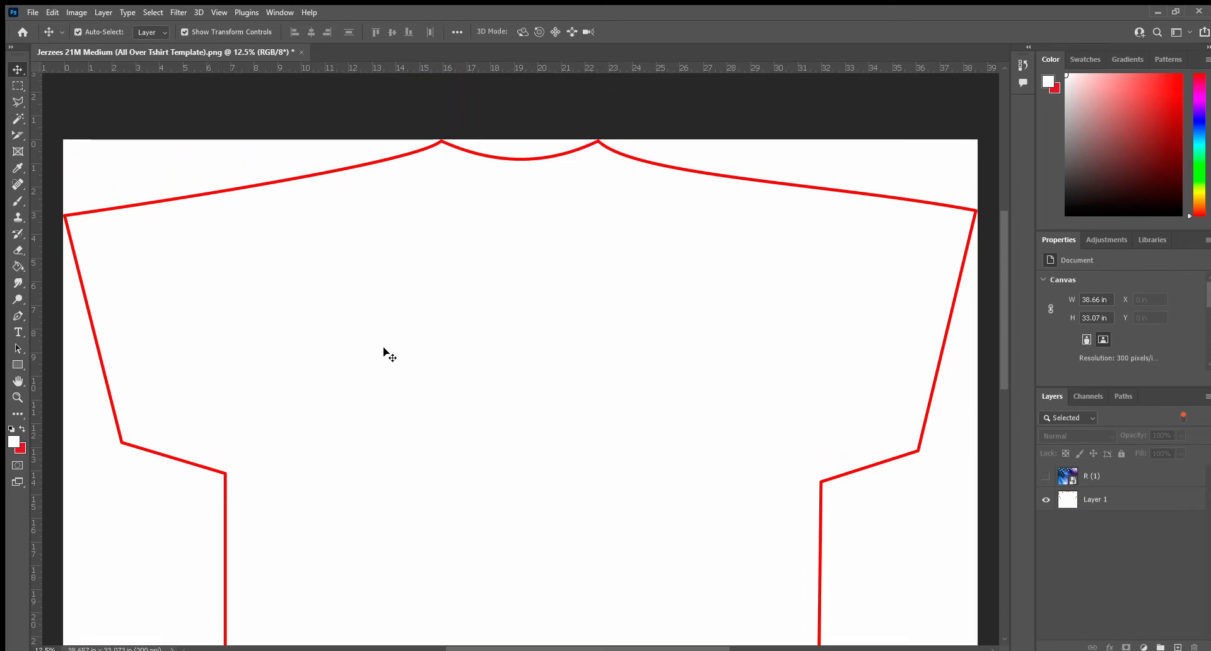
{"action": "mouse_move", "coordinate": [474, 167]}
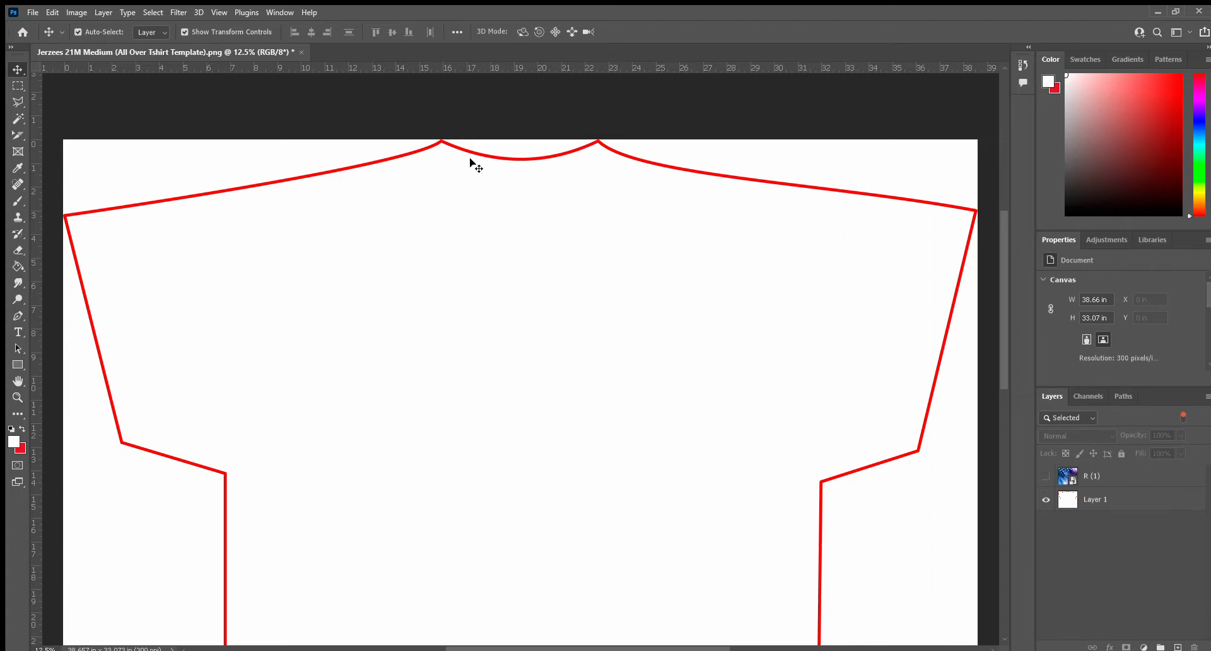
{"action": "mouse_move", "coordinate": [585, 331]}
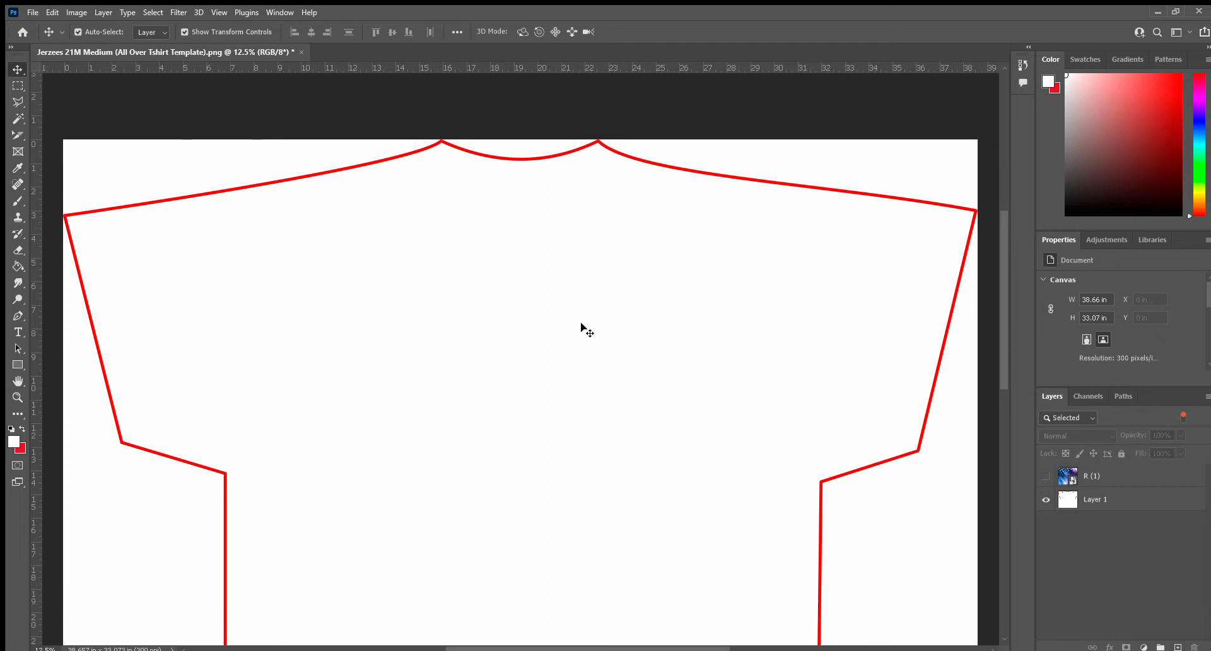
{"action": "mouse_move", "coordinate": [430, 252]}
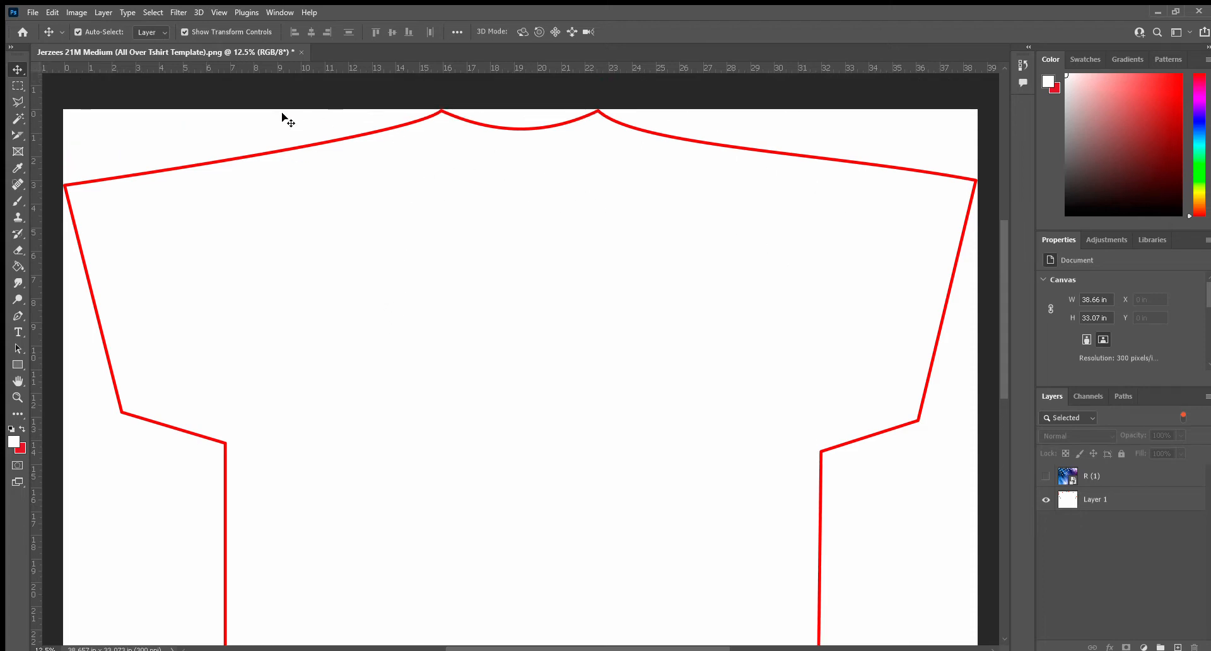
{"action": "mouse_move", "coordinate": [254, 284]}
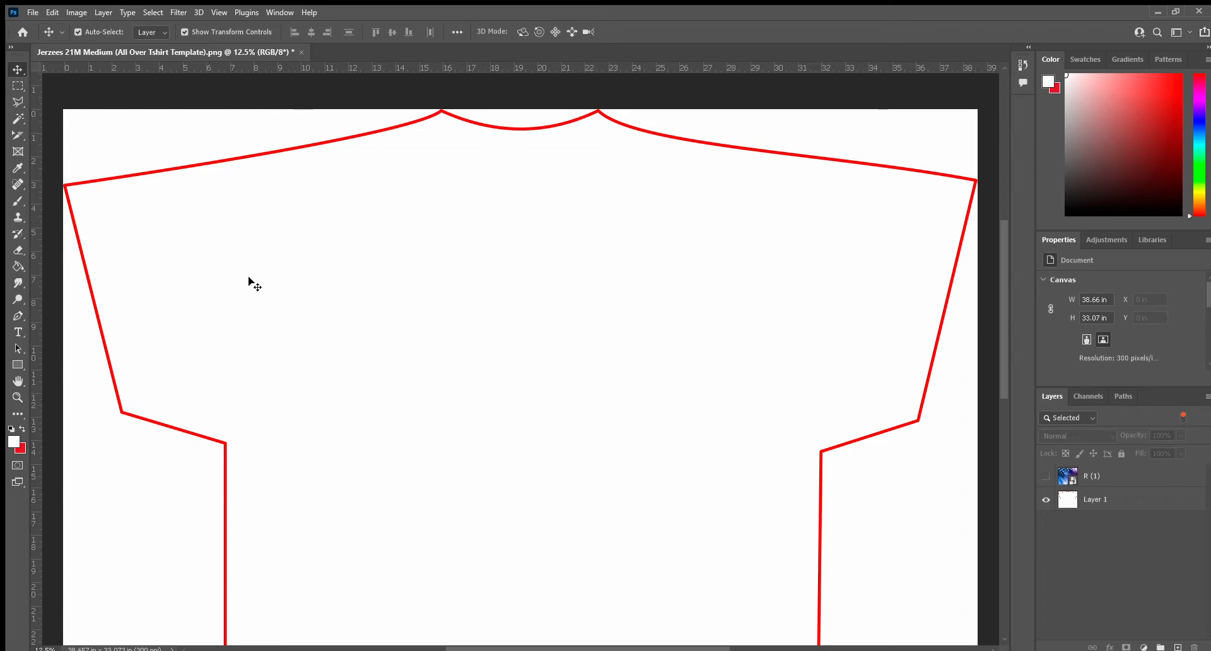
{"action": "mouse_move", "coordinate": [11, 68]}
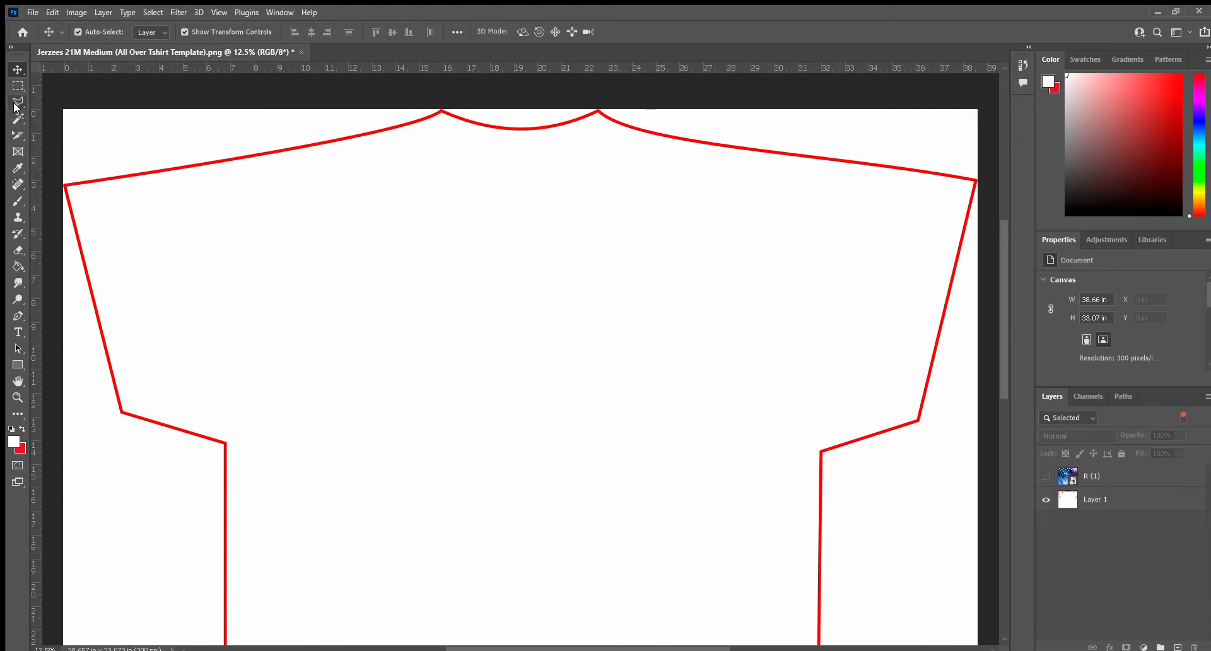
{"action": "mouse_move", "coordinate": [22, 145]}
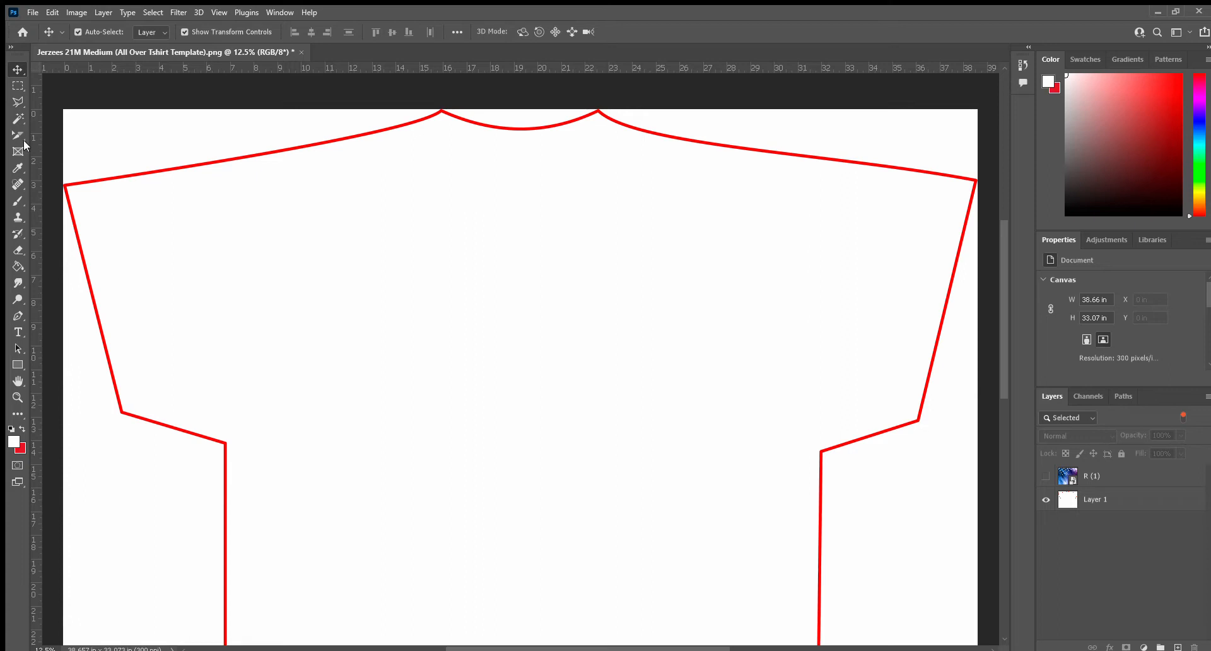
- Choose the Magic Wand tool and make Layer 1, the t-shirt template, the active layer
{"action": "left_click", "coordinate": [17, 120]}
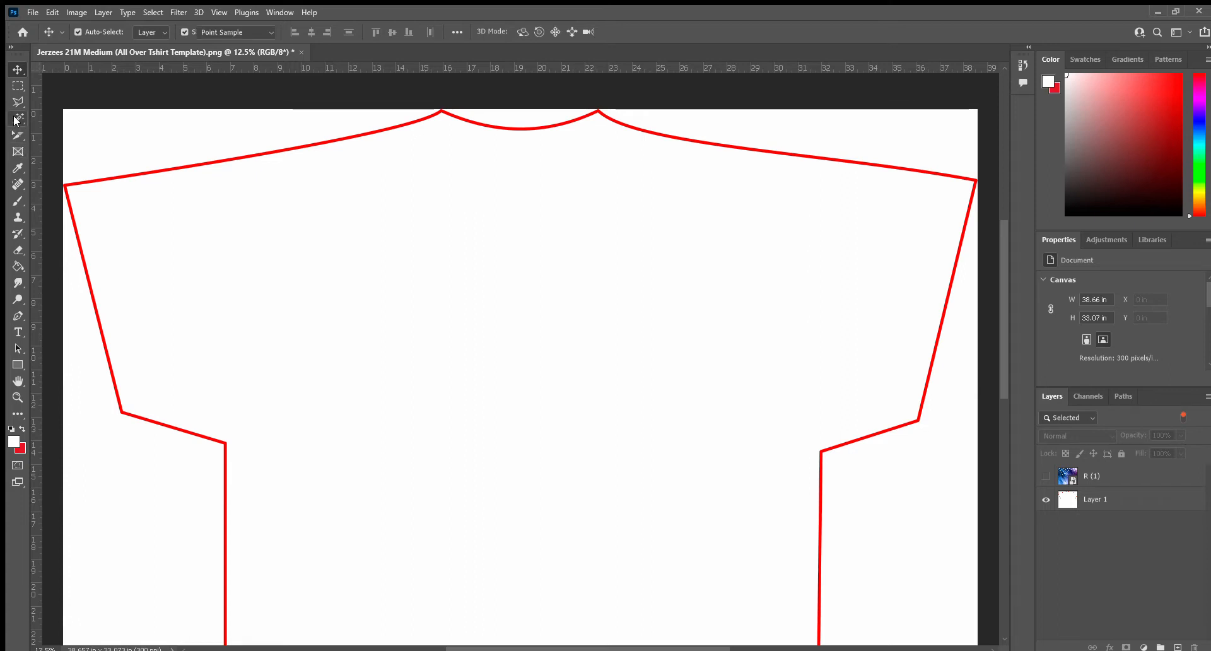
{"action": "left_click", "coordinate": [17, 119]}
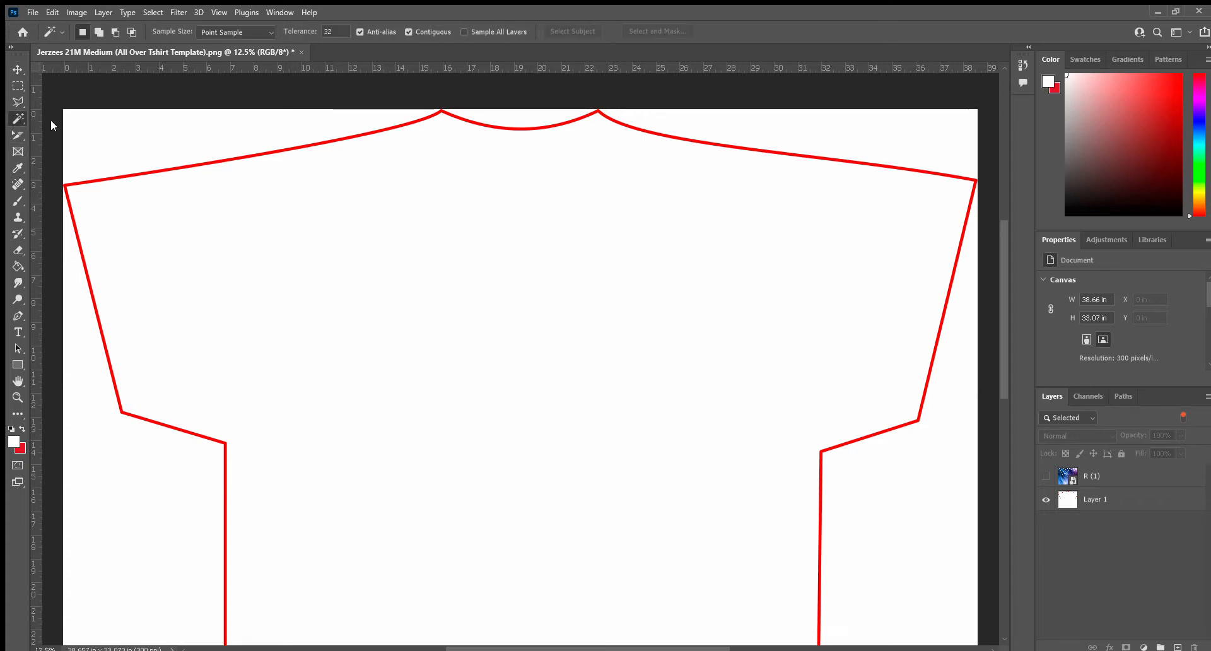
{"action": "mouse_move", "coordinate": [60, 146]}
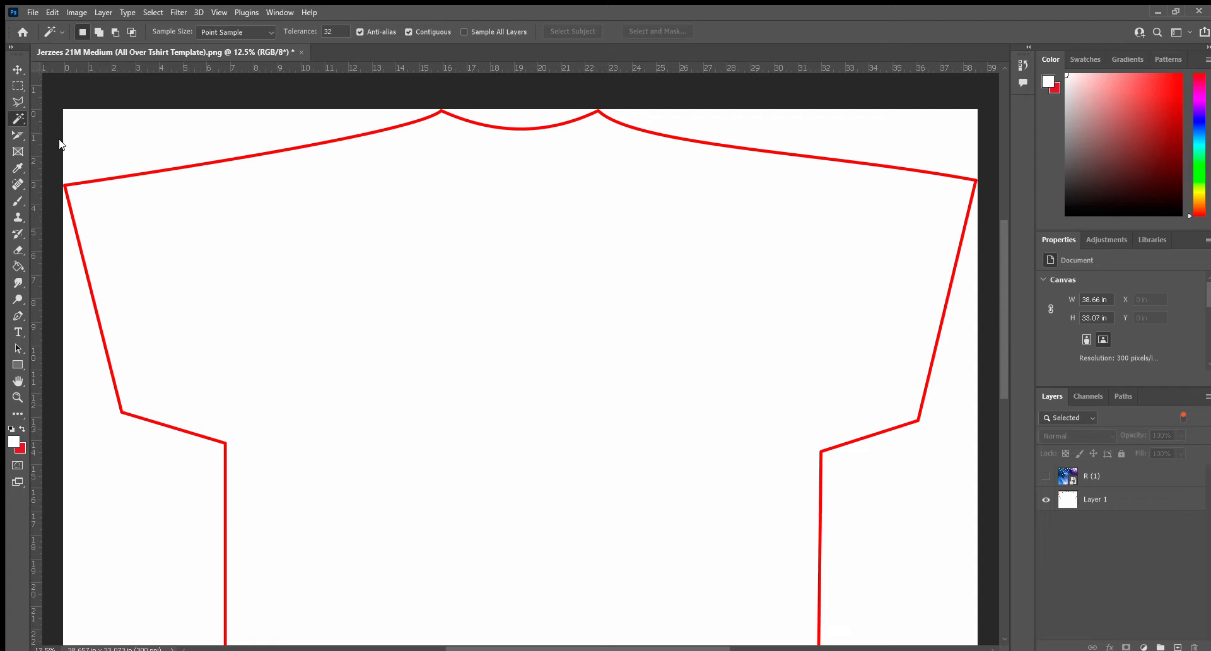
{"action": "mouse_move", "coordinate": [141, 198]}
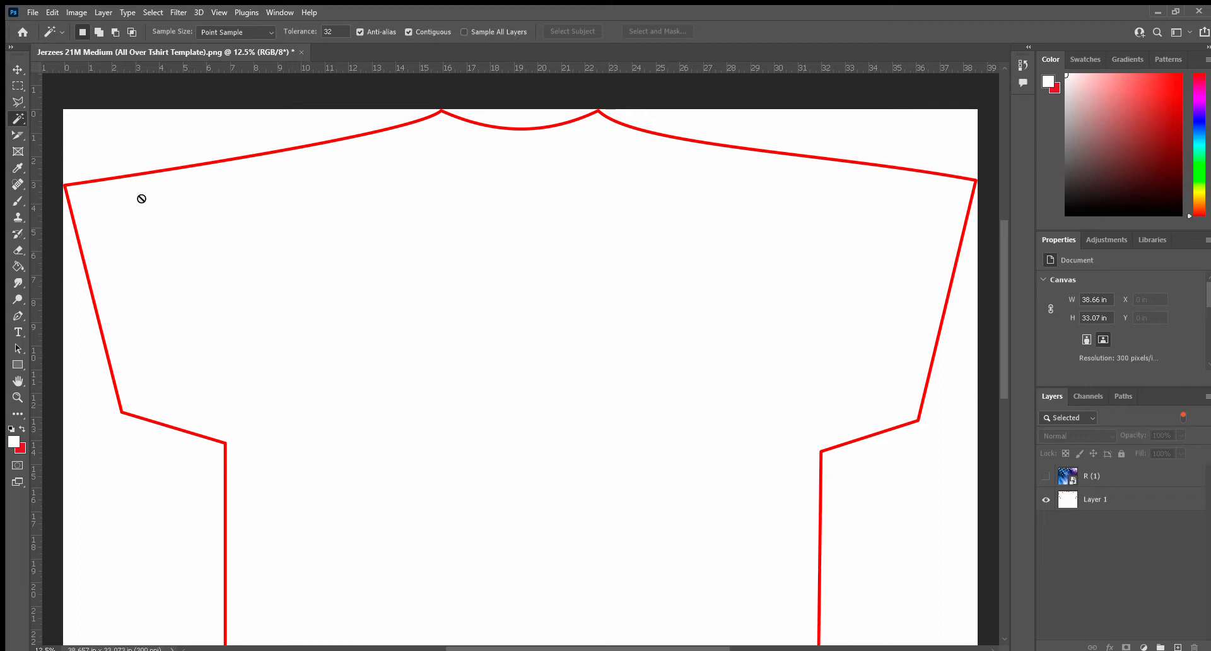
{"action": "mouse_move", "coordinate": [1089, 500]}
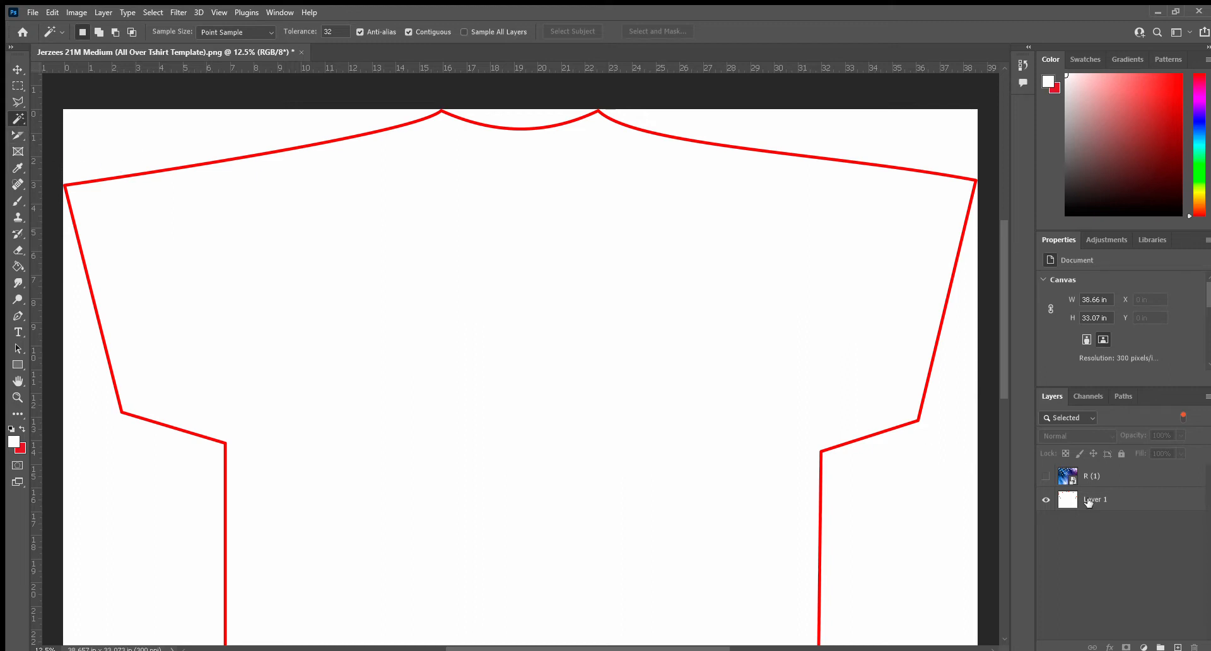
{"action": "left_click", "coordinate": [1094, 499]}
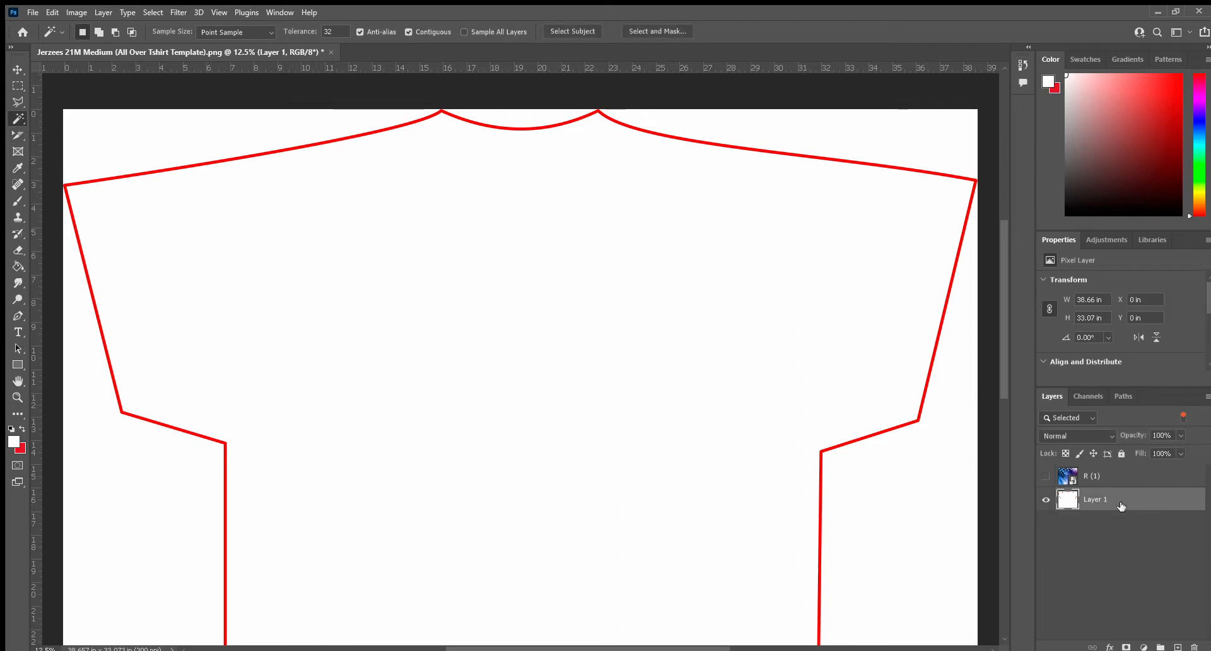
{"action": "mouse_move", "coordinate": [232, 222]}
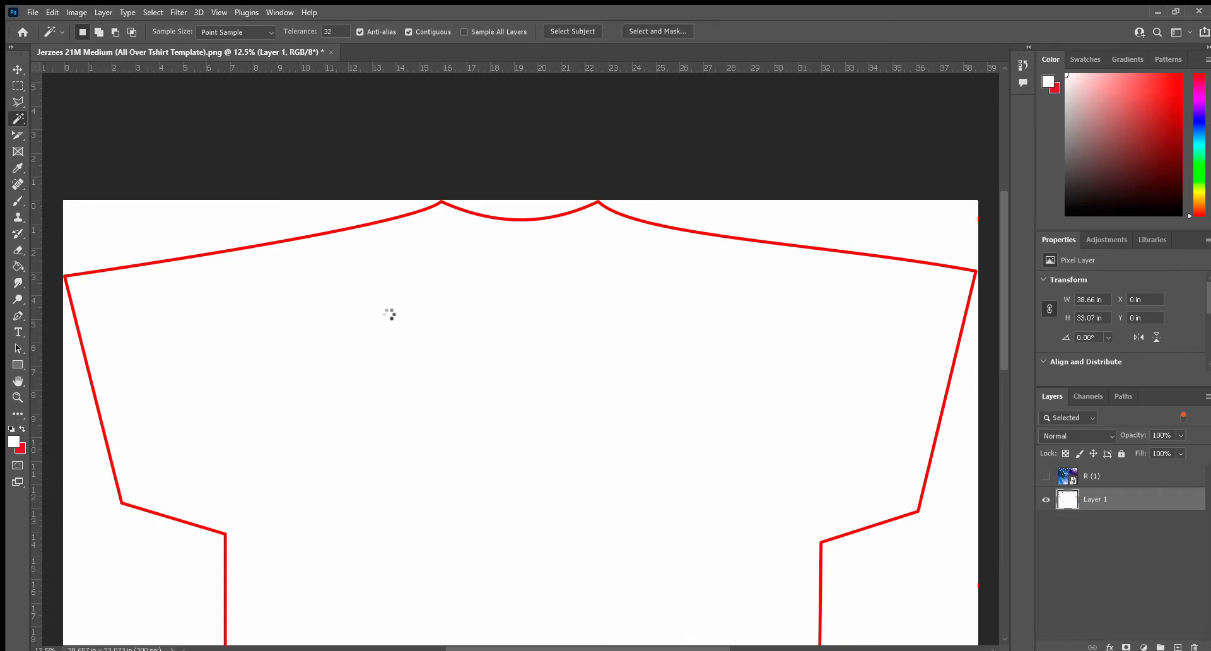
- Select the white area inside the shirt outline with the Magic Wand and delete it
{"action": "left_click", "coordinate": [391, 322]}
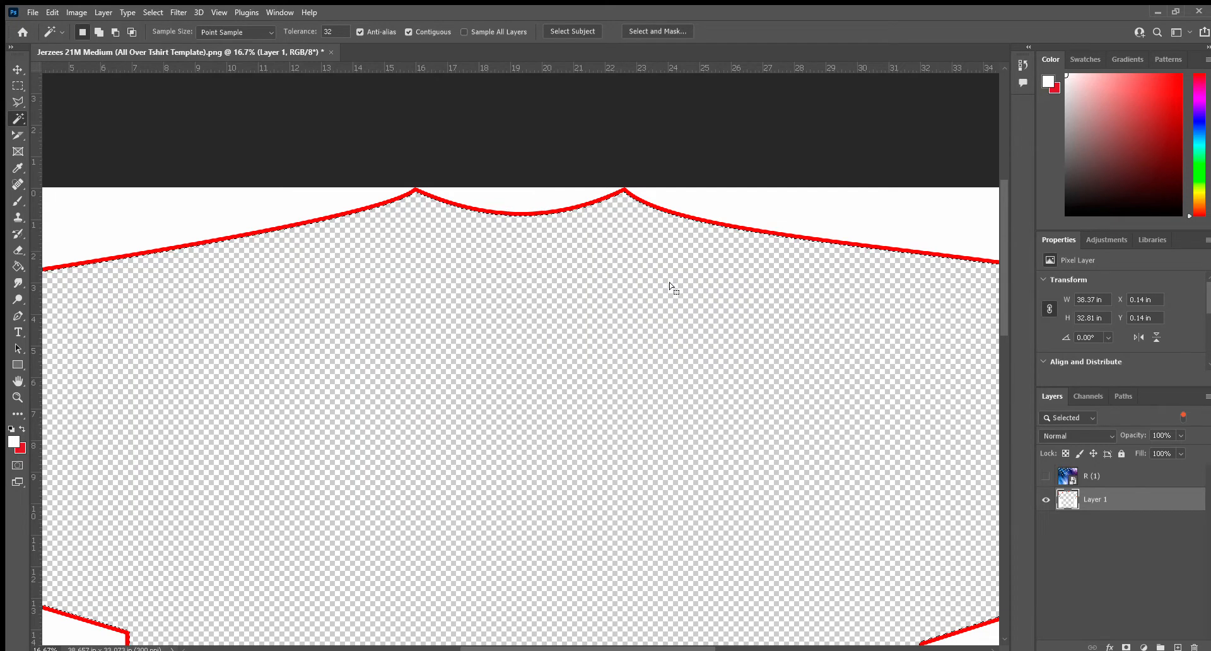
{"action": "mouse_move", "coordinate": [295, 222]}
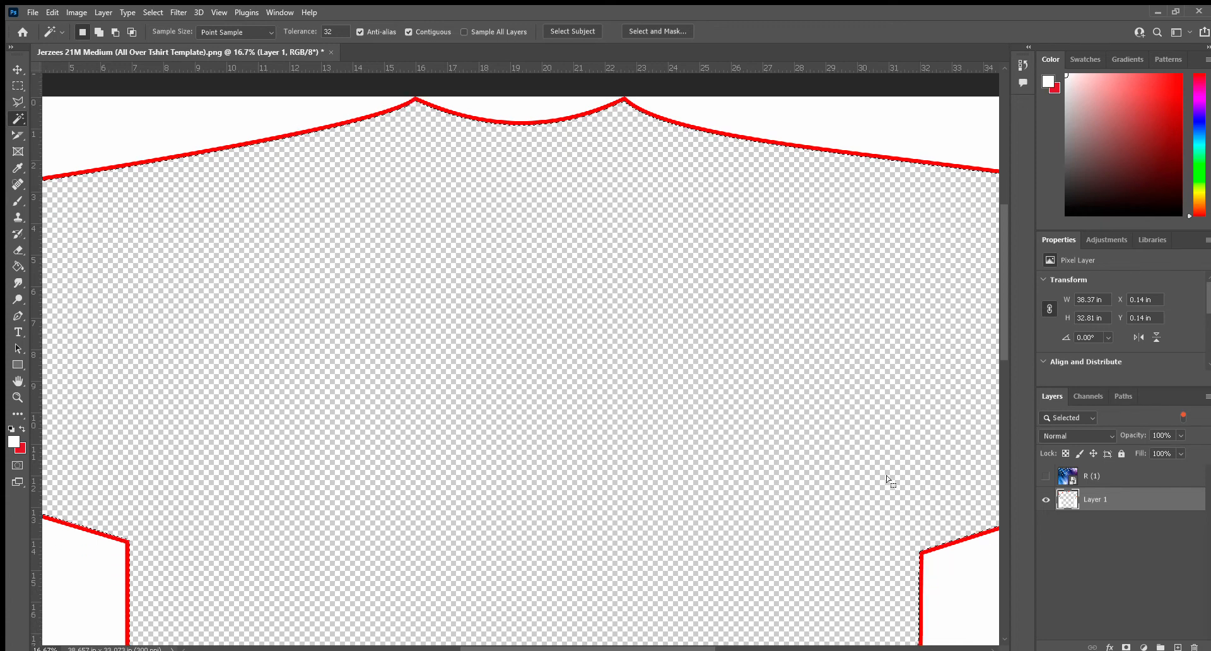
{"action": "scroll", "scroll_direction": "down", "scroll_amount": 3}
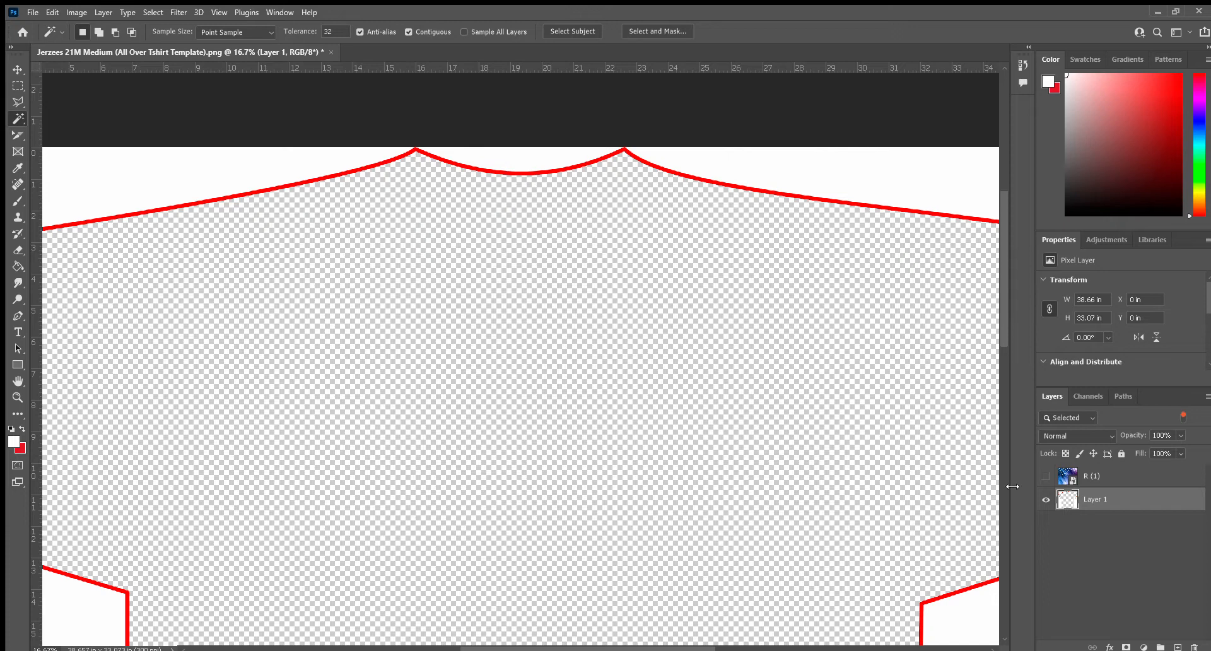
- Show layer R (1)'s dotted pattern again and make it the active layer
{"action": "left_click", "coordinate": [1046, 477]}
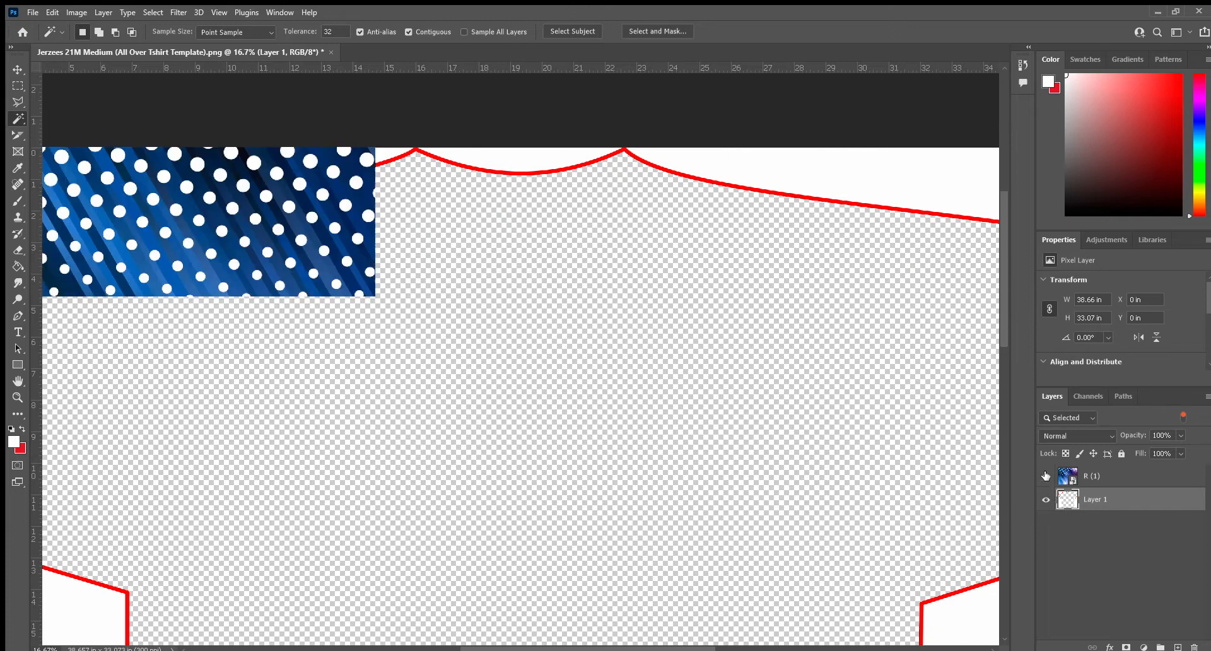
{"action": "left_click", "coordinate": [1046, 475]}
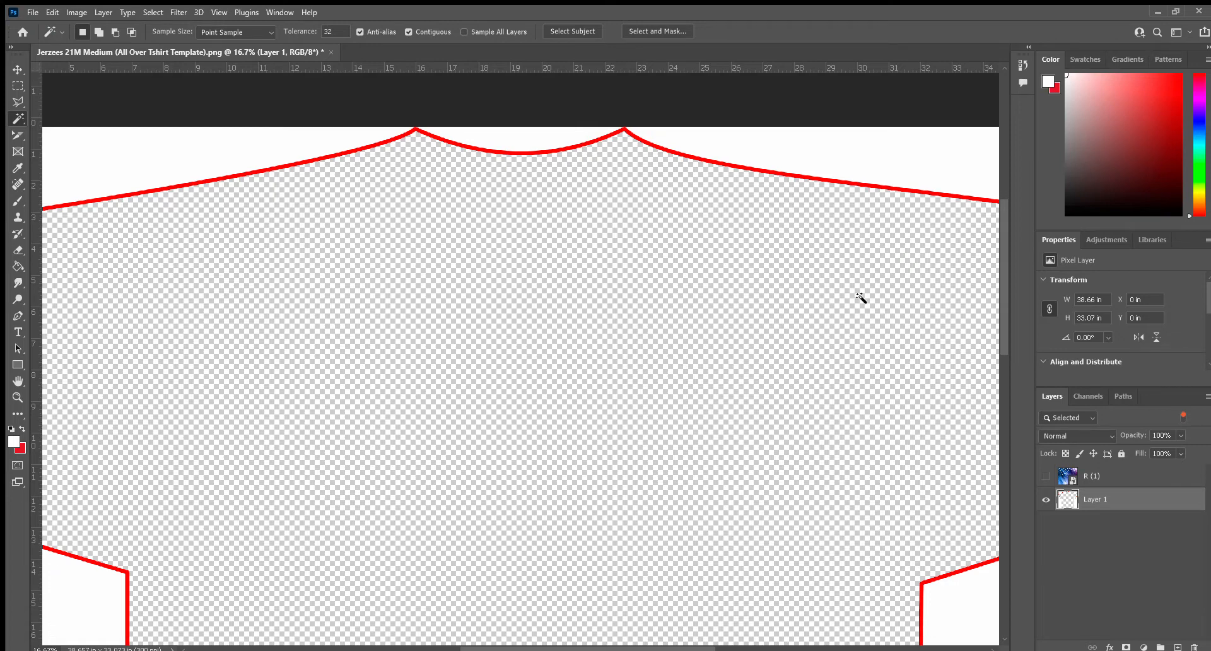
{"action": "scroll", "scroll_direction": "down", "scroll_amount": 3}
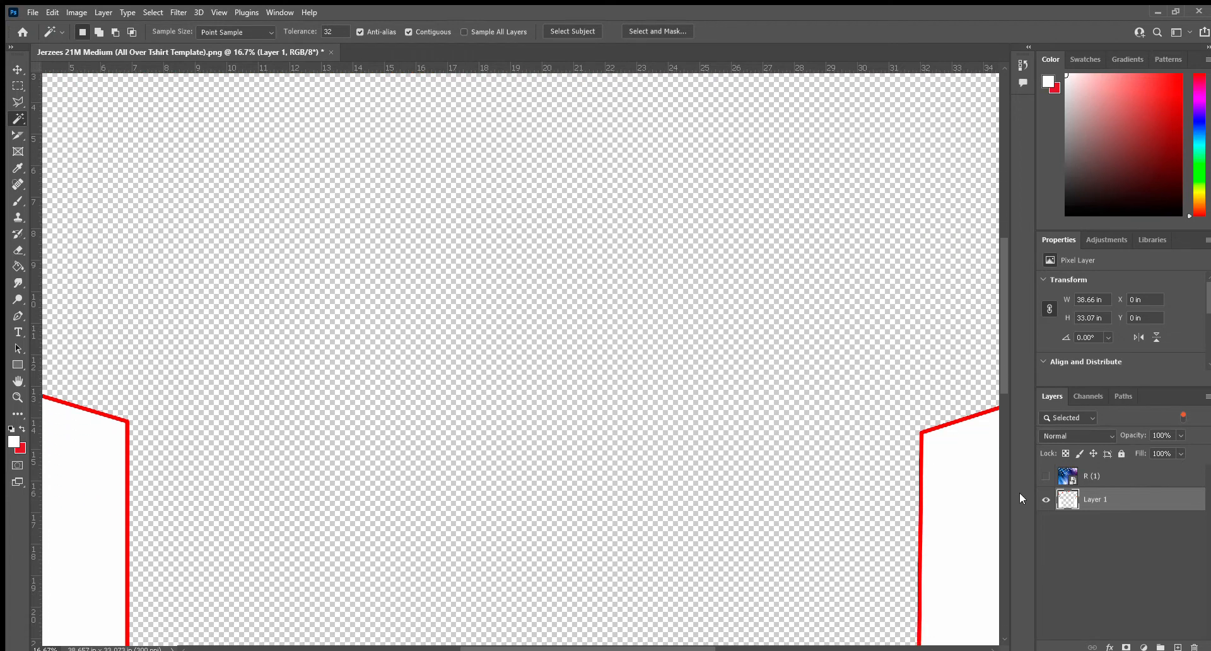
{"action": "left_click", "coordinate": [1046, 477]}
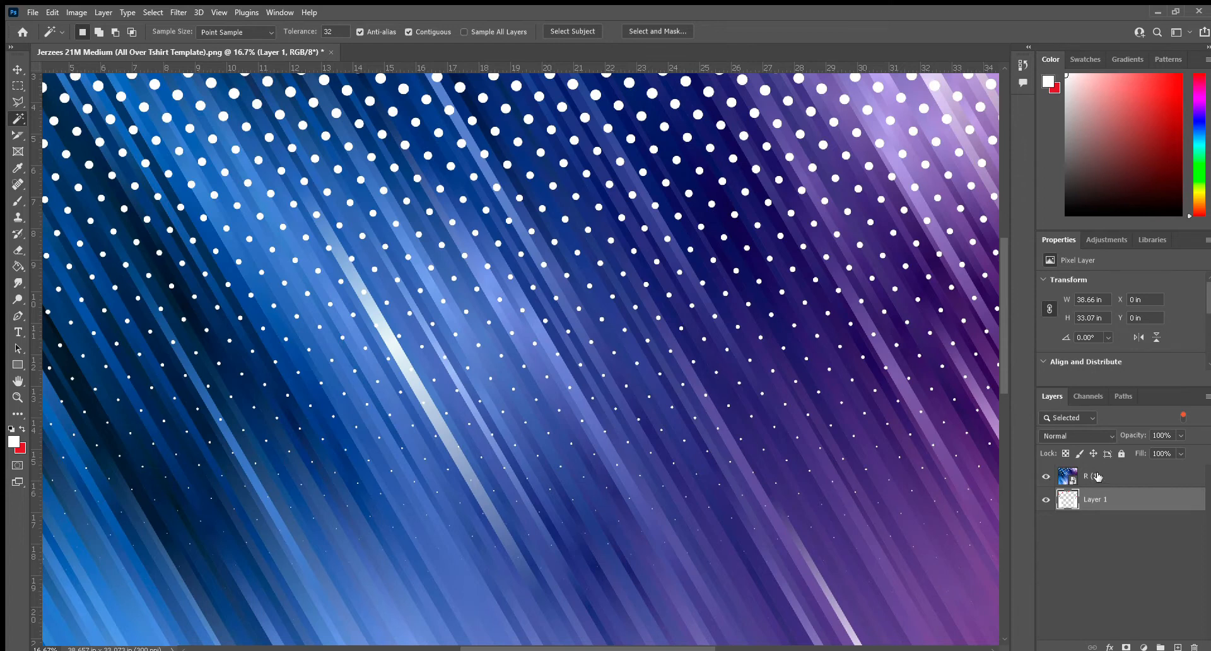
{"action": "left_click", "coordinate": [1093, 475]}
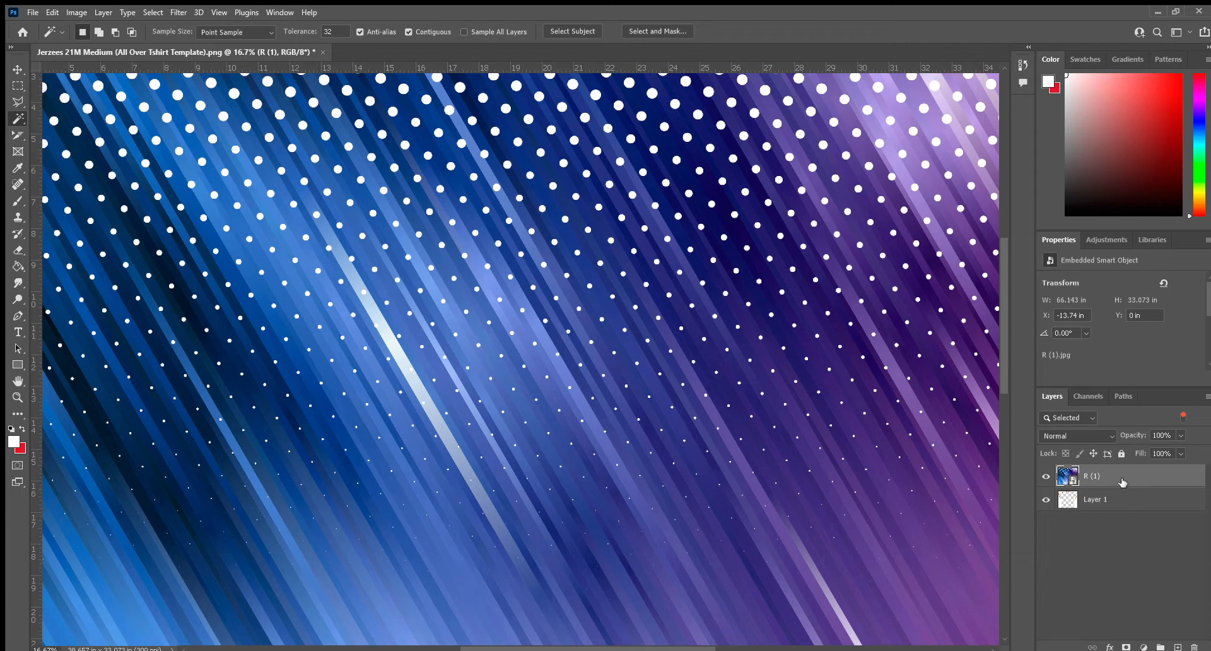
{"action": "mouse_move", "coordinate": [1123, 473]}
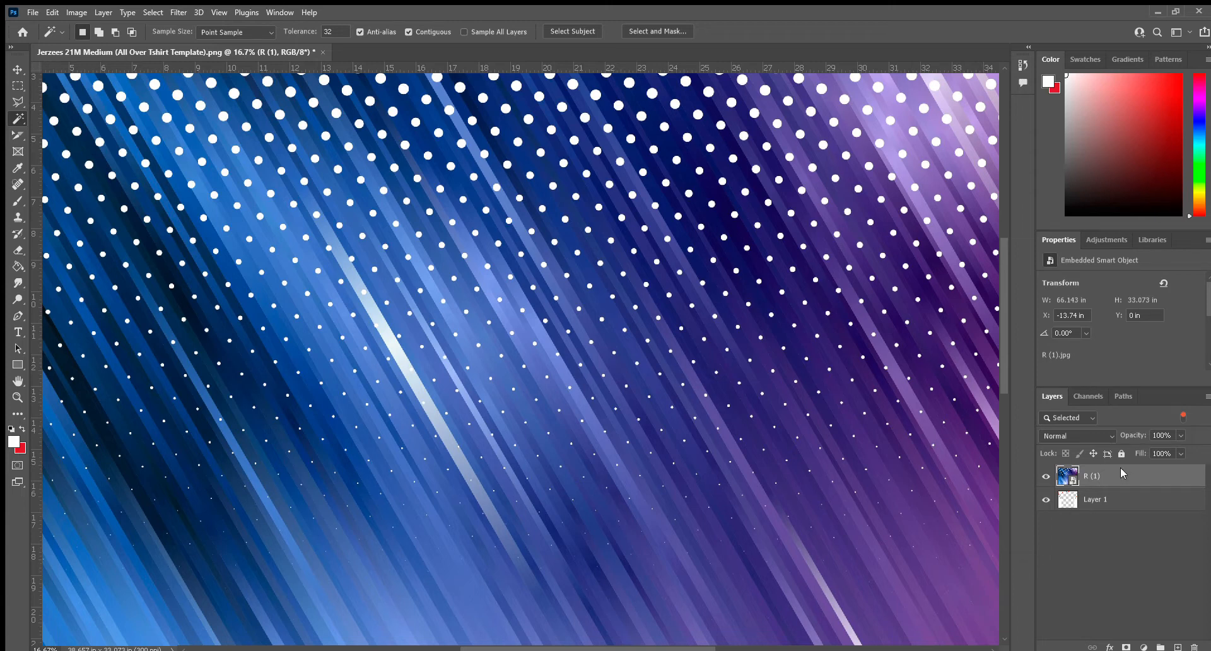
{"action": "mouse_move", "coordinate": [1018, 393]}
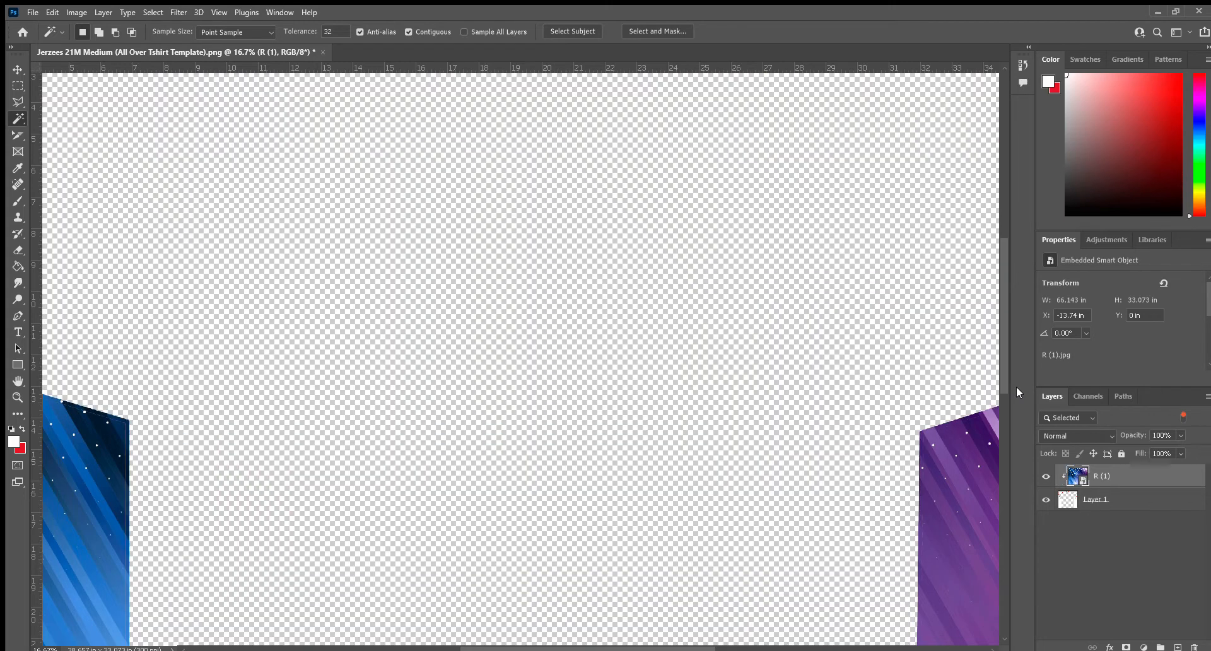
{"action": "mouse_move", "coordinate": [996, 402]}
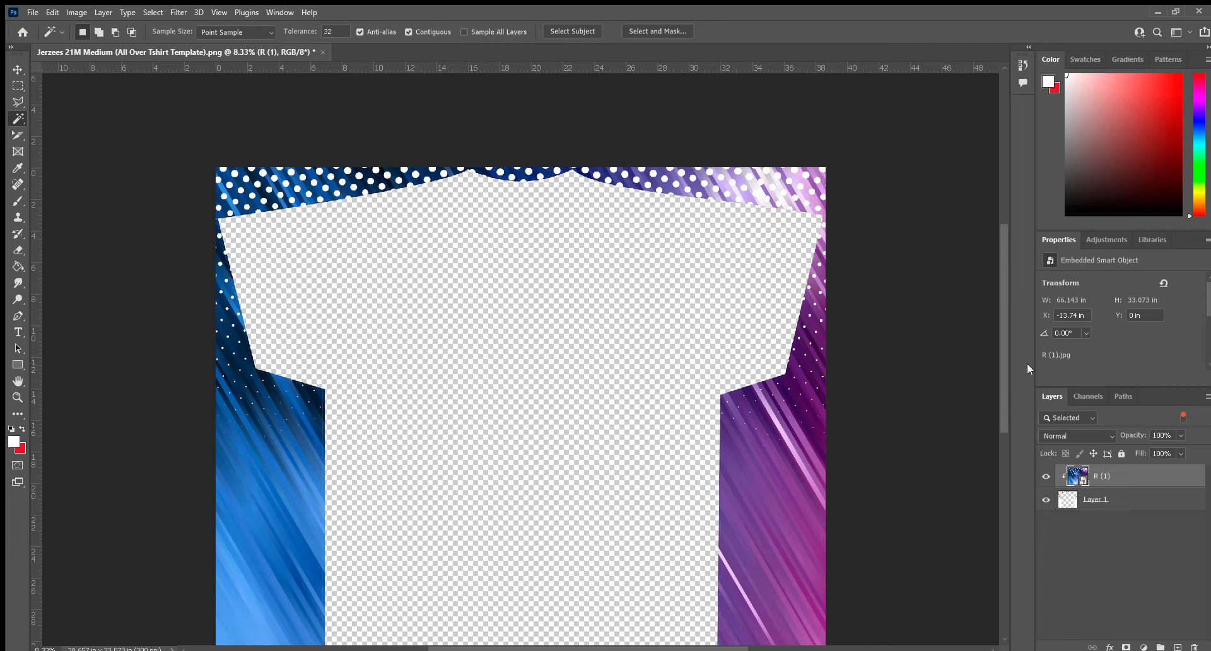
{"action": "mouse_move", "coordinate": [822, 396]}
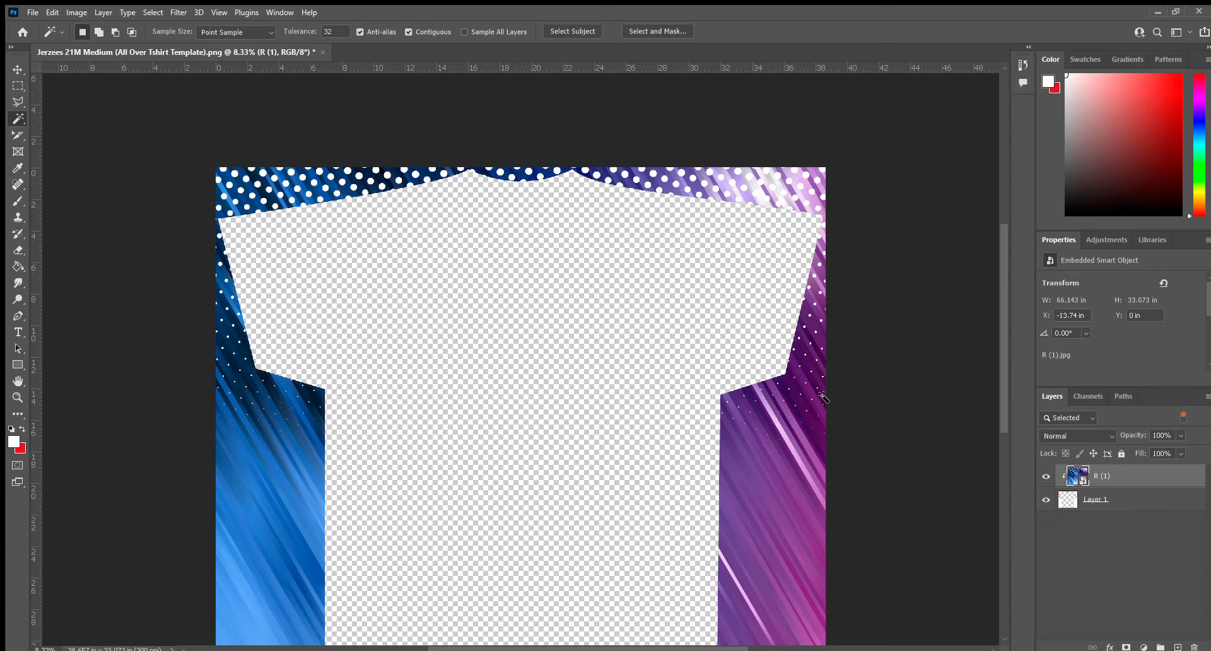
{"action": "mouse_move", "coordinate": [1100, 495]}
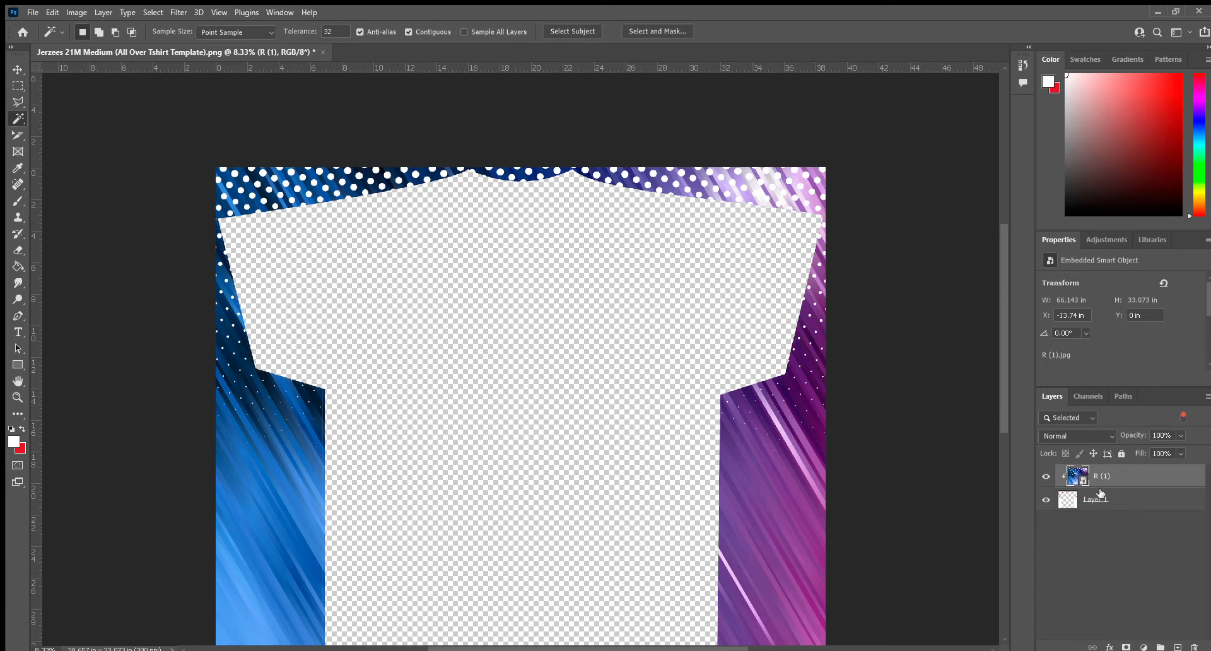
{"action": "mouse_move", "coordinate": [964, 488]}
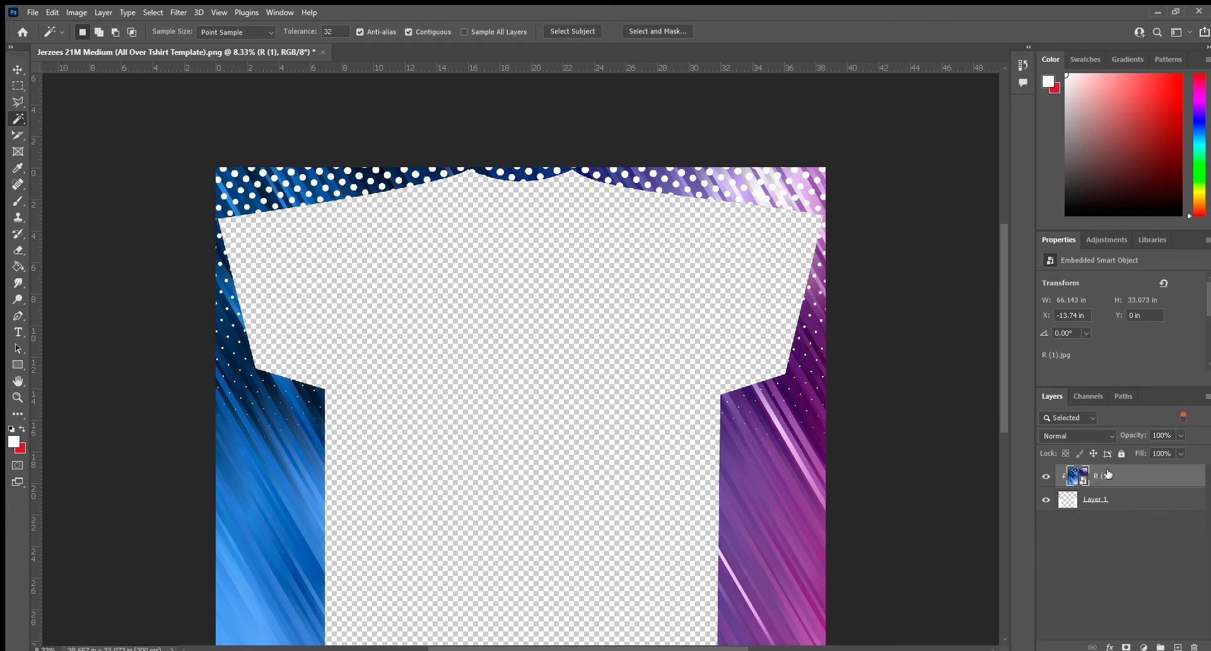
{"action": "mouse_move", "coordinate": [1097, 498]}
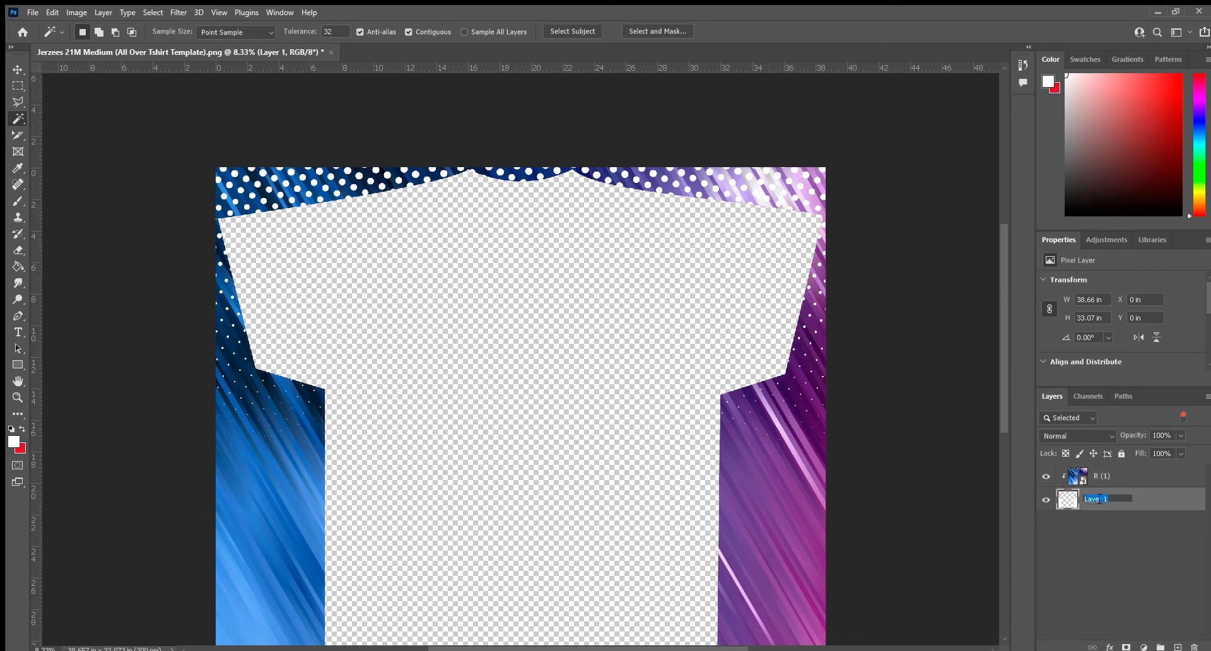
- Rename Layer 1 to 'Template-Keep on' and move it above R (1) in the layer stack
{"action": "type", "text": "Template Keep on"}
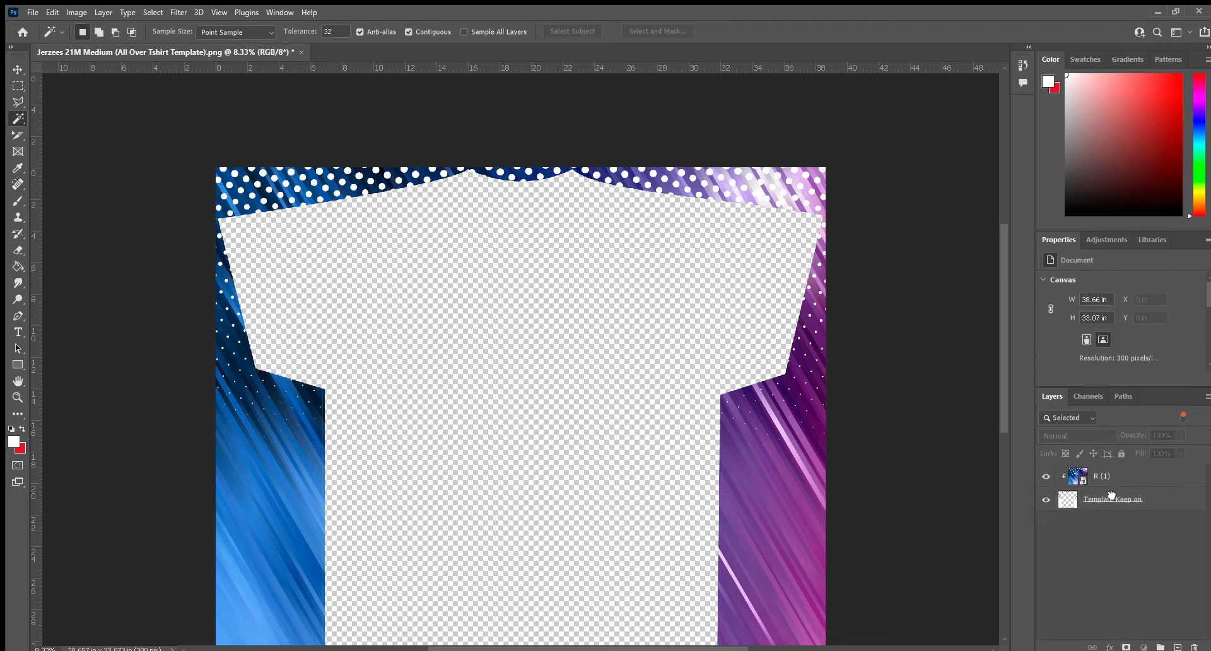
{"action": "left_click", "coordinate": [1103, 476]}
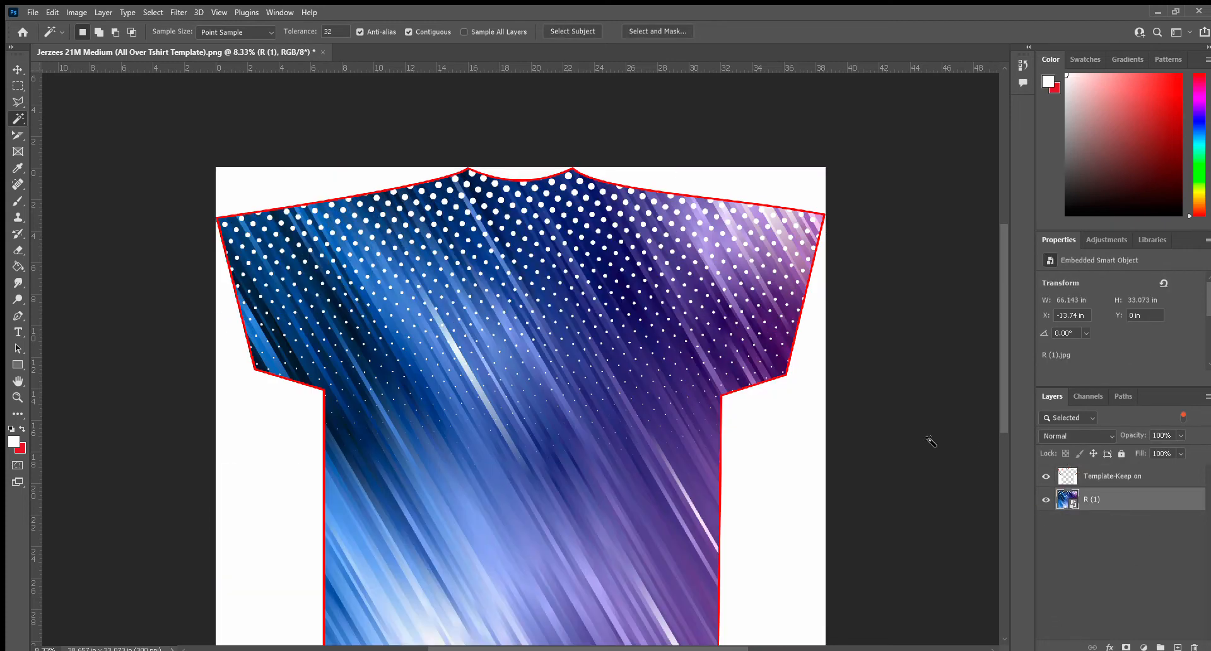
{"action": "mouse_move", "coordinate": [663, 481]}
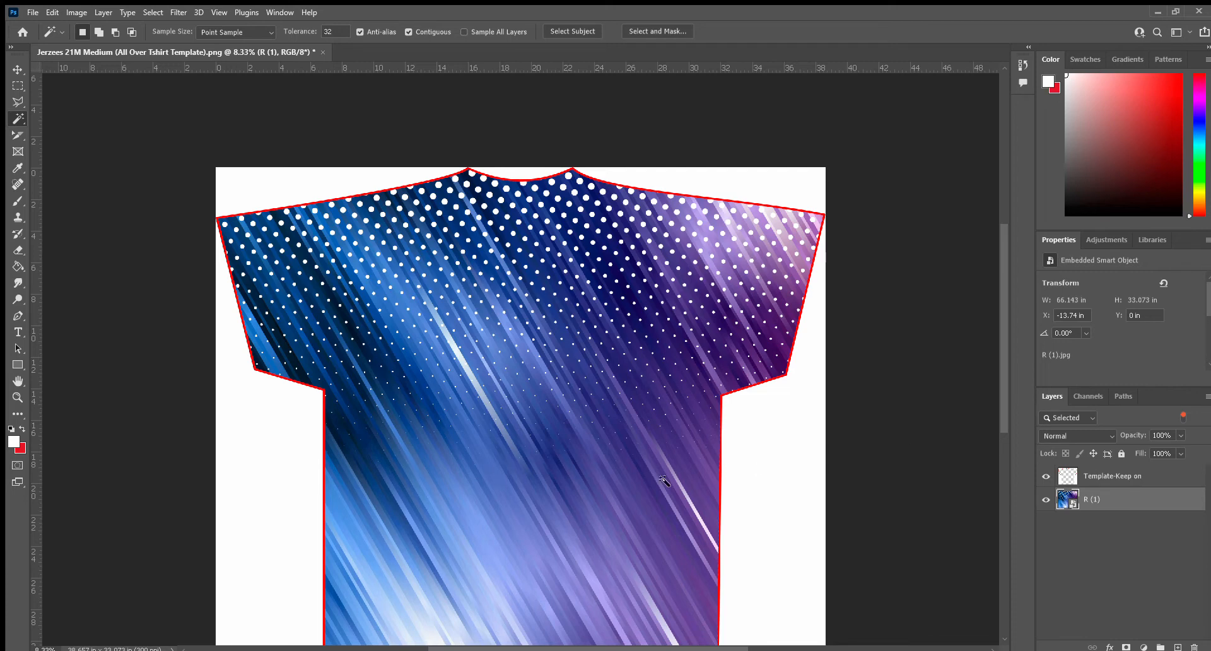
{"action": "mouse_move", "coordinate": [425, 270]}
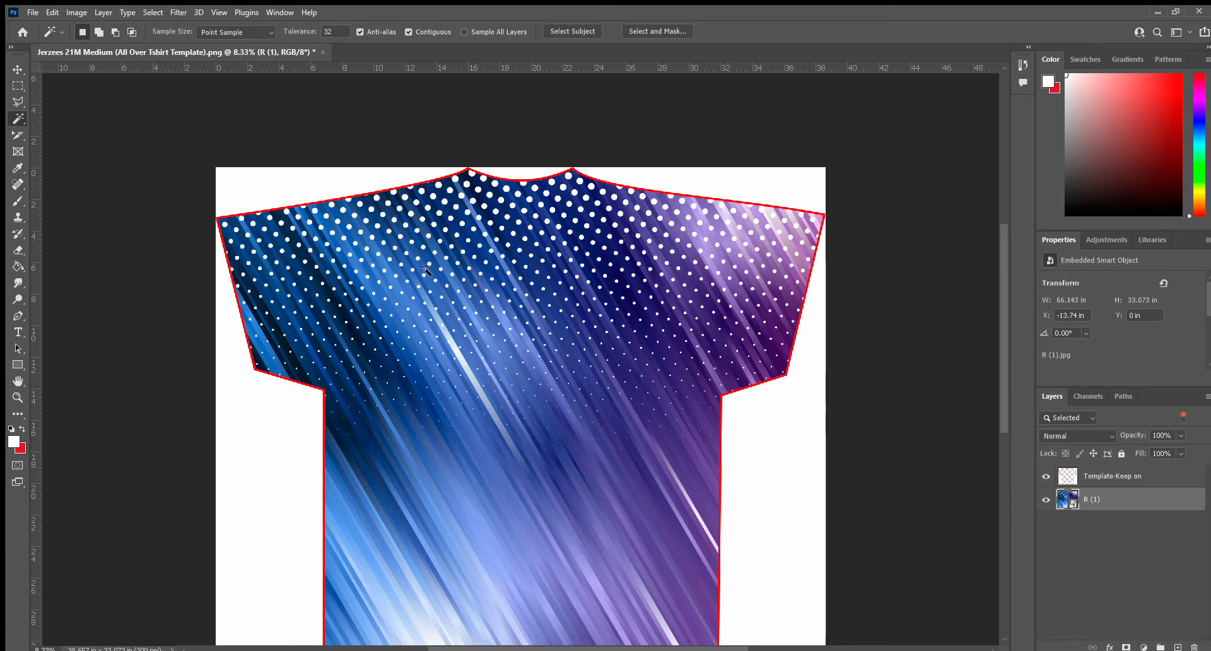
{"action": "mouse_move", "coordinate": [504, 446]}
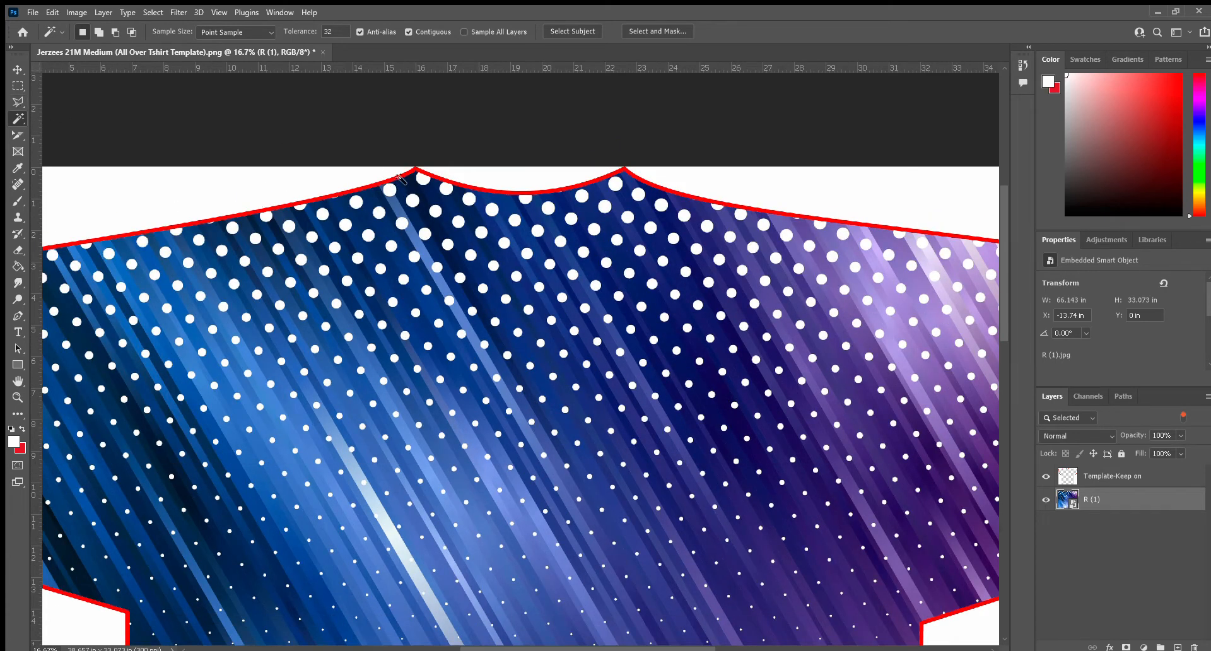
- Select the Template-Keep on layer and delete the shirt's red outline with the Magic Wand
{"action": "left_click", "coordinate": [1113, 475]}
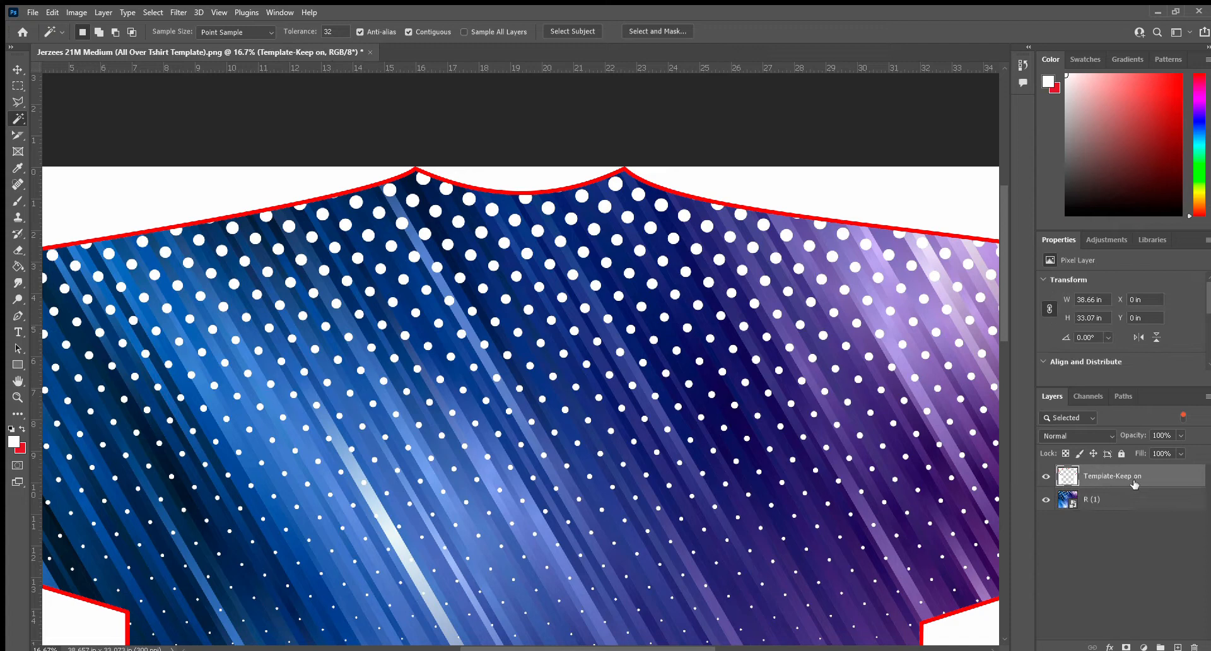
{"action": "mouse_move", "coordinate": [610, 178]}
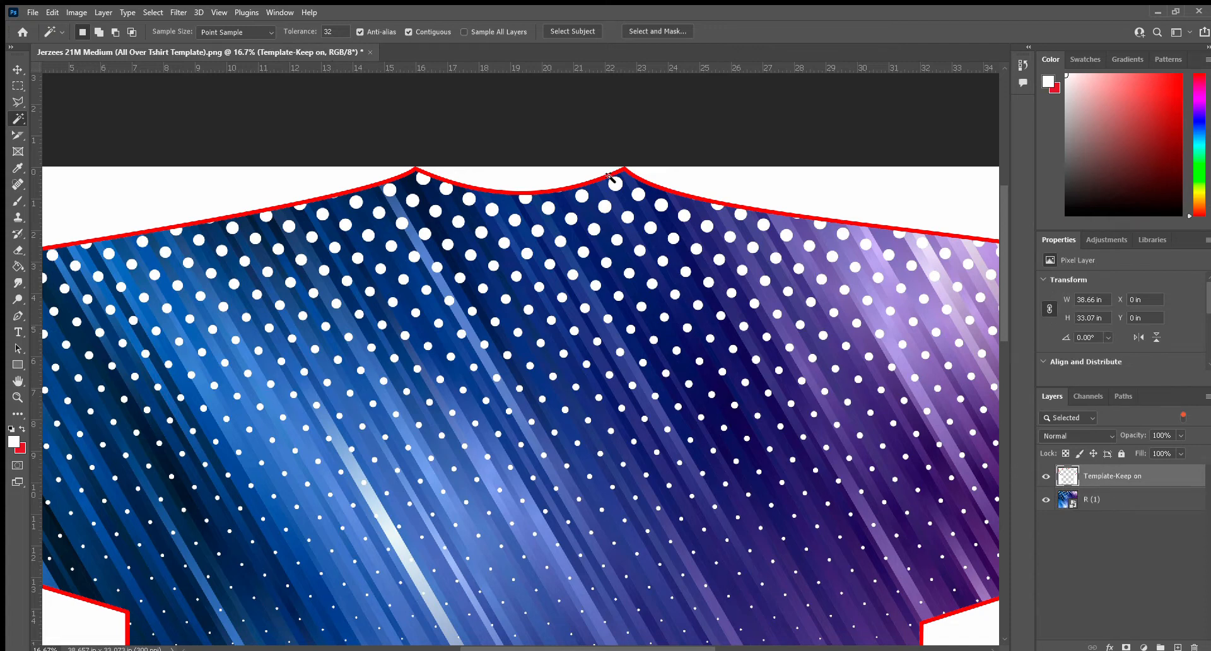
{"action": "mouse_move", "coordinate": [614, 182]}
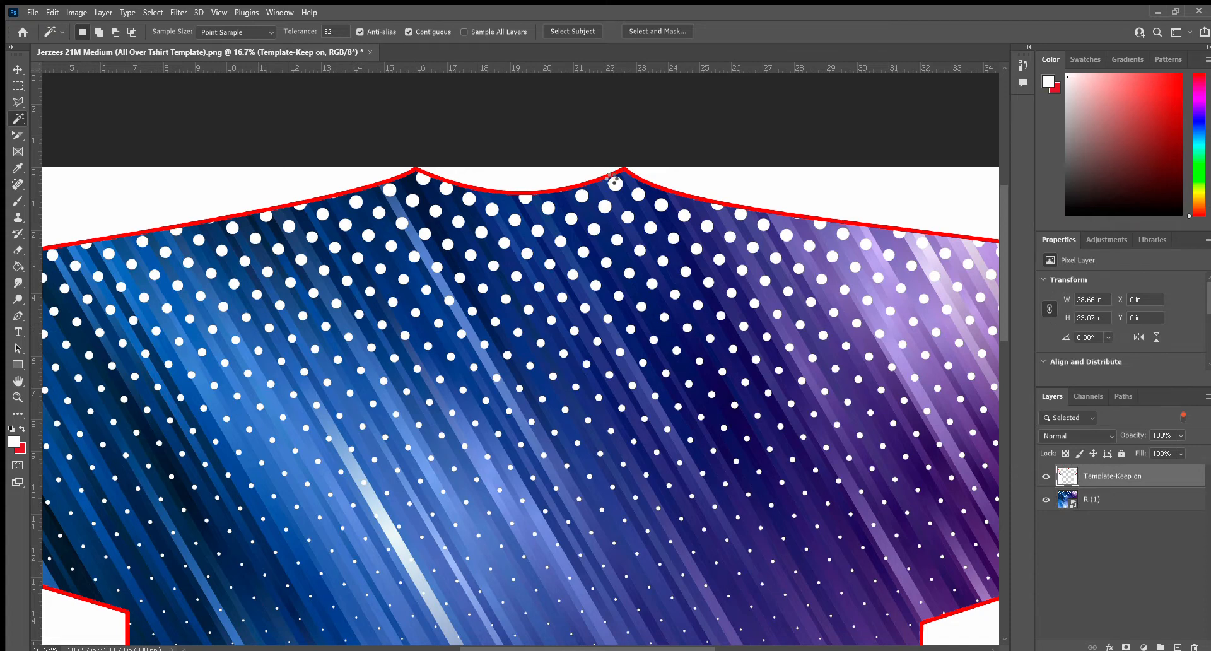
{"action": "left_click", "coordinate": [616, 183]}
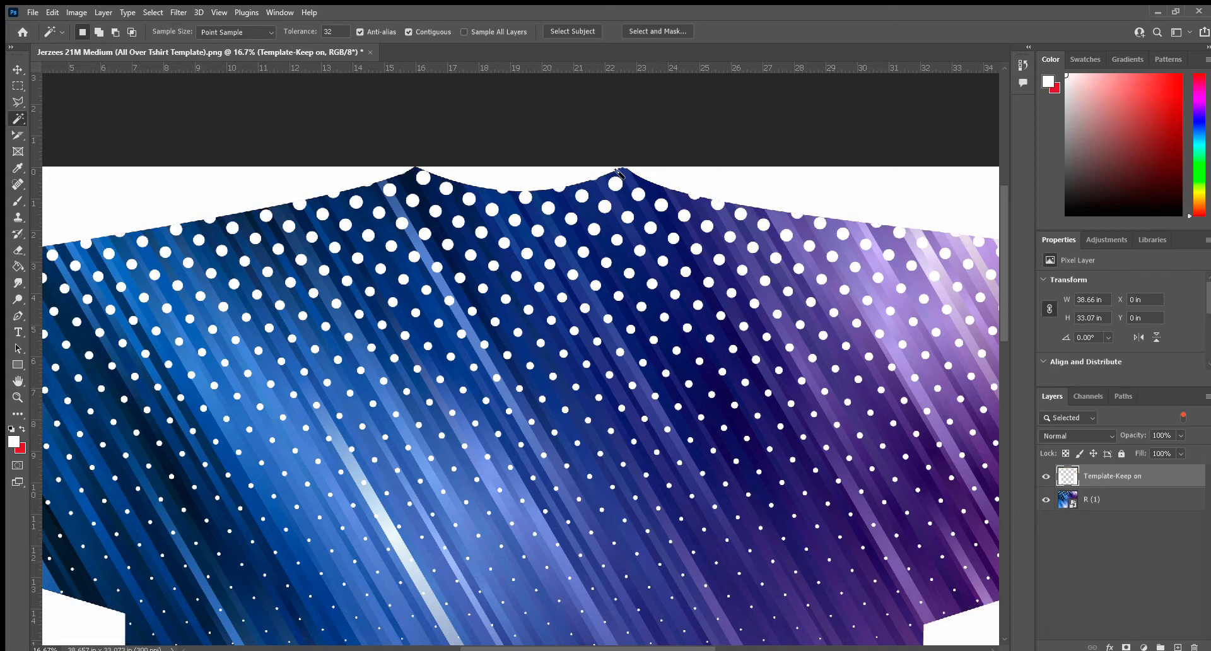
{"action": "mouse_move", "coordinate": [626, 244]}
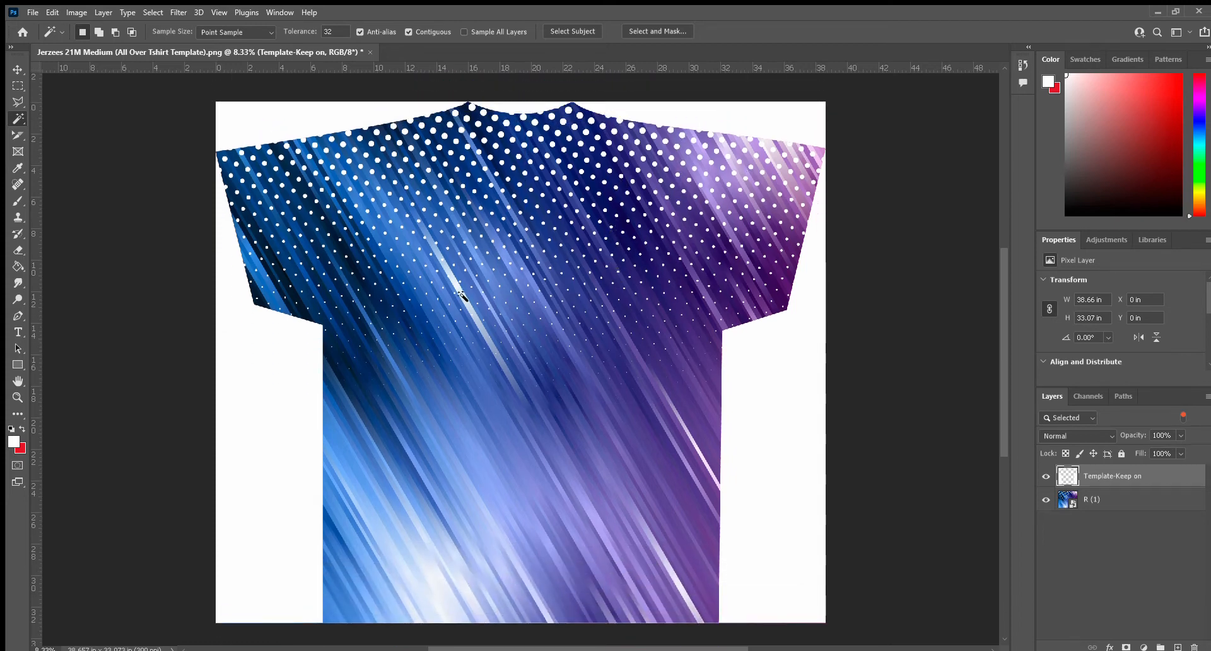
{"action": "mouse_move", "coordinate": [869, 483]}
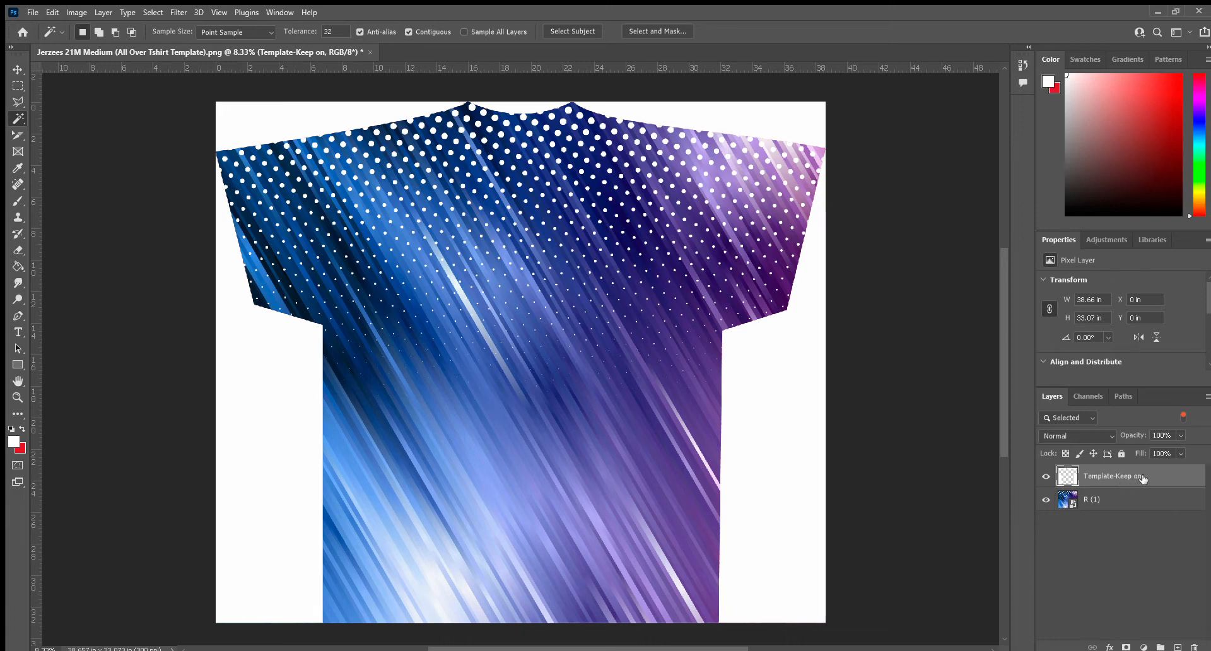
{"action": "mouse_move", "coordinate": [1152, 507]}
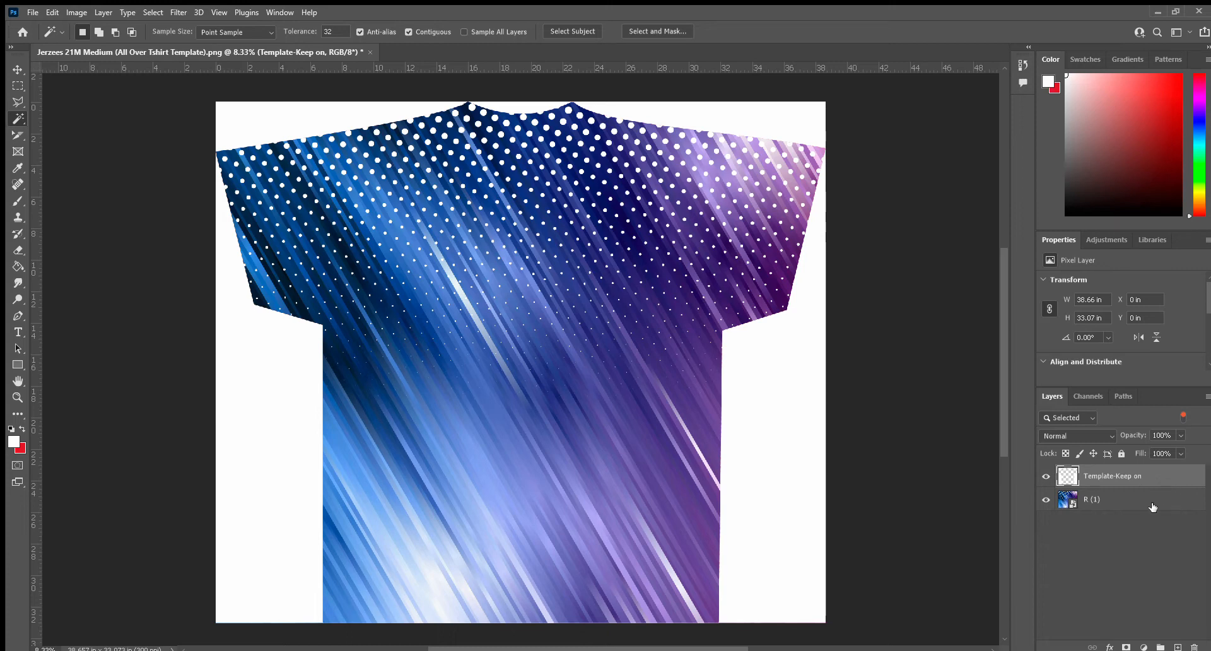
{"action": "mouse_move", "coordinate": [1118, 453]}
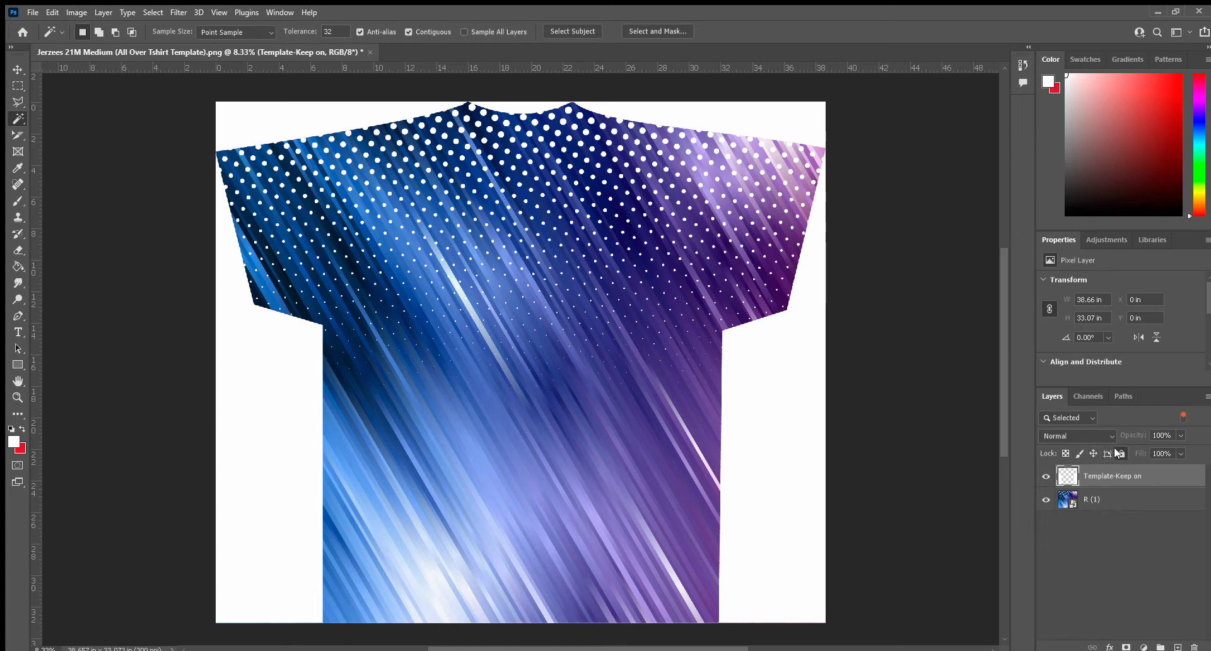
- Lock all on the Template-Keep on layer so it cannot be edited
{"action": "left_click", "coordinate": [1047, 500]}
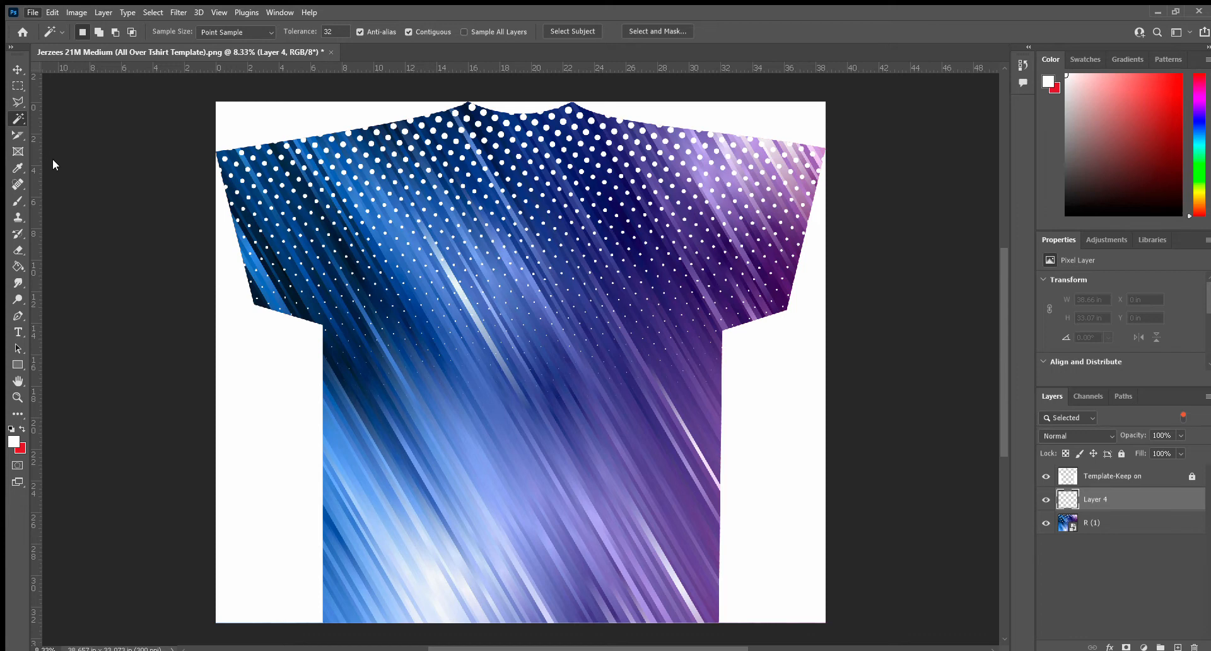
{"action": "mouse_move", "coordinate": [1021, 356]}
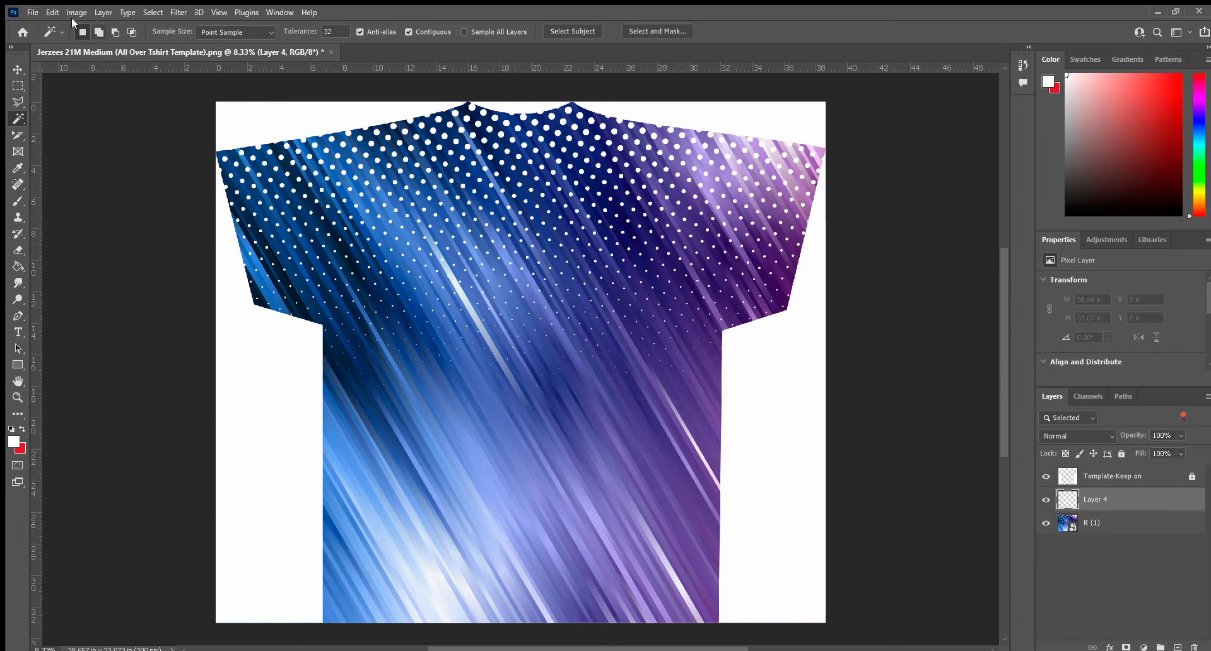
{"action": "mouse_move", "coordinate": [53, 169]}
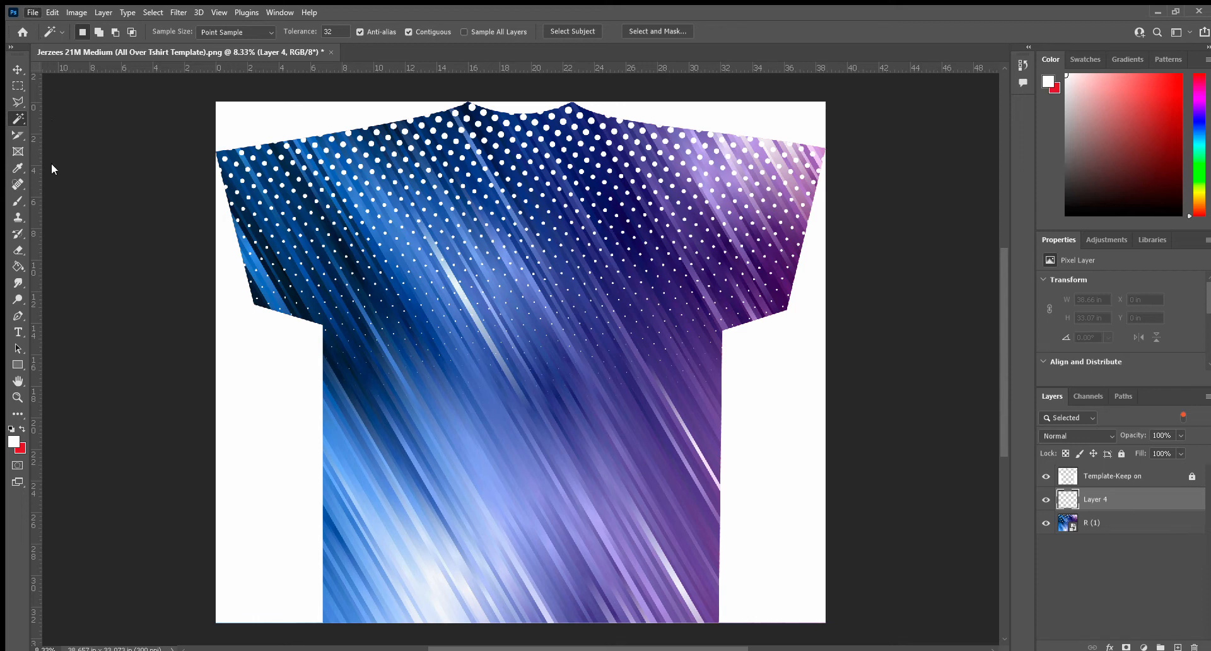
{"action": "mouse_move", "coordinate": [607, 193]}
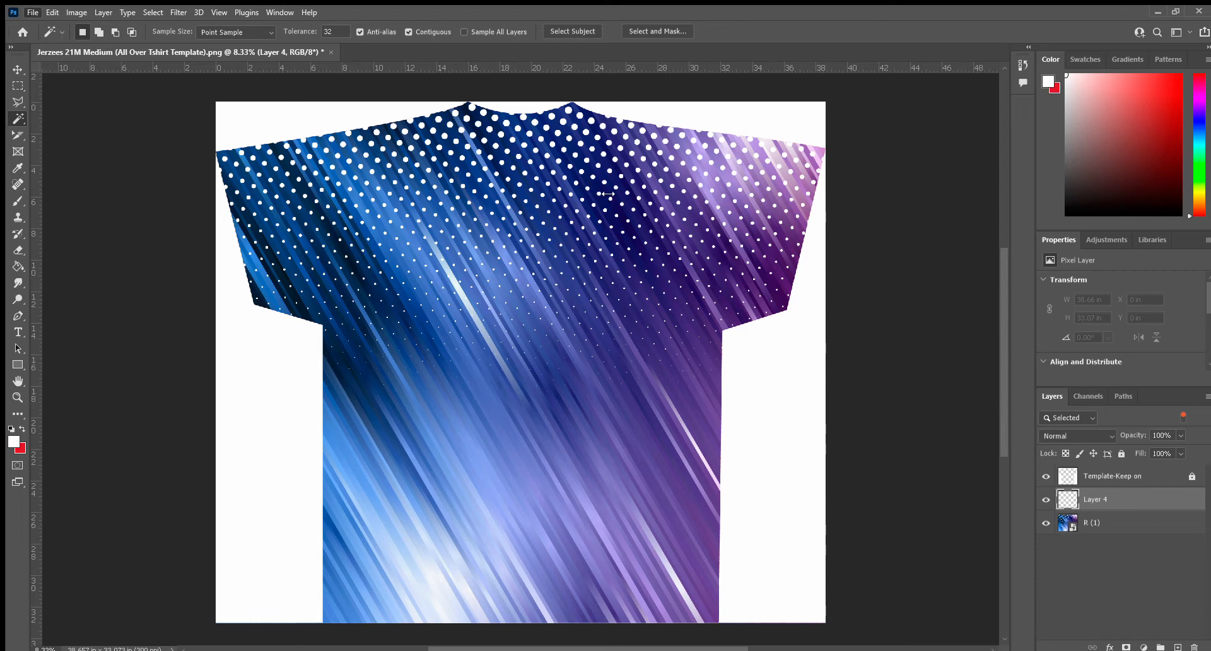
{"action": "mouse_move", "coordinate": [83, 203]}
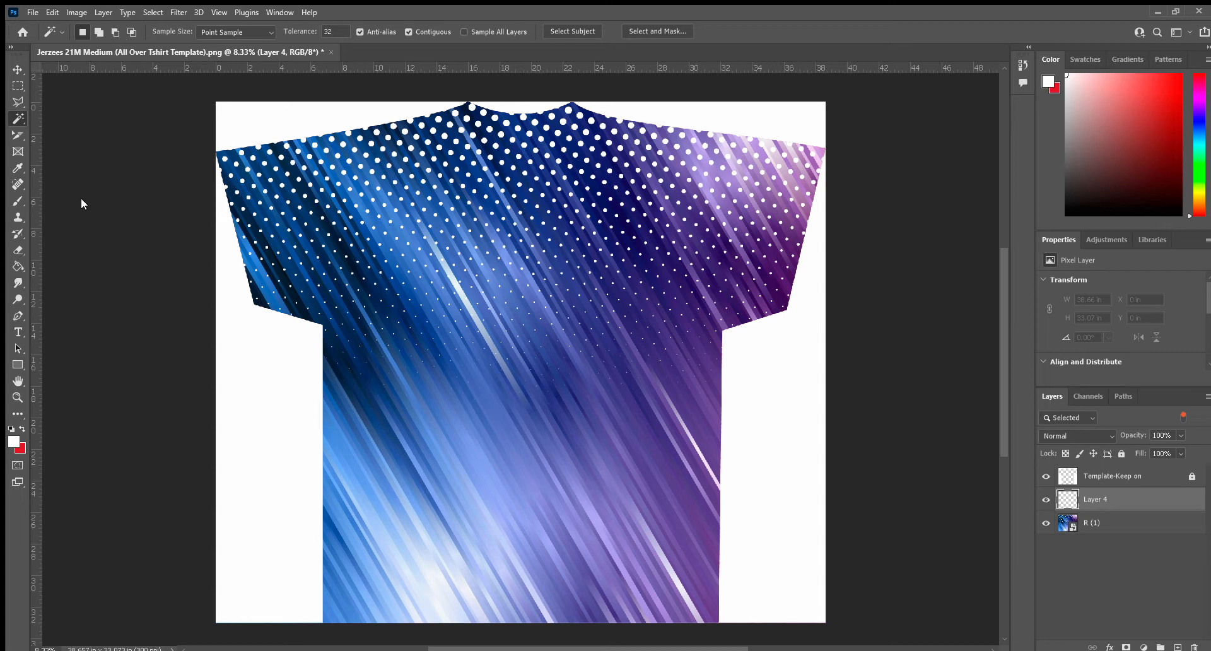
{"action": "mouse_move", "coordinate": [132, 273]}
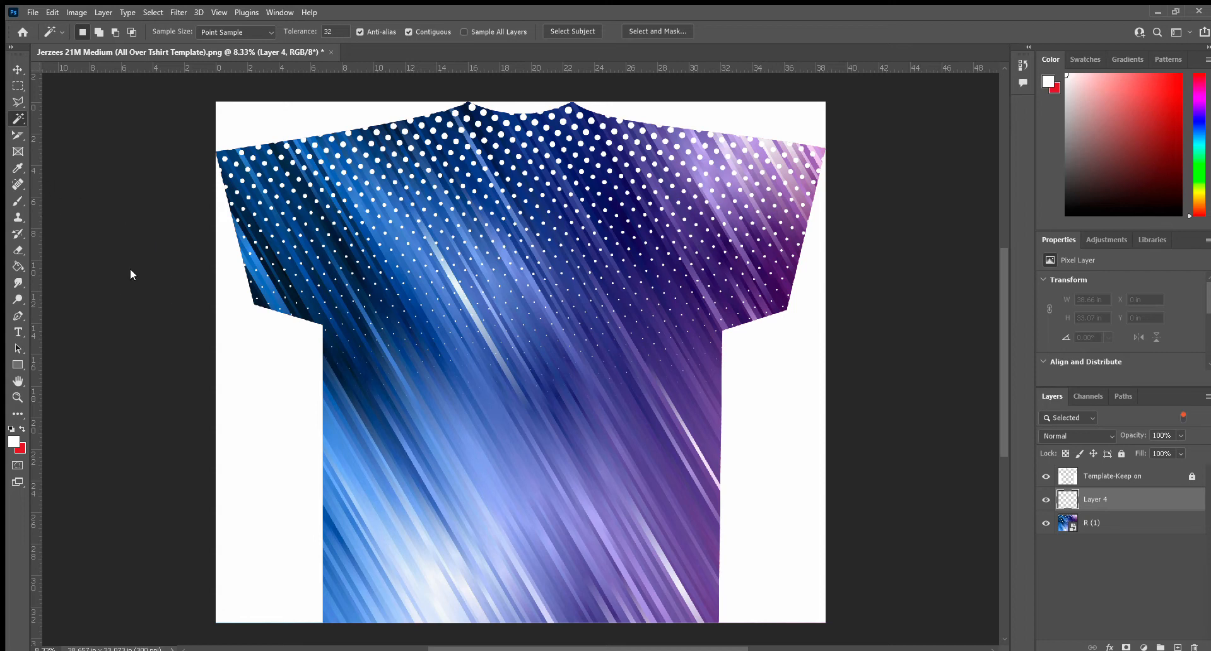
{"action": "mouse_move", "coordinate": [164, 284]}
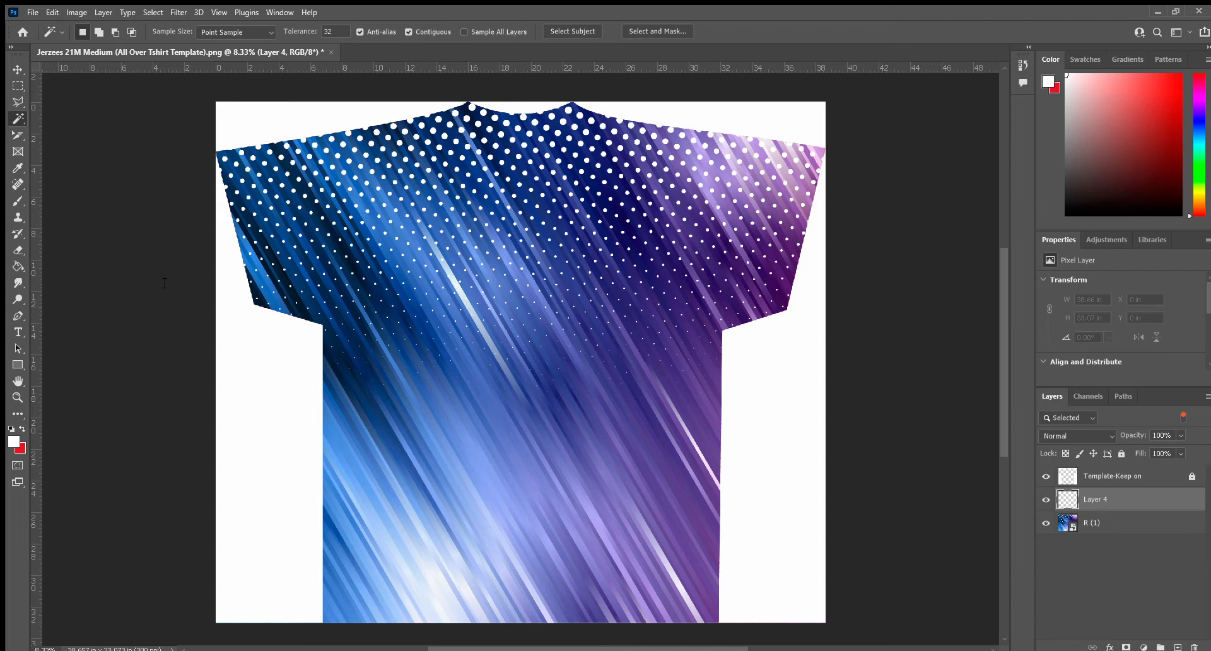
{"action": "mouse_move", "coordinate": [77, 276]}
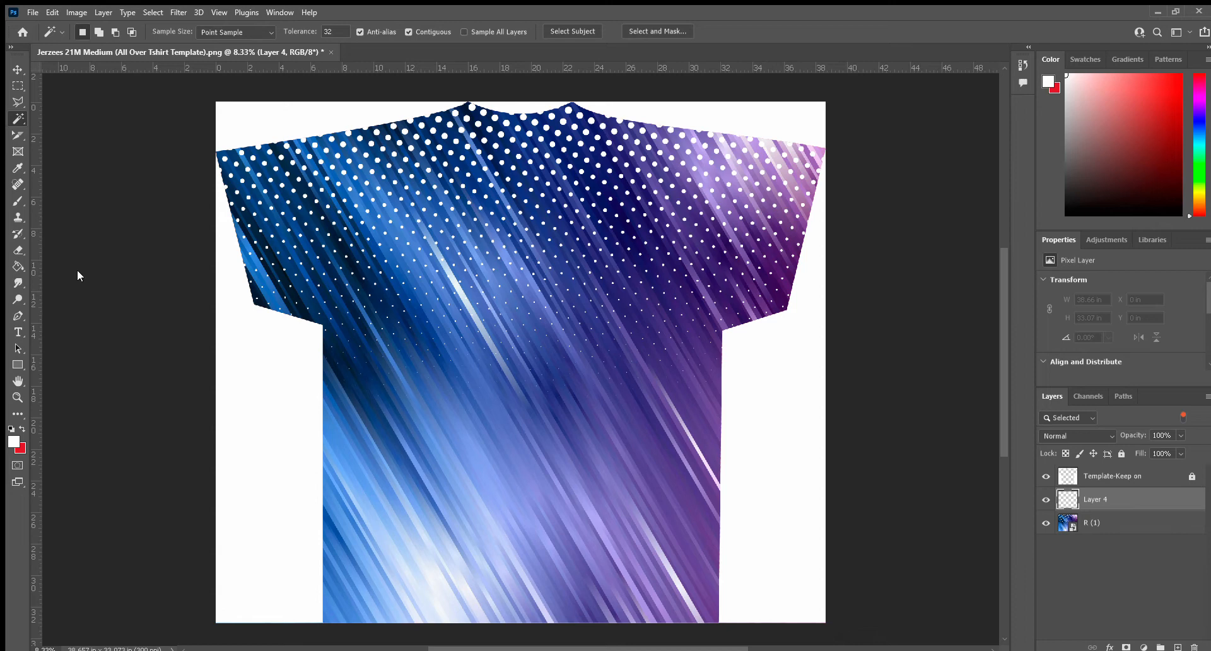
{"action": "mouse_move", "coordinate": [156, 299]}
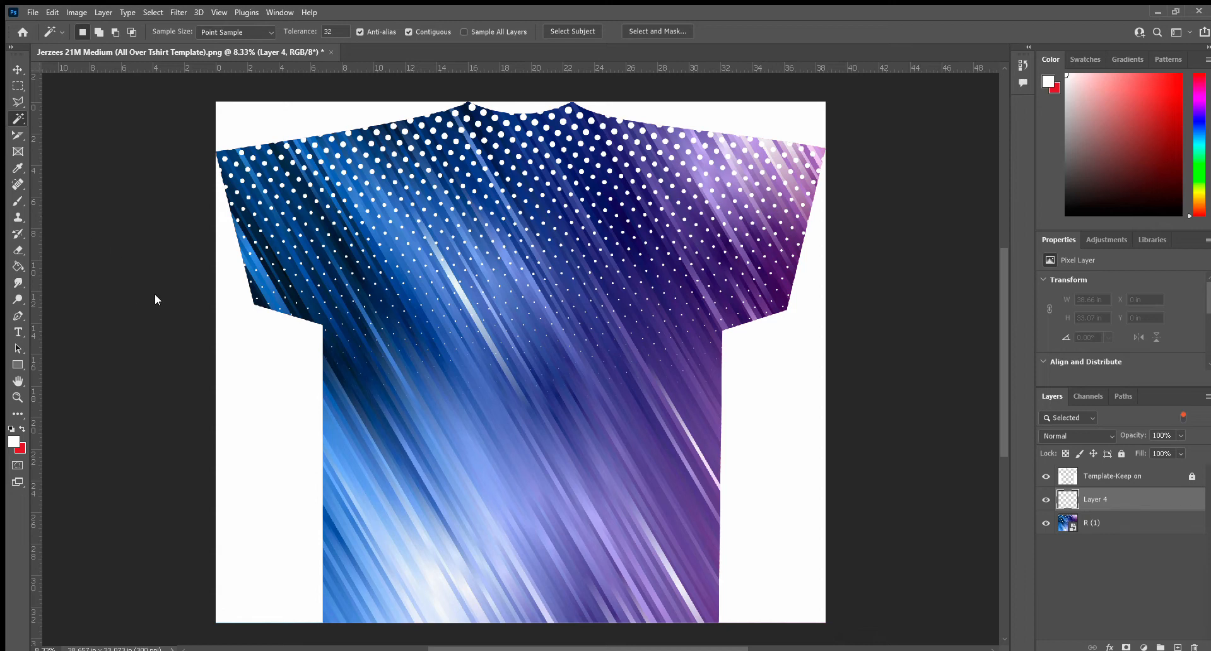
{"action": "mouse_move", "coordinate": [189, 287]}
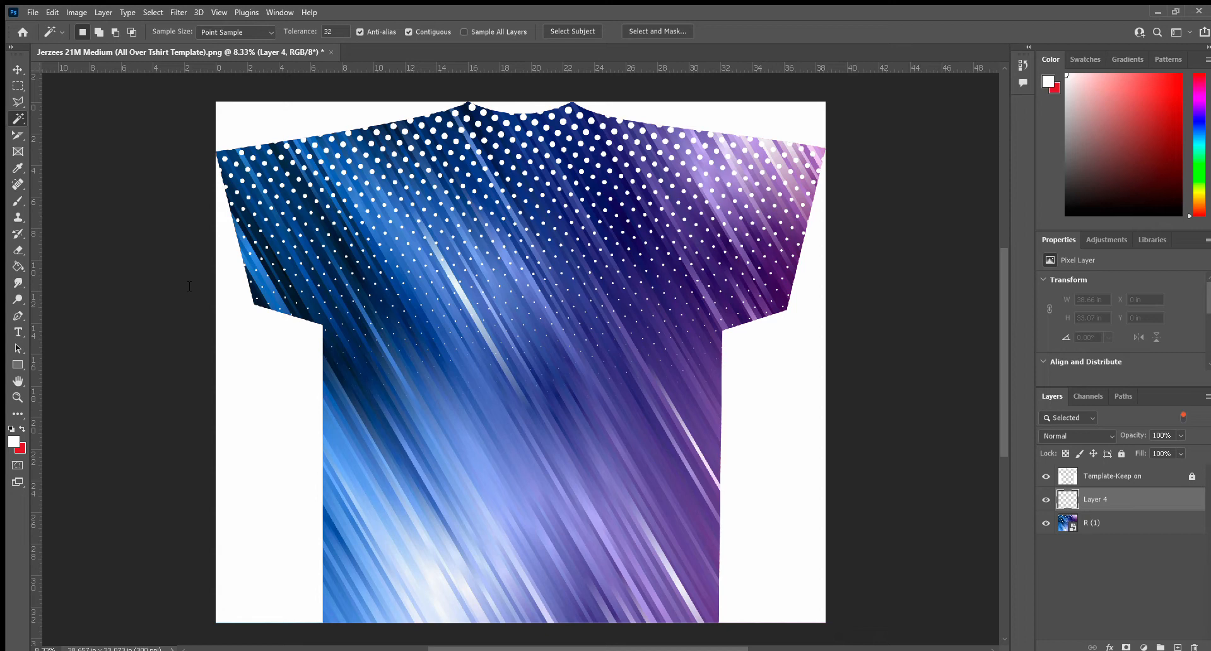
{"action": "mouse_move", "coordinate": [83, 183]}
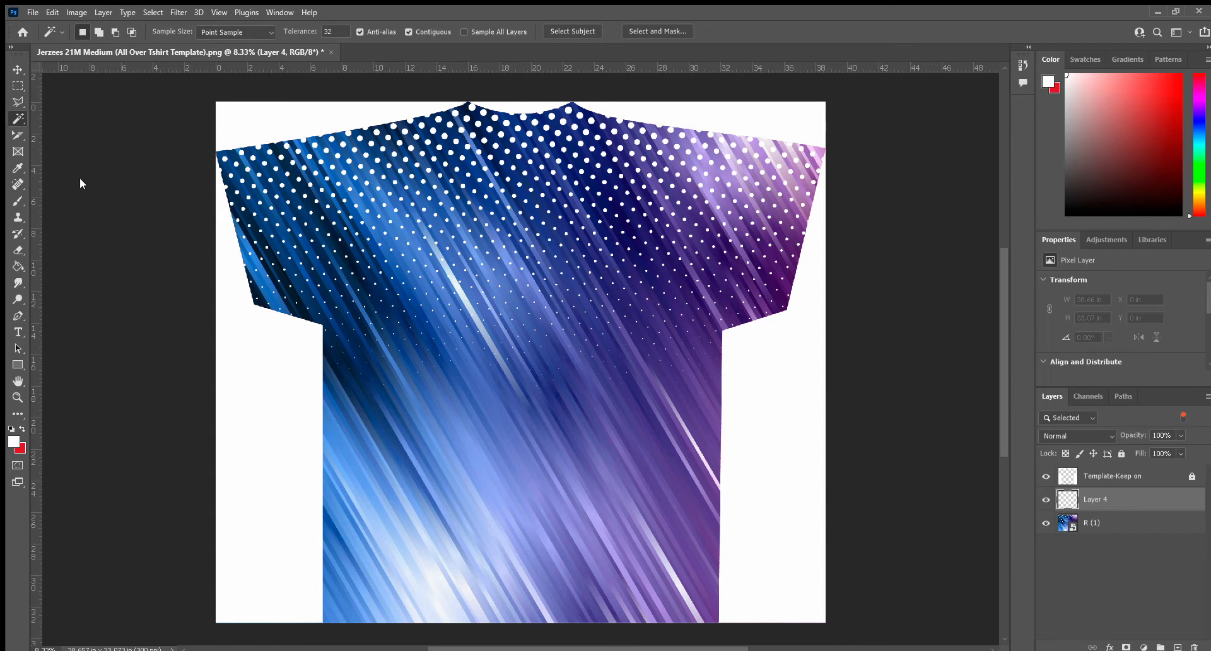
{"action": "mouse_move", "coordinate": [68, 195]}
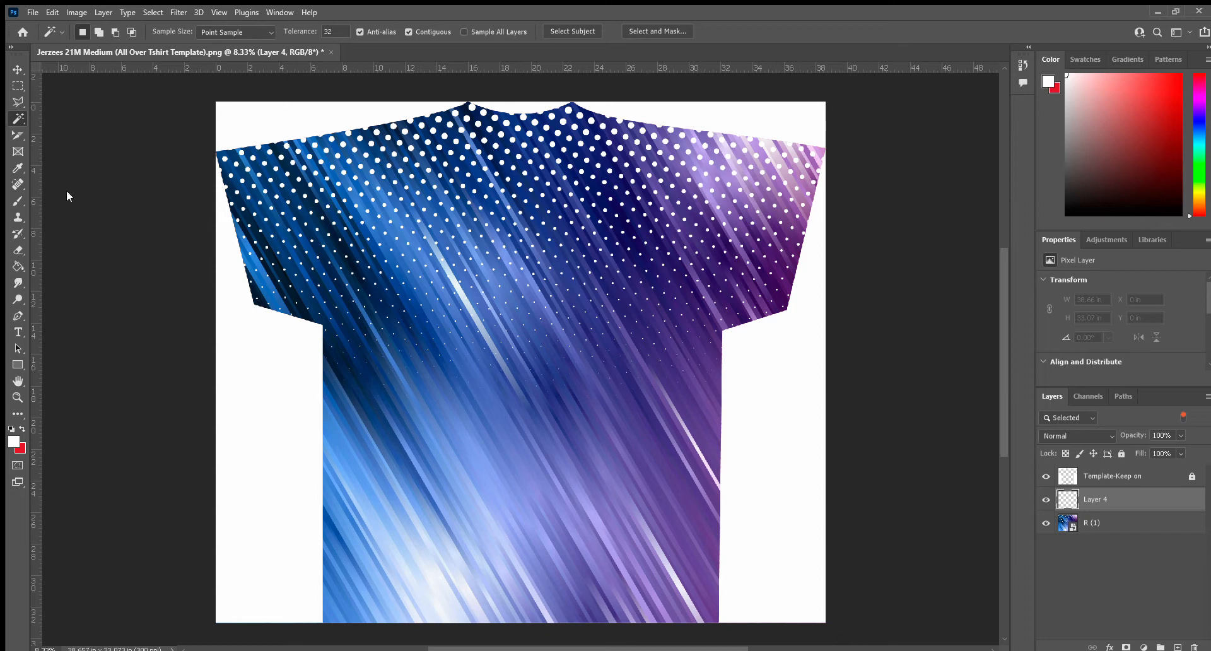
{"action": "mouse_move", "coordinate": [53, 130]}
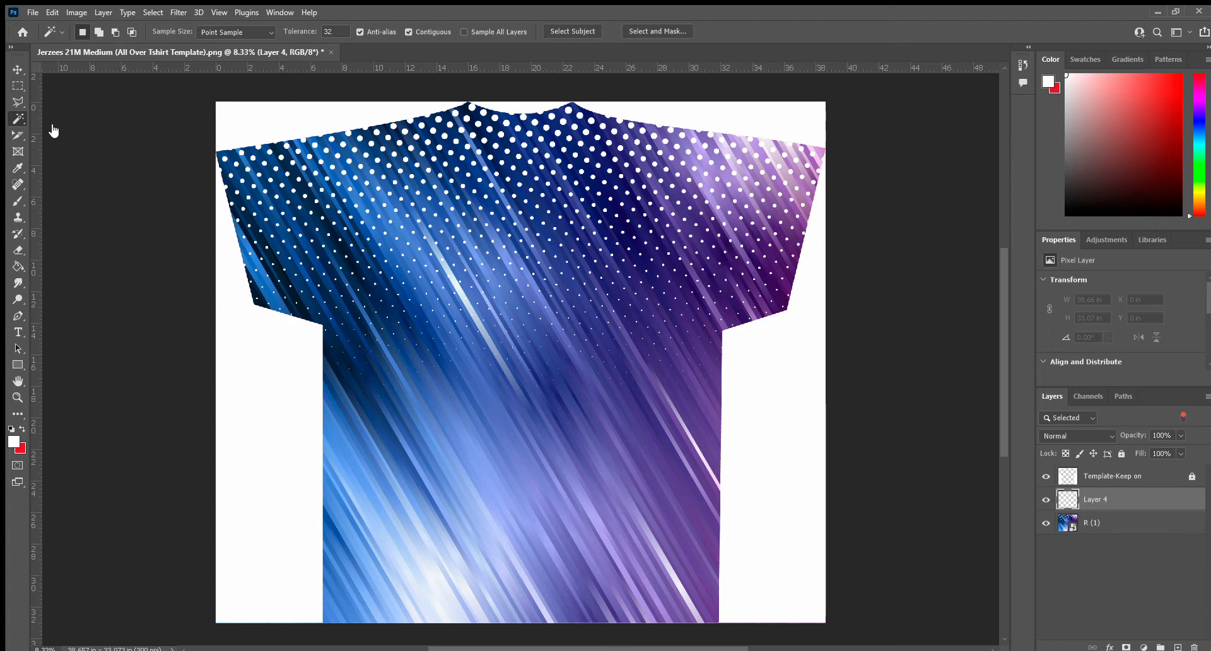
{"action": "mouse_move", "coordinate": [58, 137]}
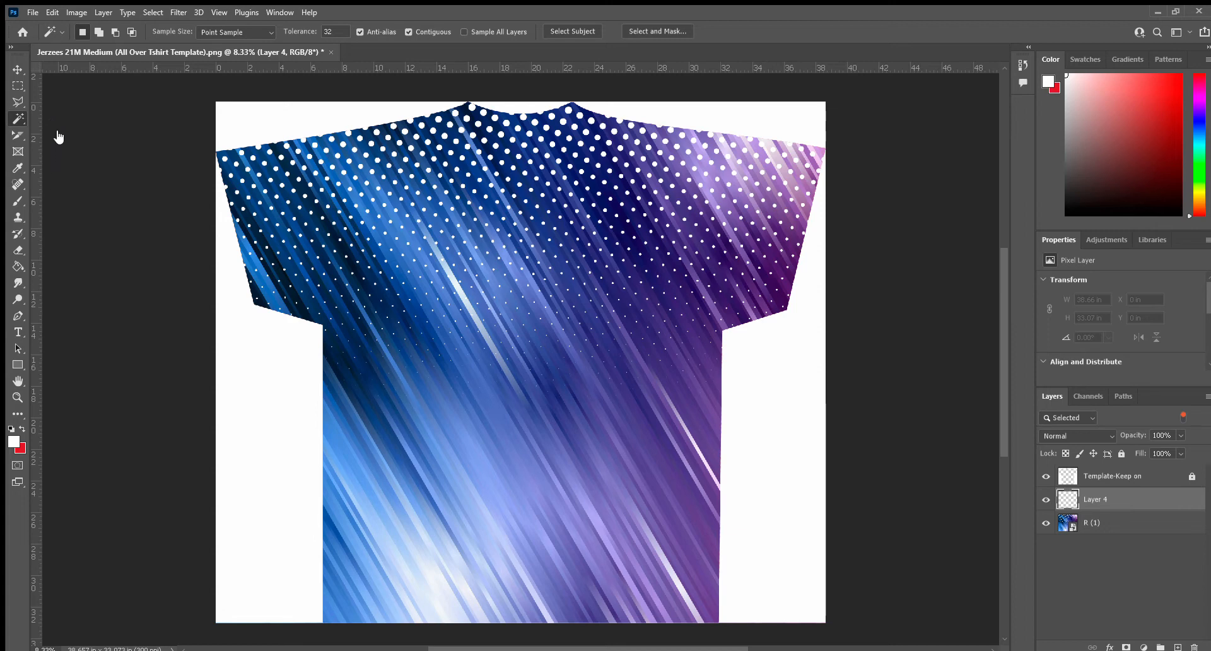
{"action": "mouse_move", "coordinate": [492, 394]}
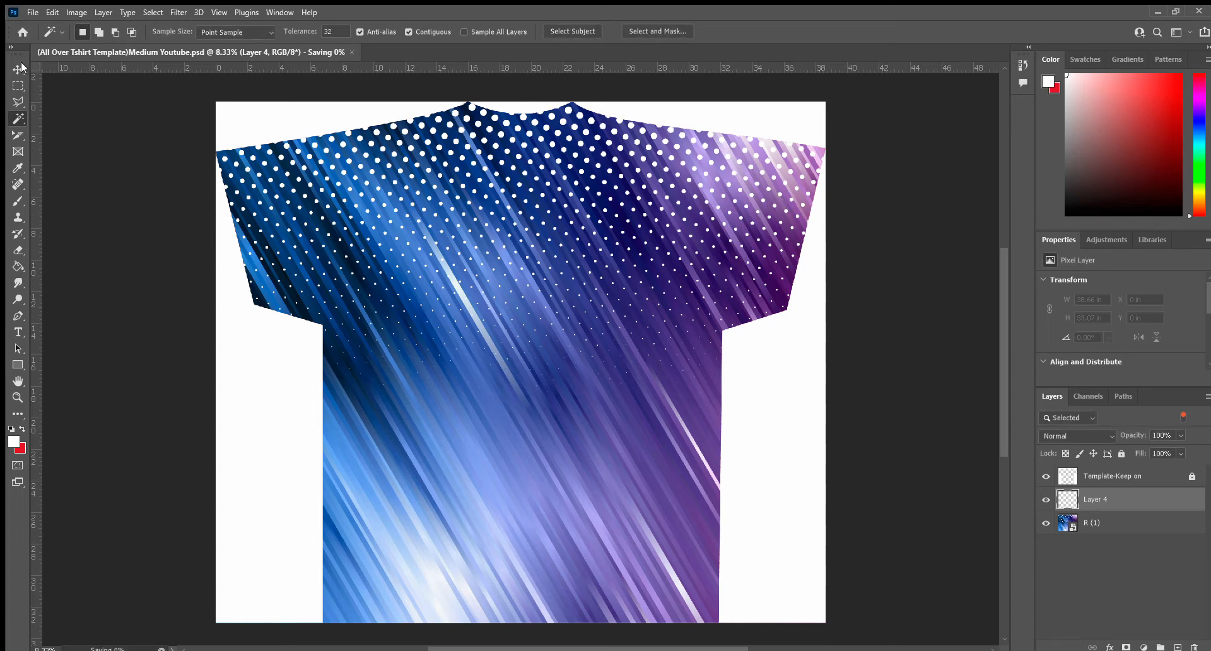
- Switch to the Move tool and open the R (1) pattern layer's smart object contents
{"action": "left_click", "coordinate": [17, 68]}
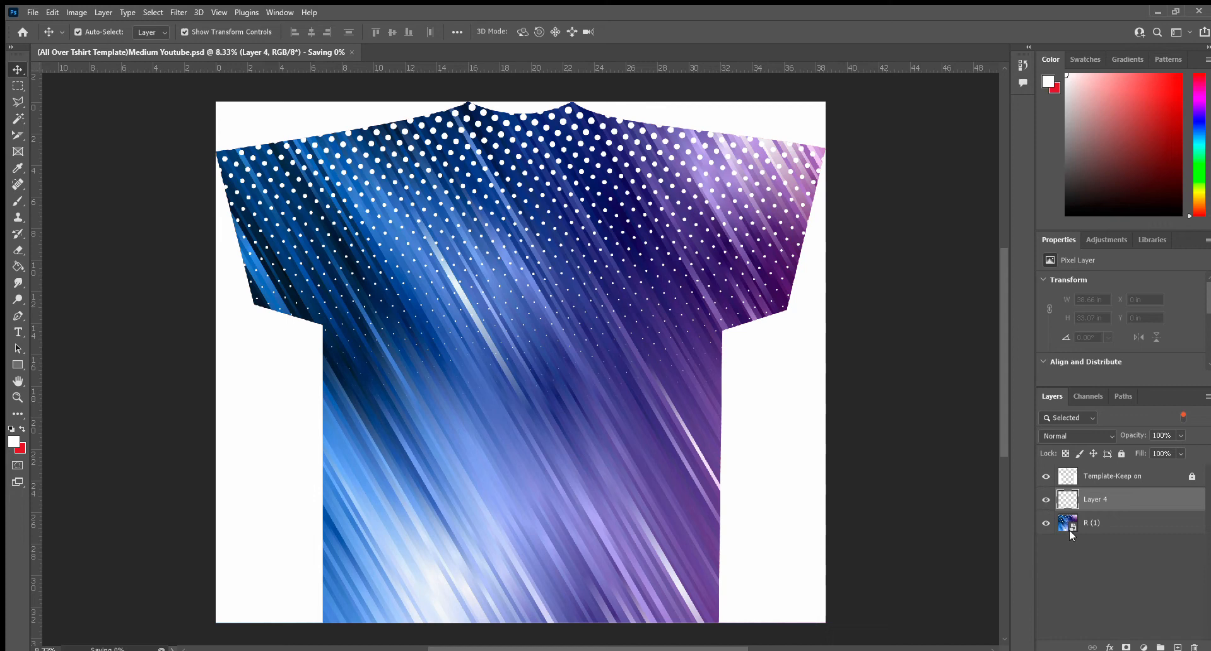
{"action": "left_click", "coordinate": [1071, 523]}
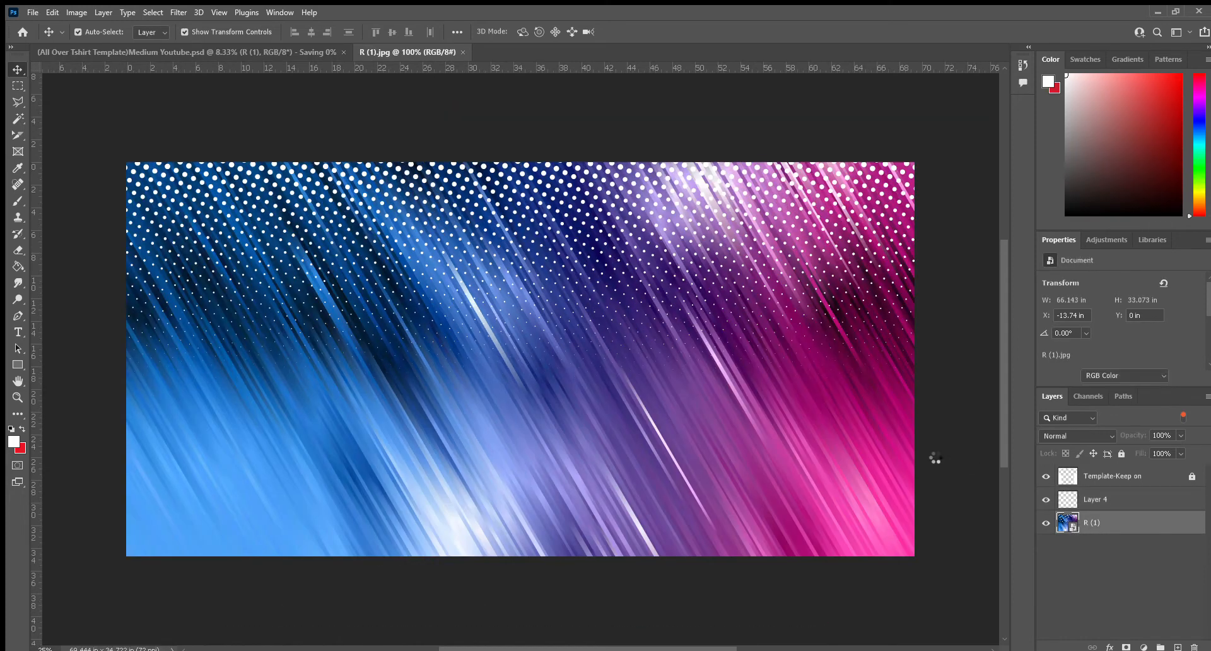
{"action": "left_click", "coordinate": [463, 52]}
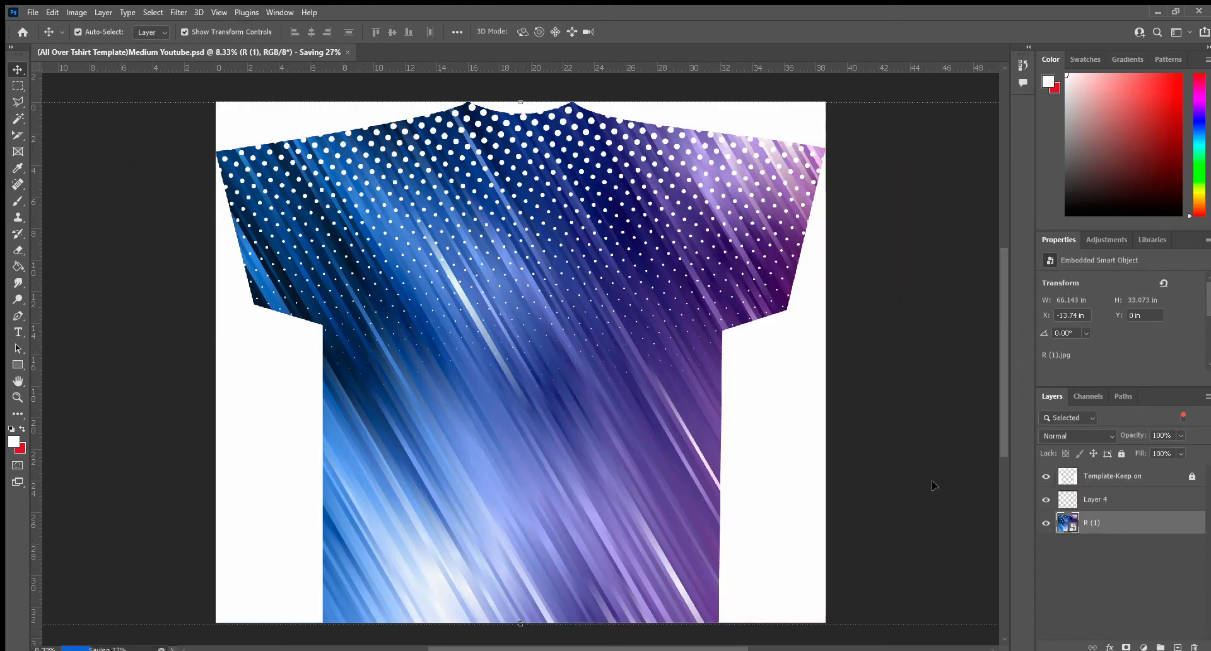
{"action": "mouse_move", "coordinate": [756, 433]}
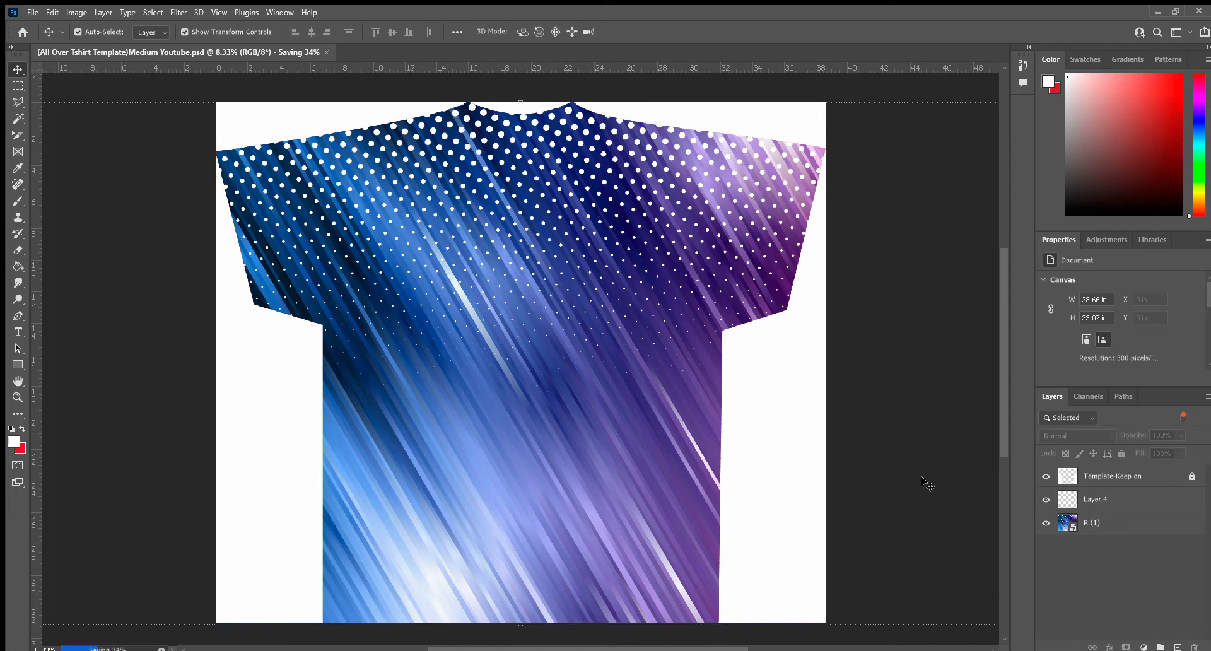
{"action": "mouse_move", "coordinate": [1076, 529]}
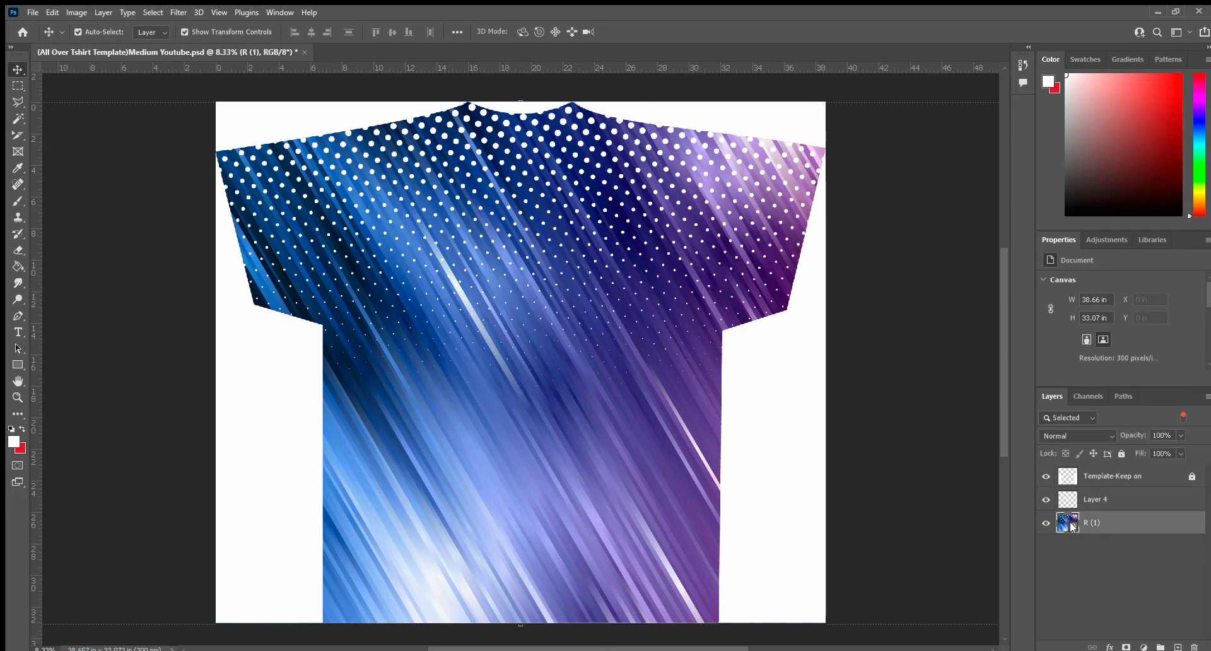
{"action": "left_click", "coordinate": [1068, 522]}
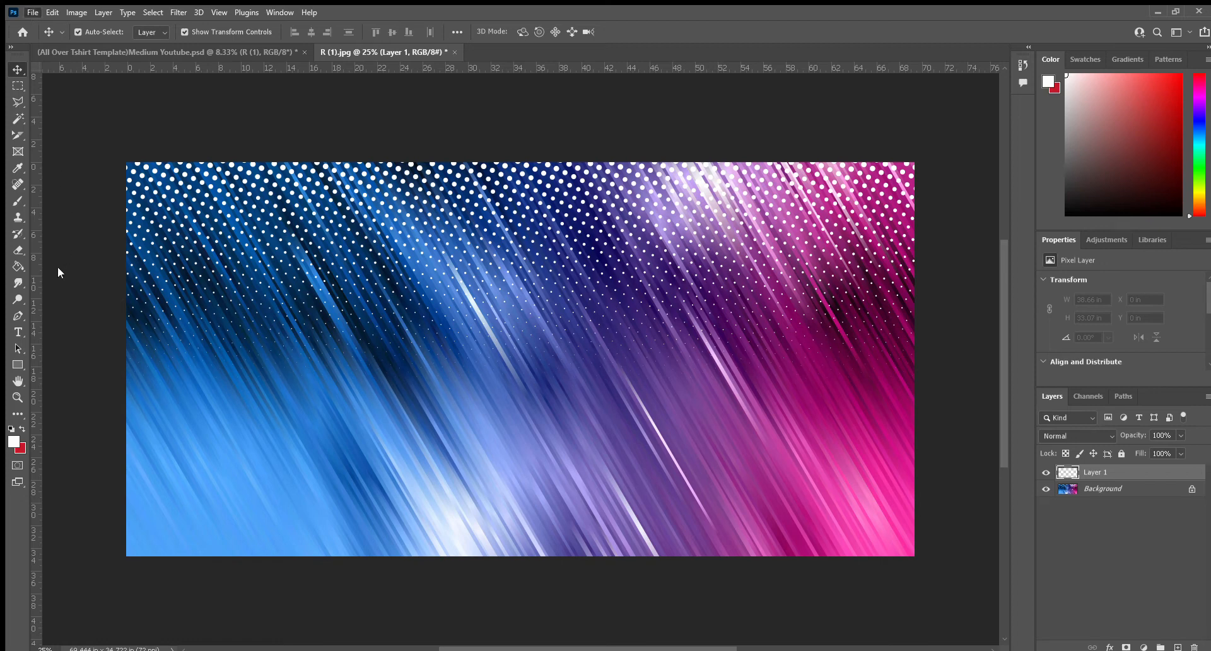
{"action": "mouse_move", "coordinate": [363, 265]}
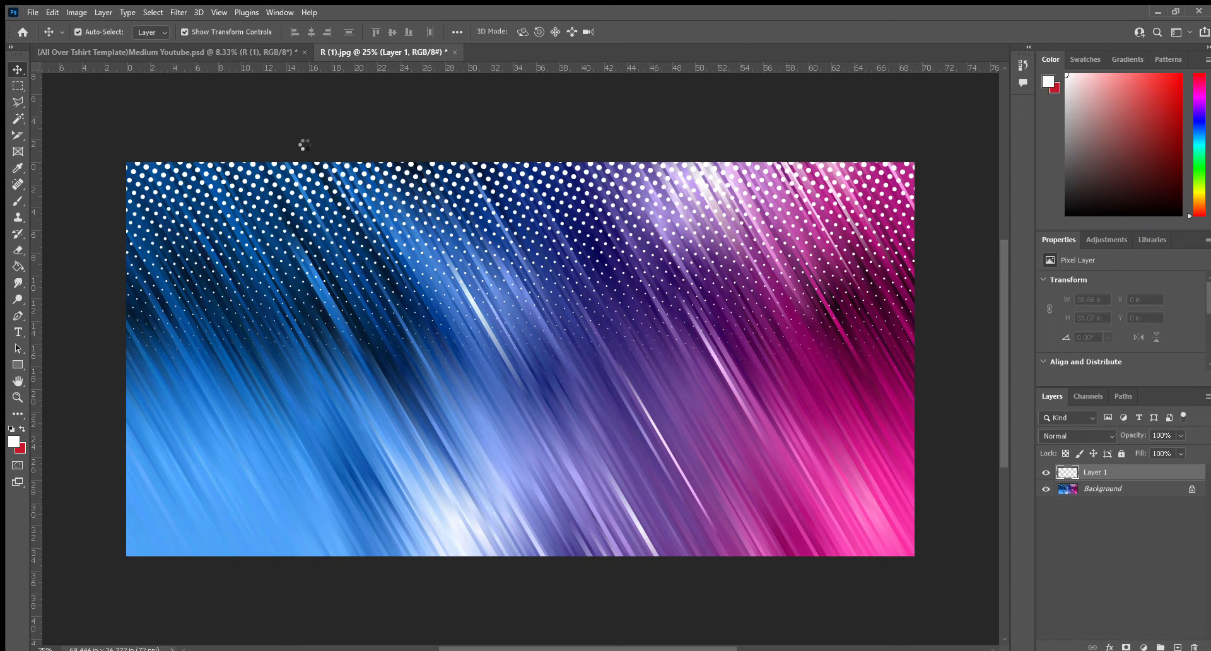
{"action": "mouse_move", "coordinate": [467, 374]}
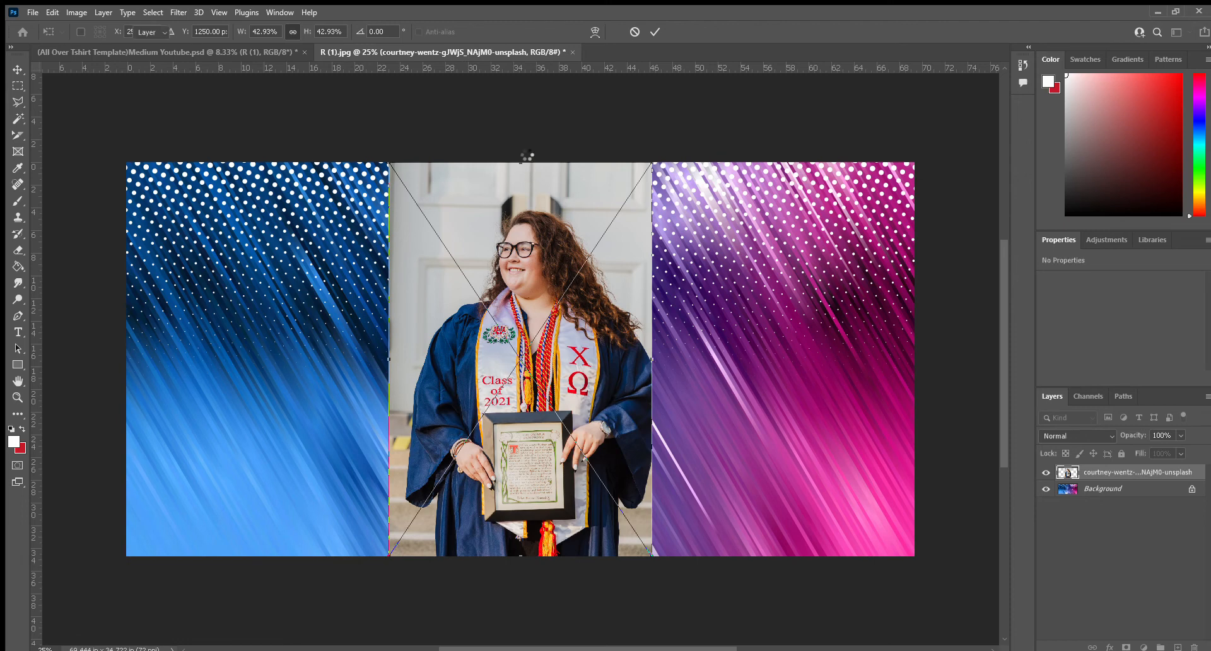
- Commit the placed graduation photo in R (1).jpg and hide its Background layer
{"action": "left_click", "coordinate": [655, 32]}
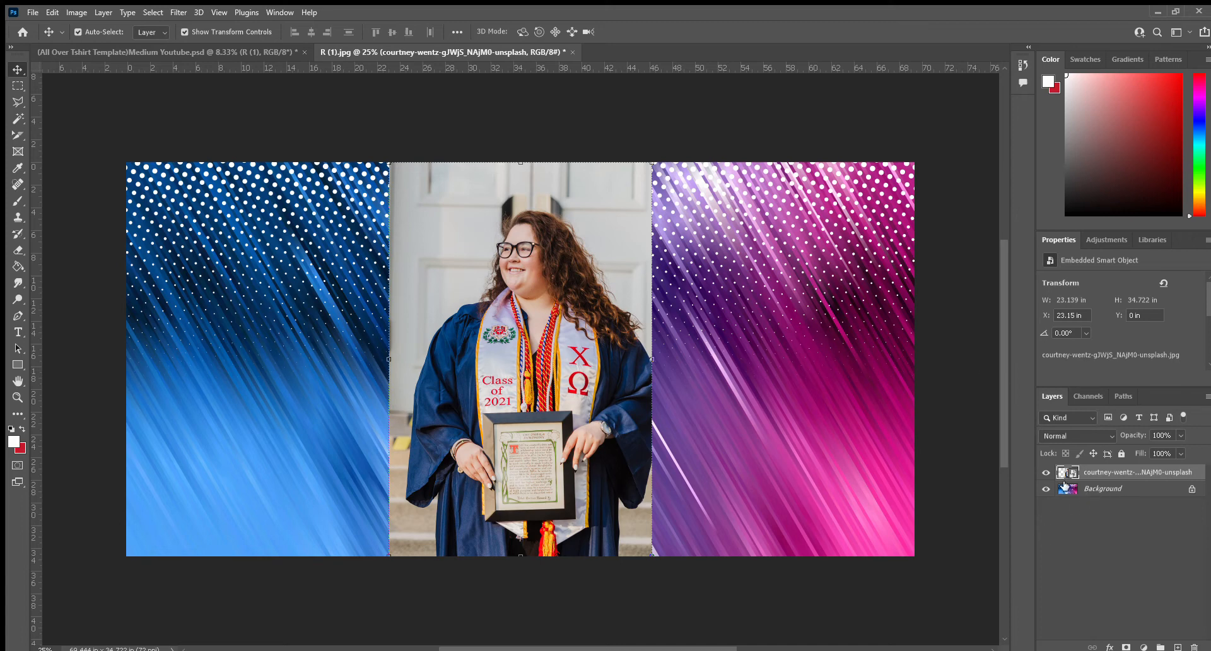
{"action": "left_click", "coordinate": [1047, 488]}
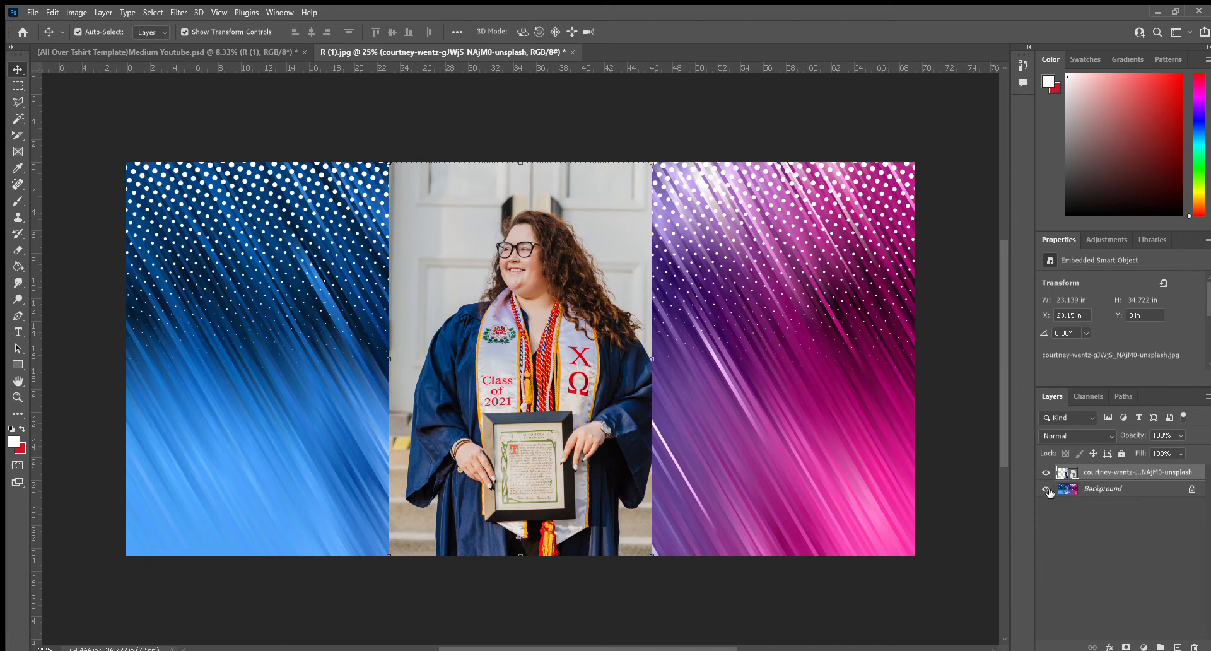
{"action": "left_click", "coordinate": [1047, 493]}
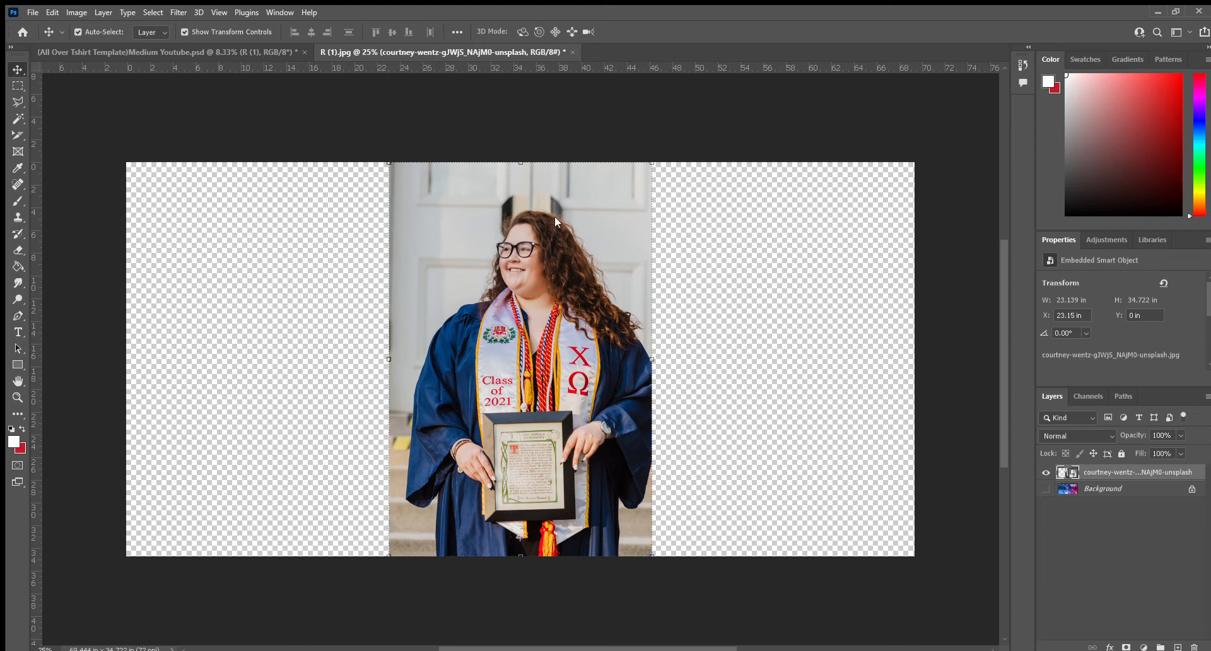
{"action": "mouse_move", "coordinate": [696, 225]}
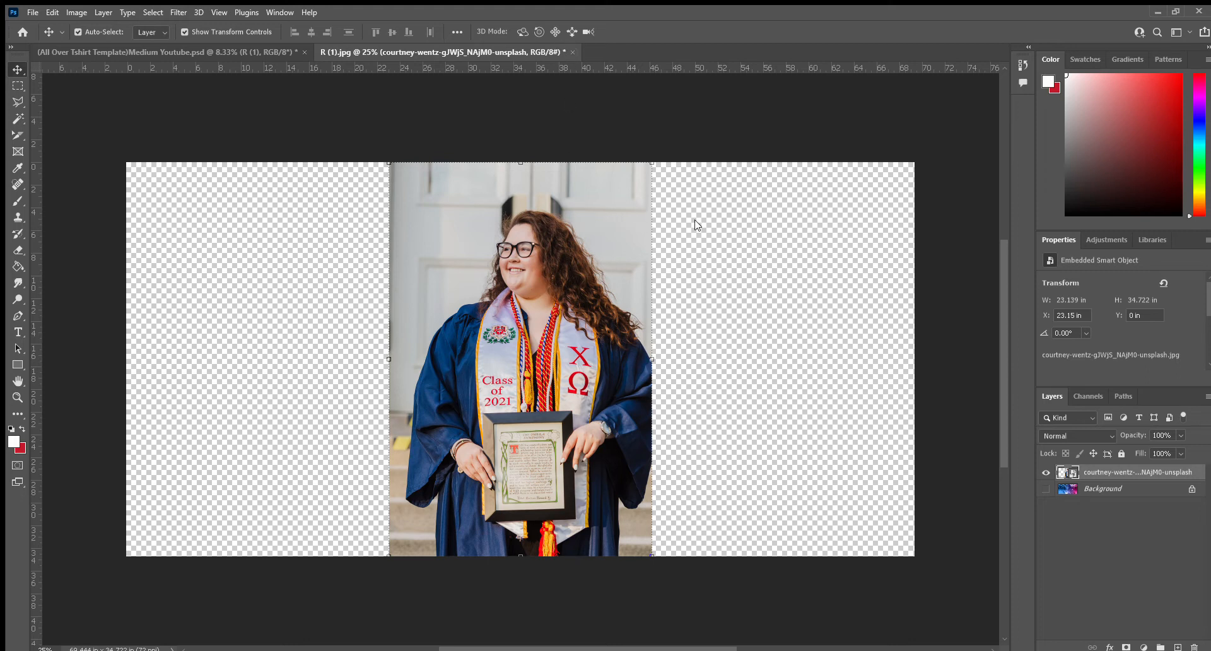
{"action": "mouse_move", "coordinate": [556, 247]}
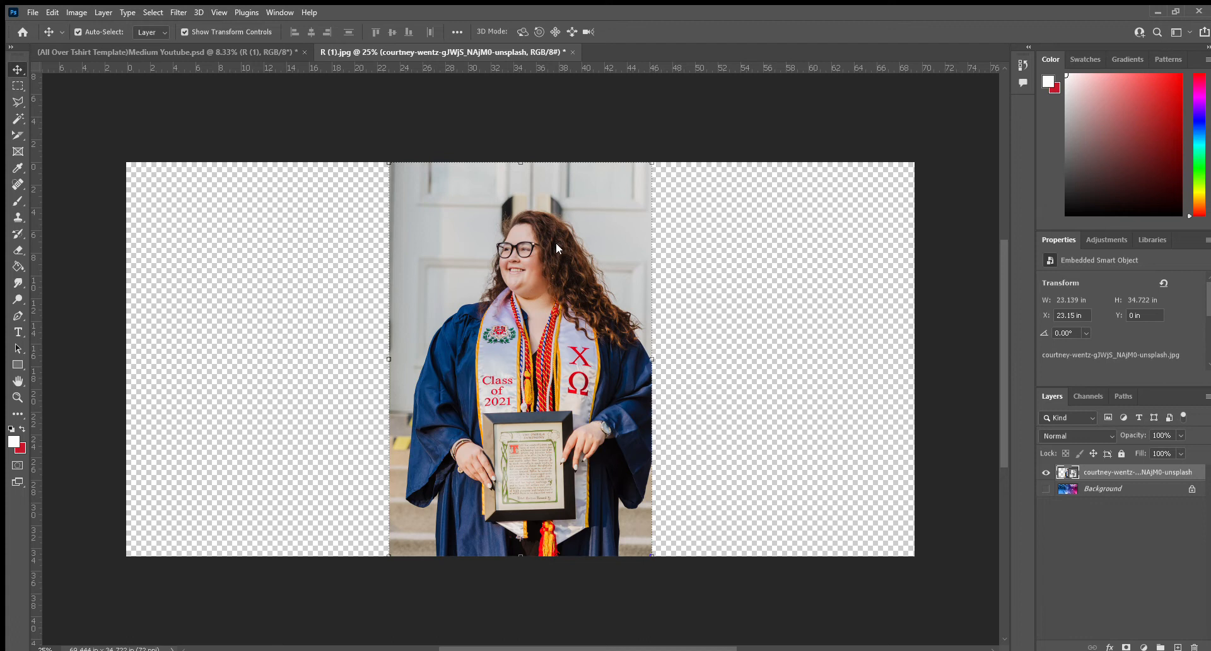
{"action": "mouse_move", "coordinate": [210, 215]}
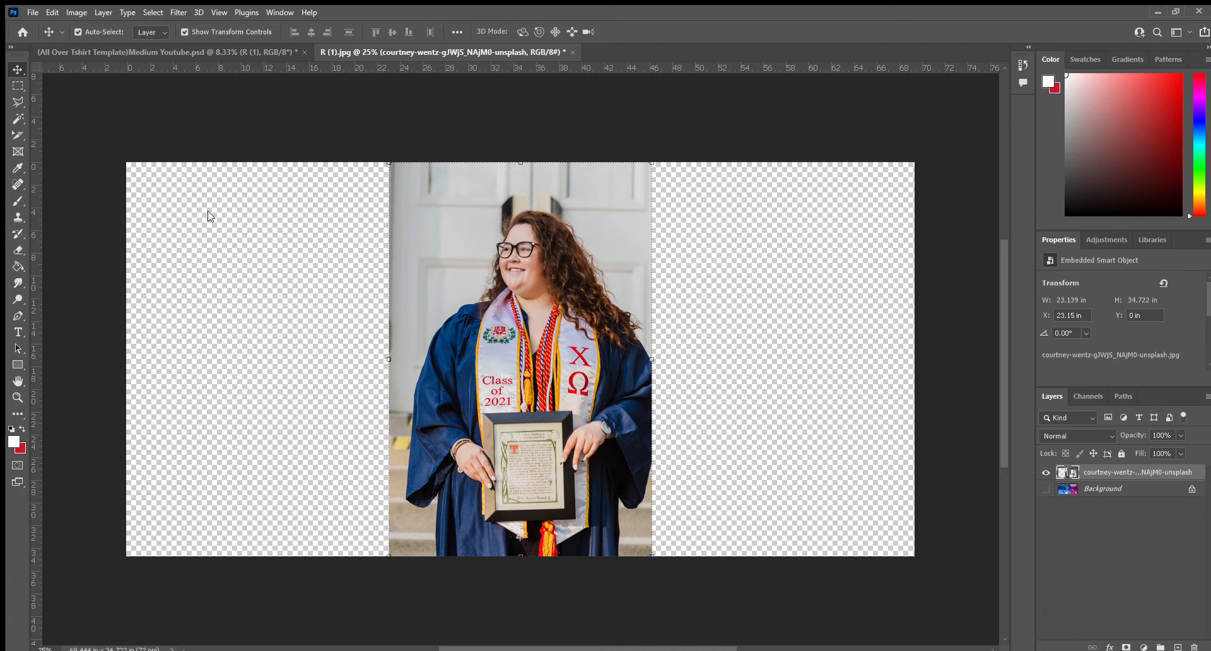
{"action": "mouse_move", "coordinate": [149, 172]}
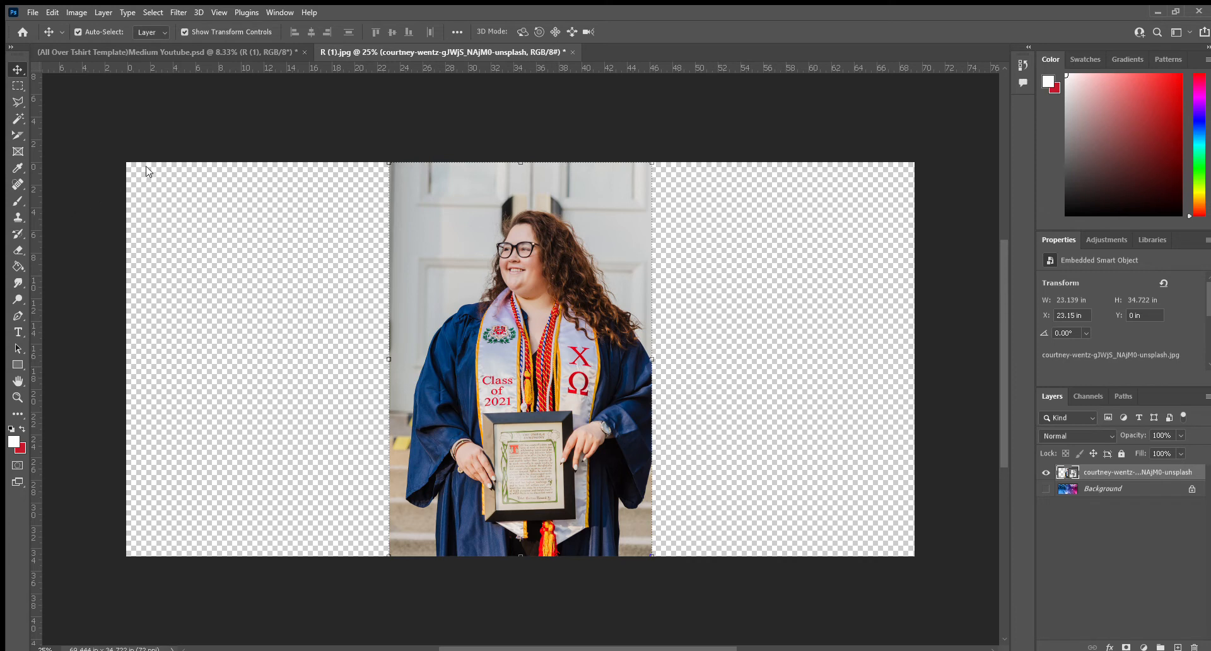
{"action": "mouse_move", "coordinate": [218, 311]}
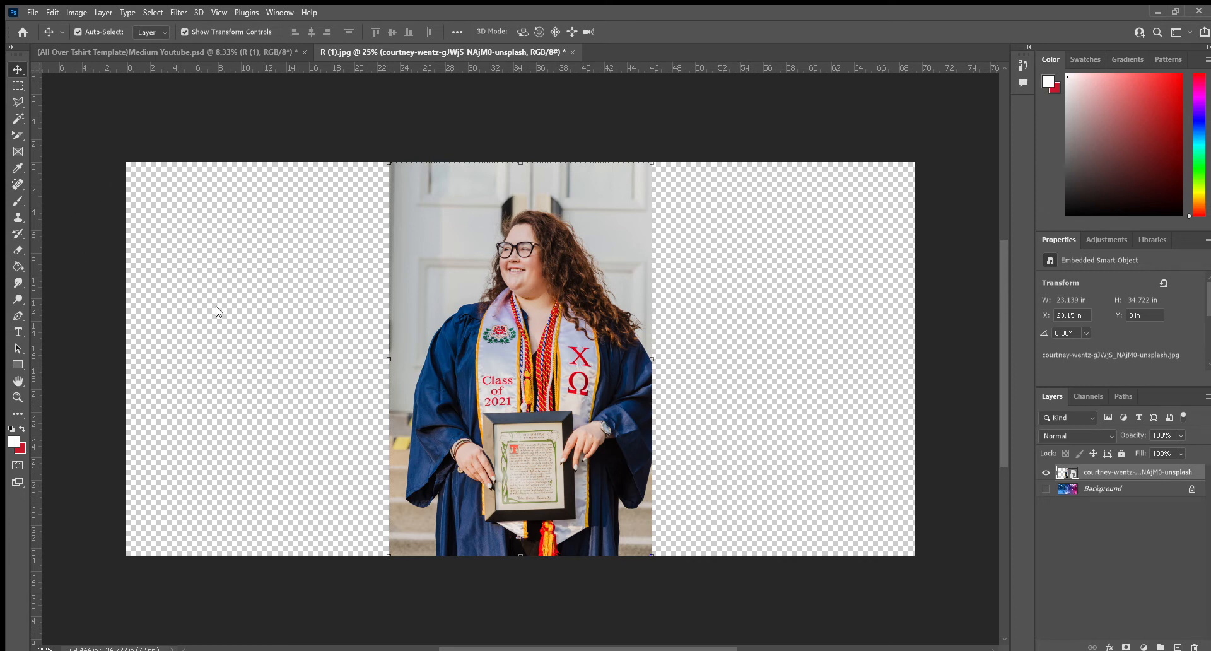
{"action": "mouse_move", "coordinate": [423, 301]}
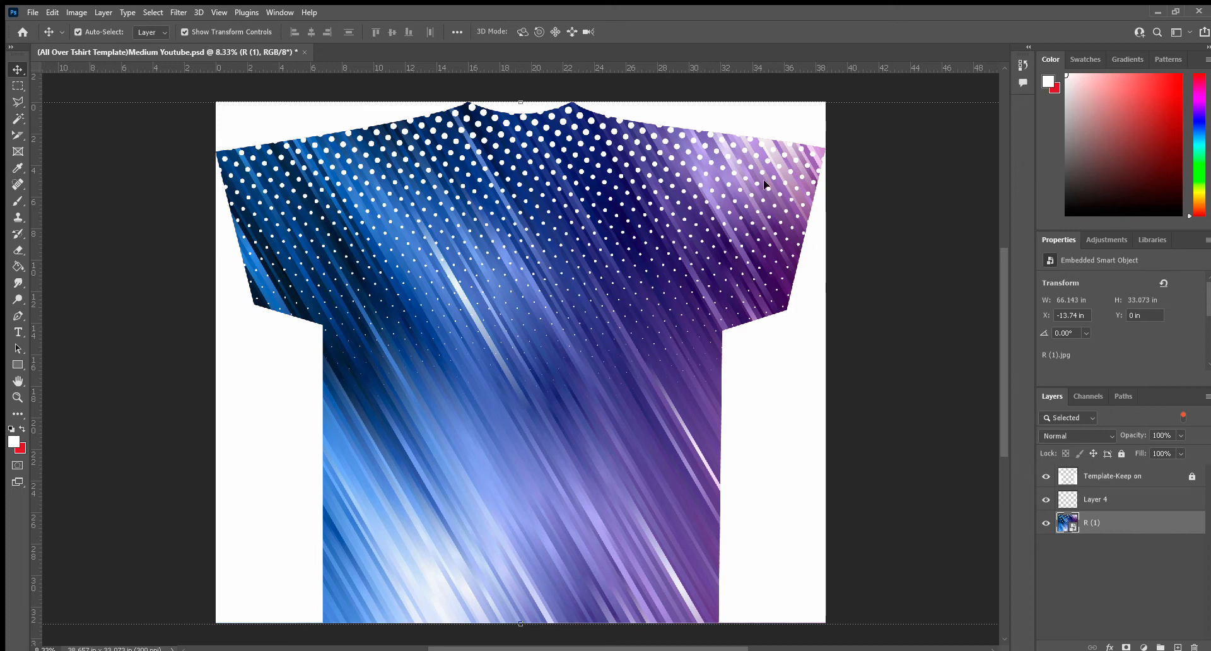
{"action": "mouse_move", "coordinate": [727, 179]}
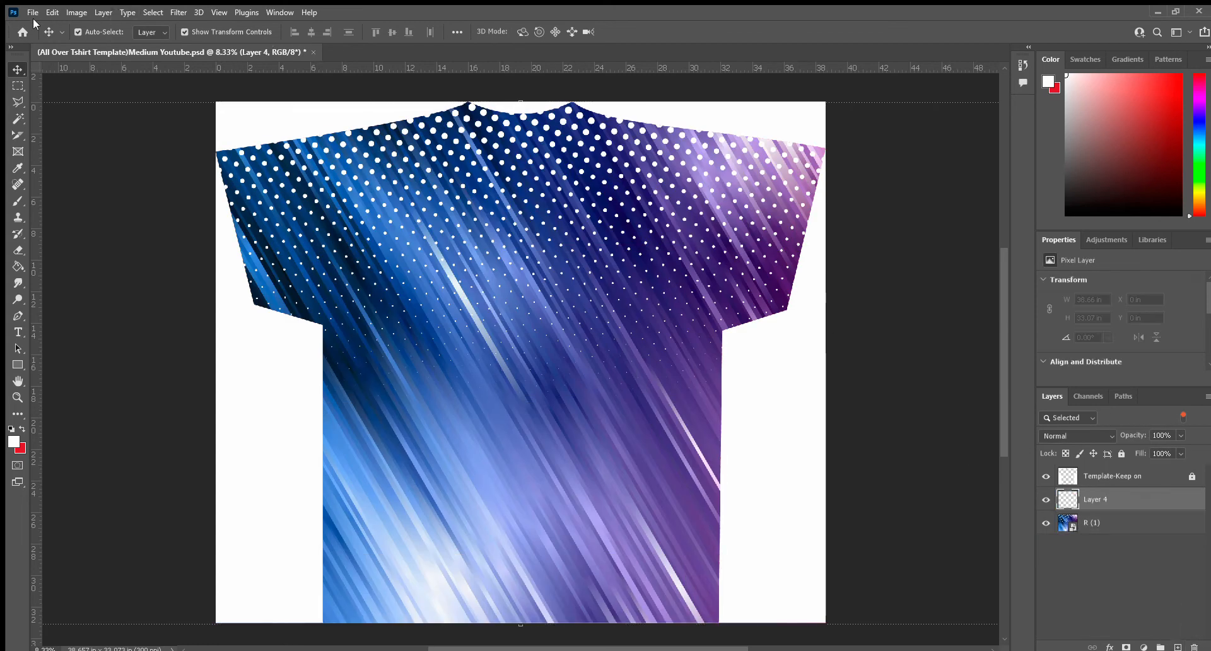
{"action": "mouse_move", "coordinate": [528, 228]}
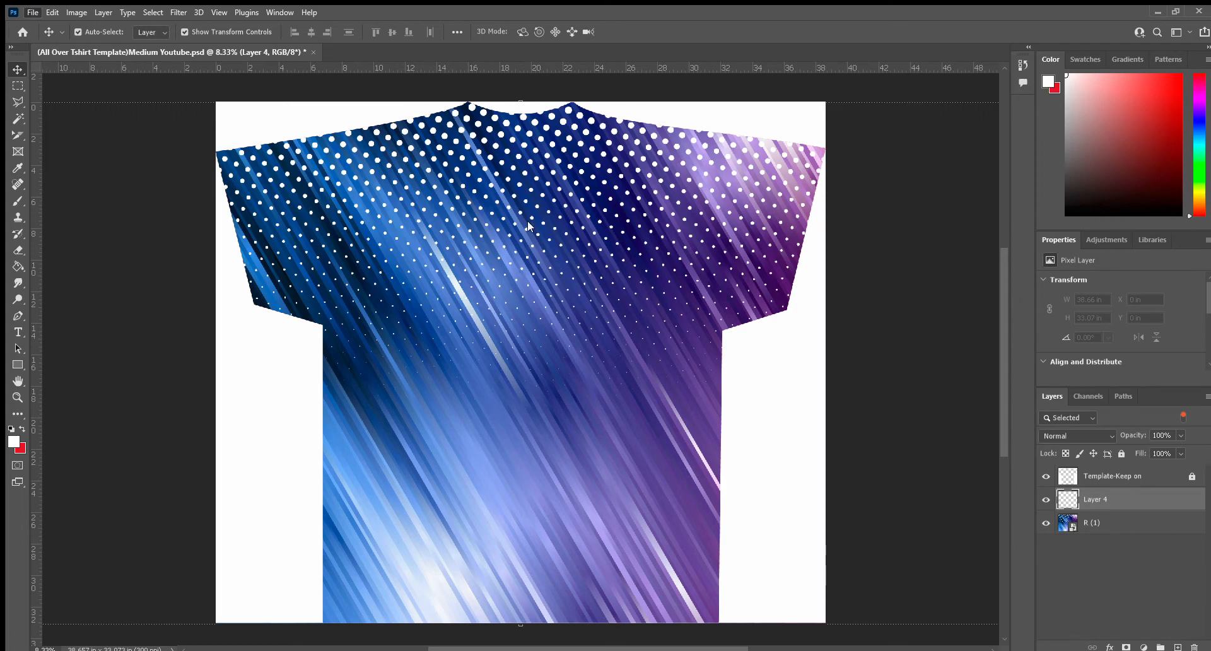
{"action": "mouse_move", "coordinate": [286, 140]}
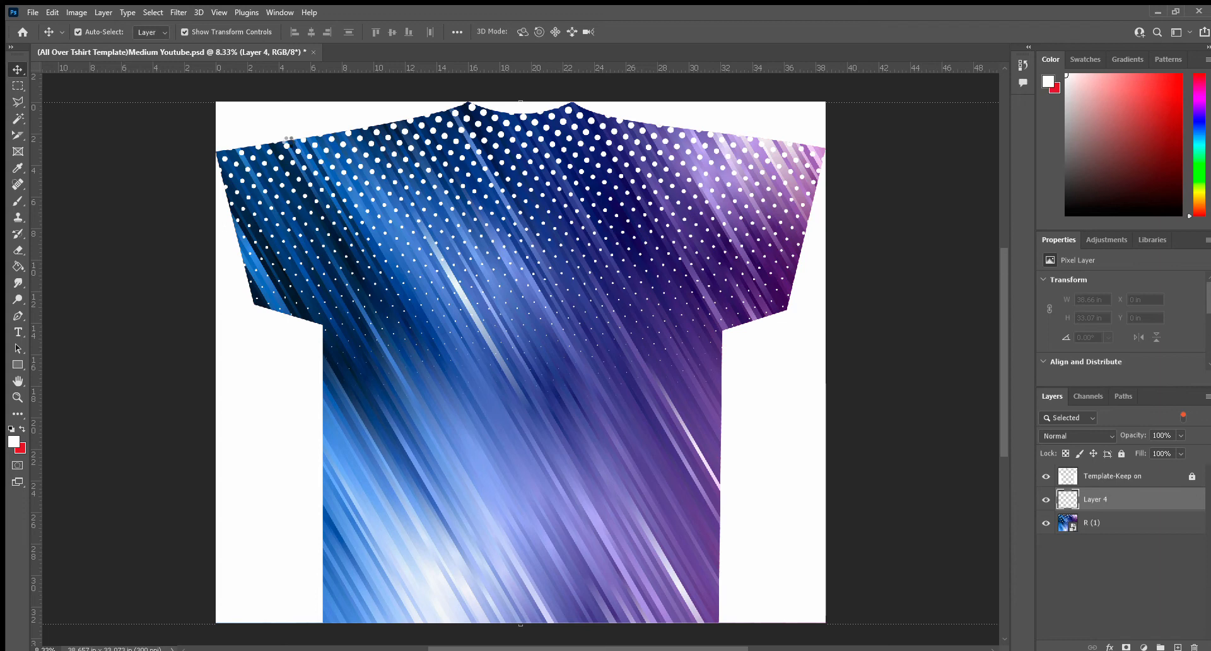
{"action": "mouse_move", "coordinate": [288, 144]}
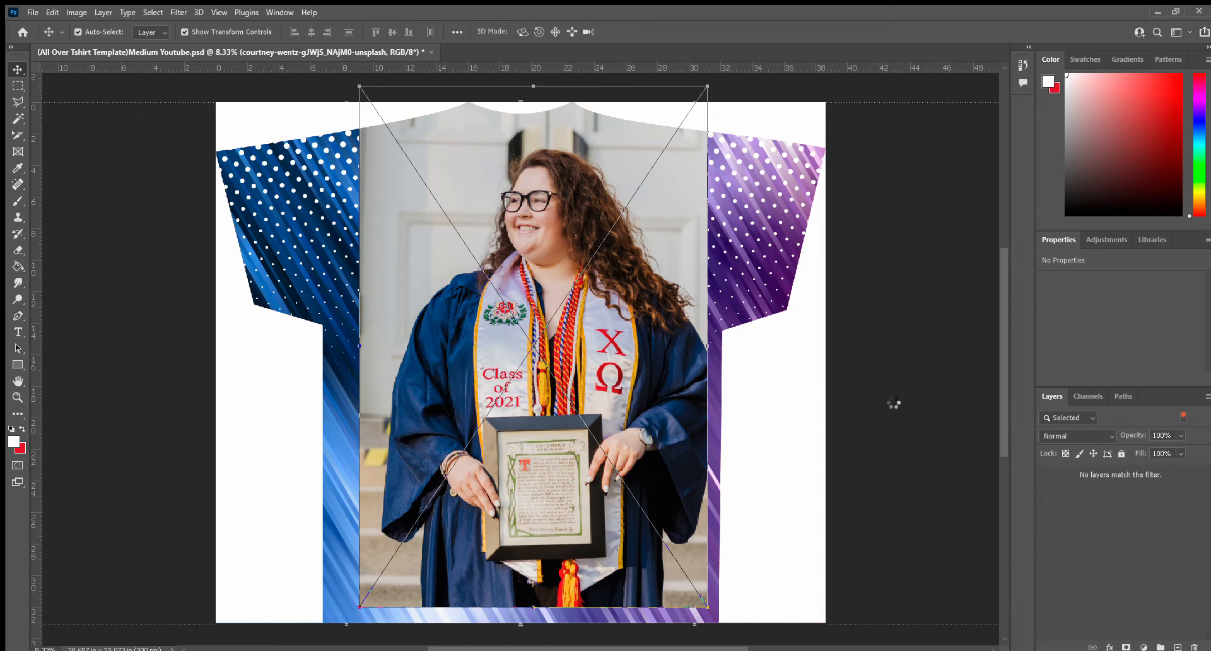
{"action": "mouse_move", "coordinate": [769, 371]}
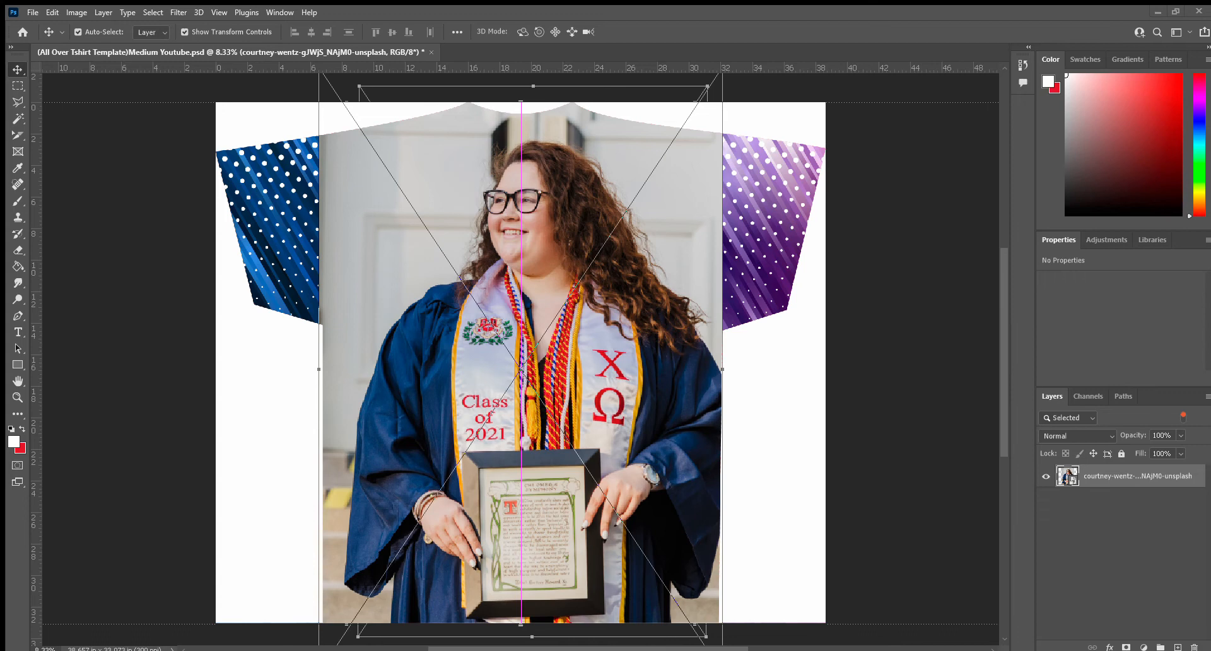
{"action": "mouse_move", "coordinate": [156, 152]}
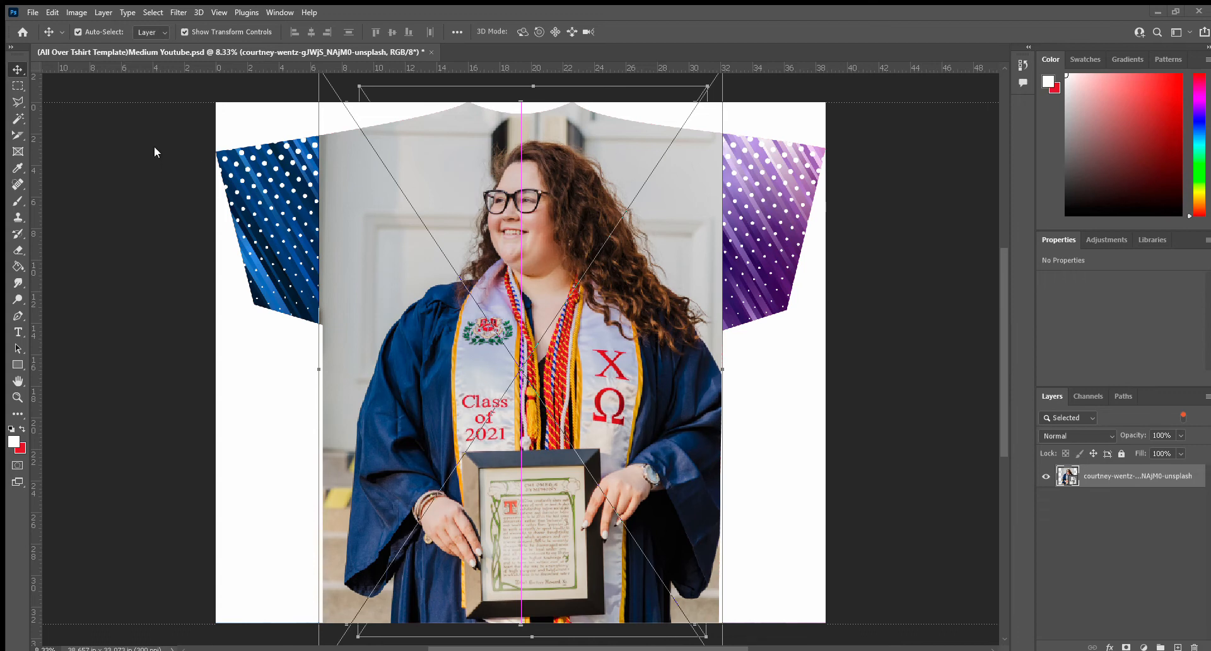
{"action": "mouse_move", "coordinate": [158, 160]}
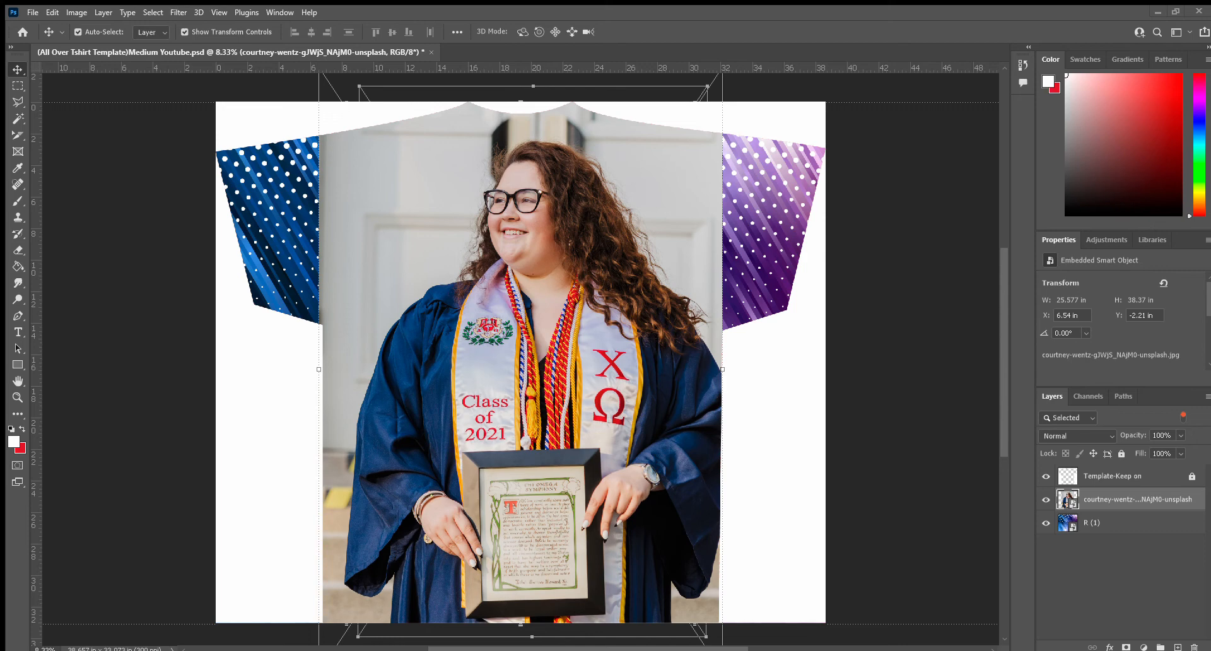
{"action": "mouse_move", "coordinate": [160, 282]}
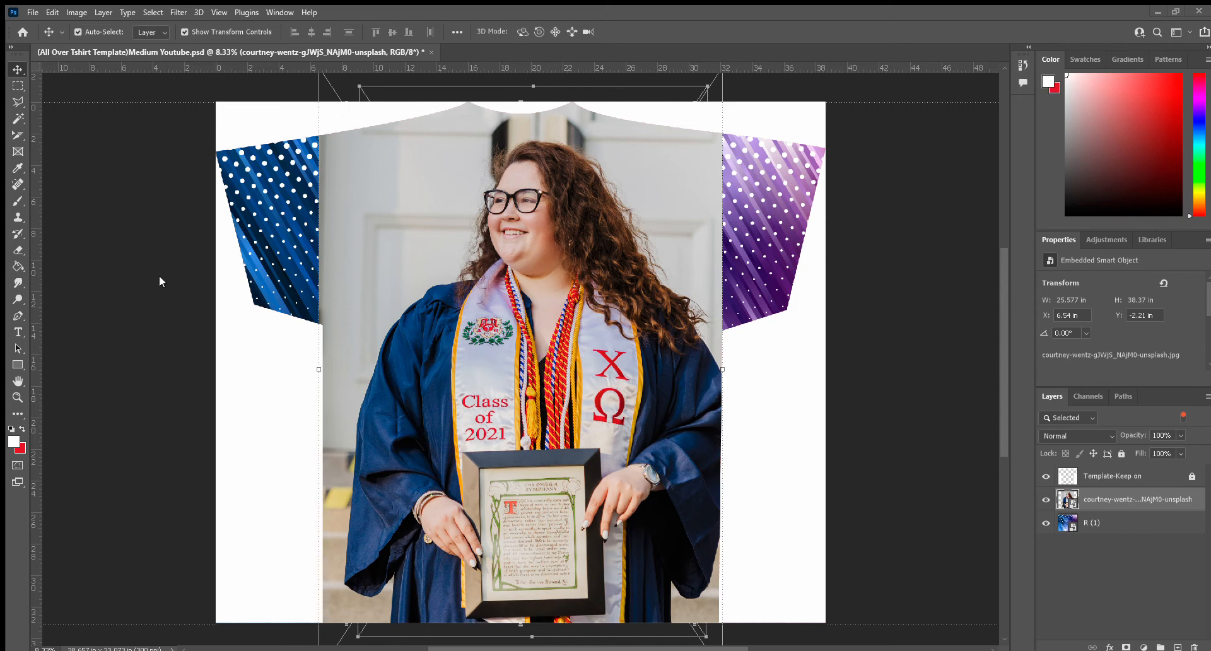
{"action": "mouse_move", "coordinate": [365, 280]}
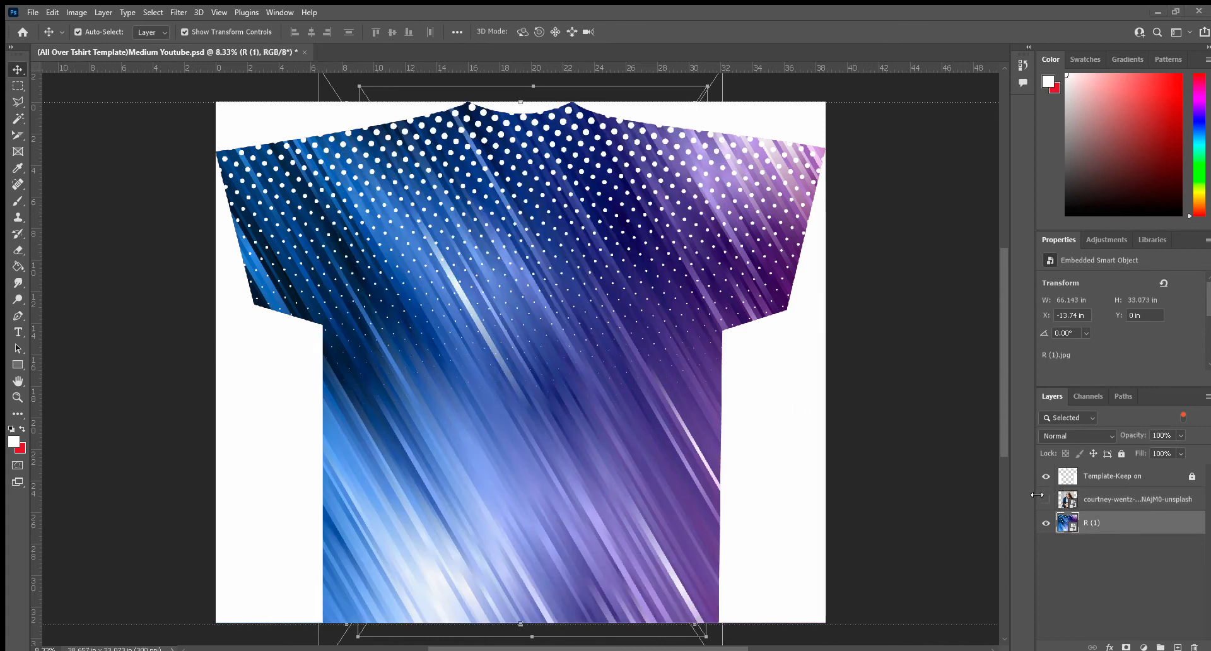
- Hide the full-size graduation photo layer and delete it from the mockup
{"action": "left_click", "coordinate": [1047, 499]}
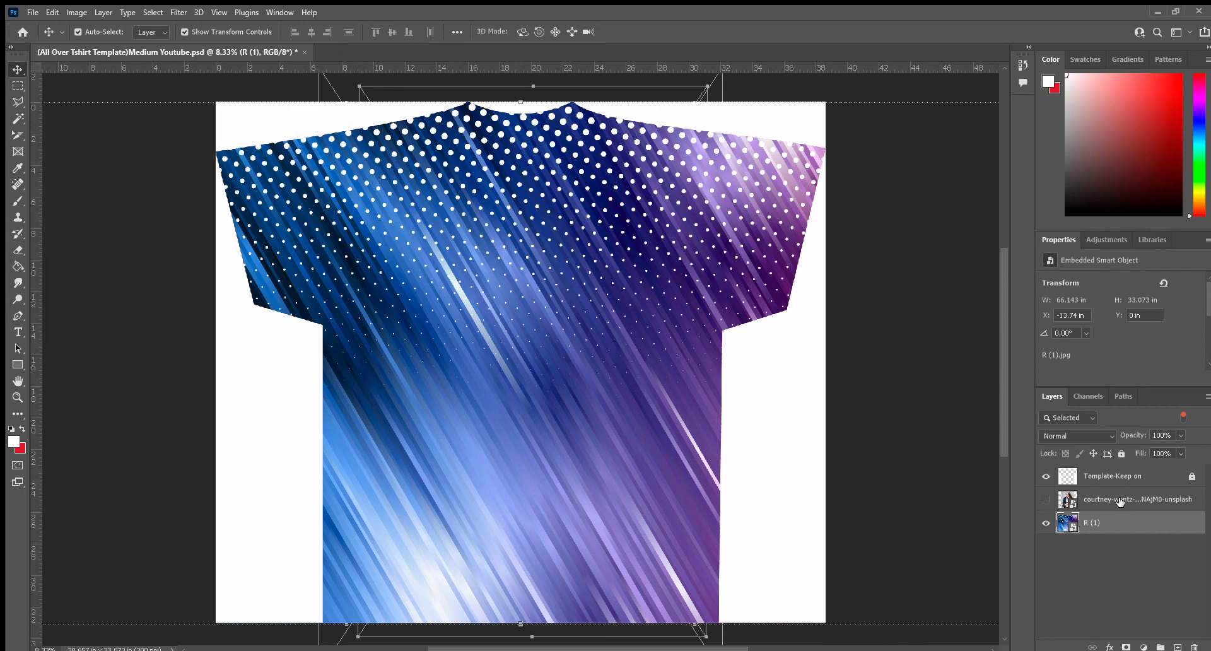
{"action": "left_click", "coordinate": [1135, 498]}
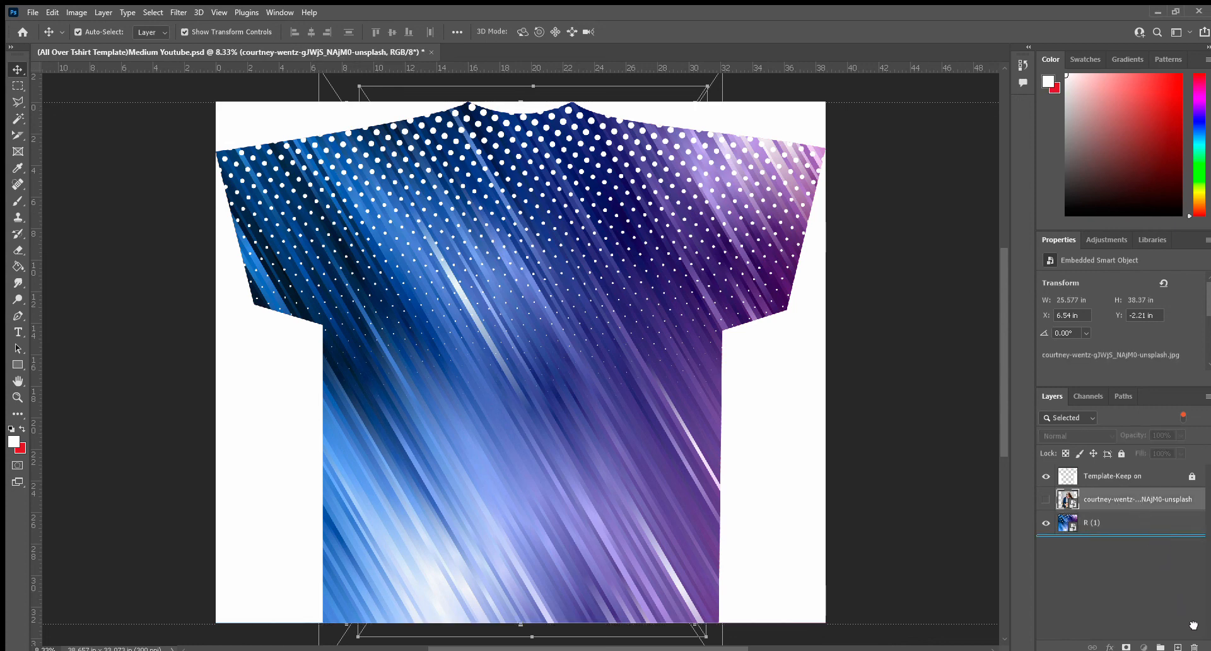
{"action": "left_click", "coordinate": [1120, 522]}
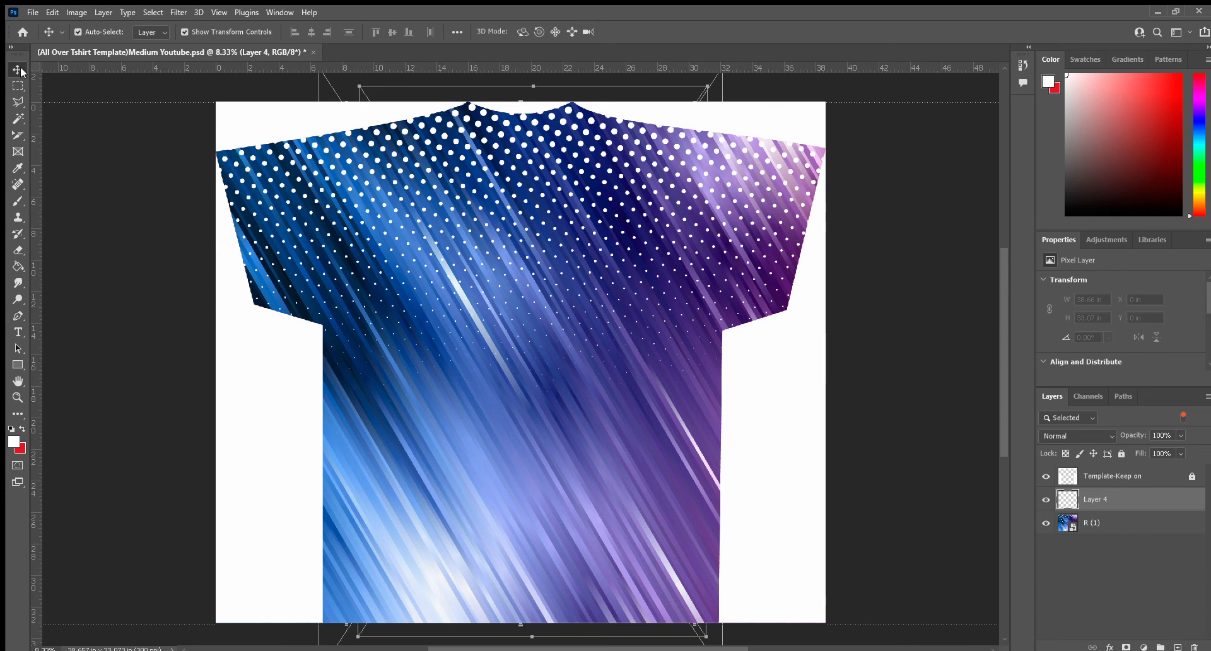
{"action": "mouse_move", "coordinate": [561, 307]}
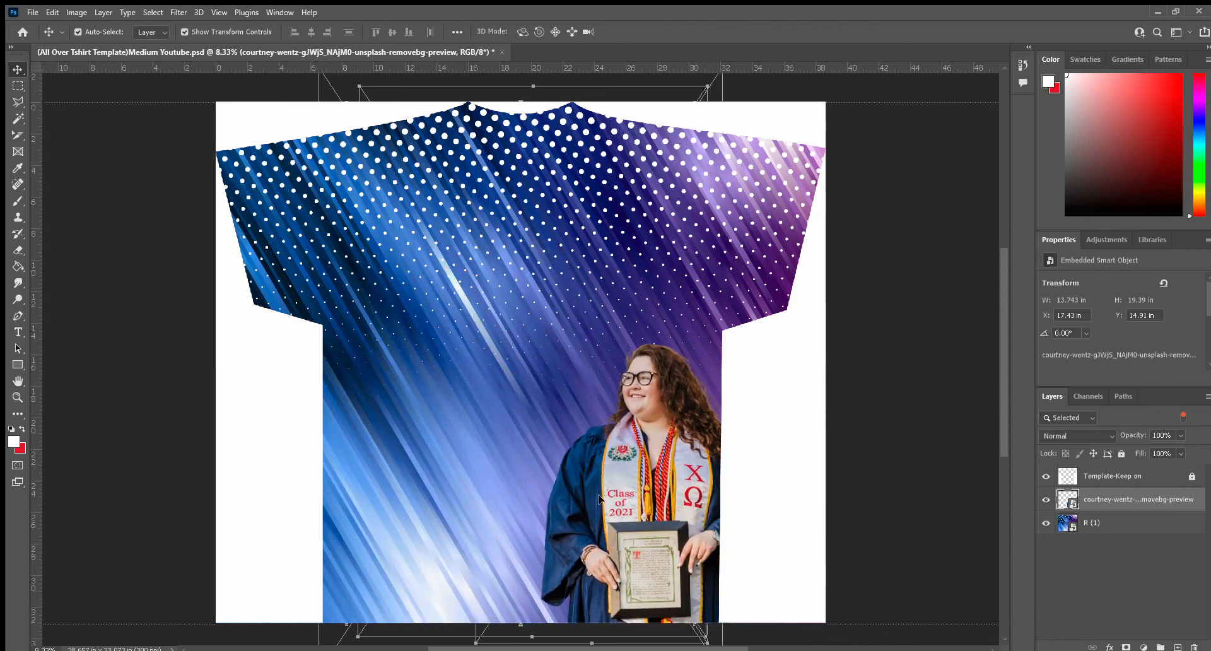
- Position the cut-out graduation photo at the lower right of the shirt front
{"action": "left_click_drag", "start_coordinate": [611, 495], "coordinate": [630, 460]}
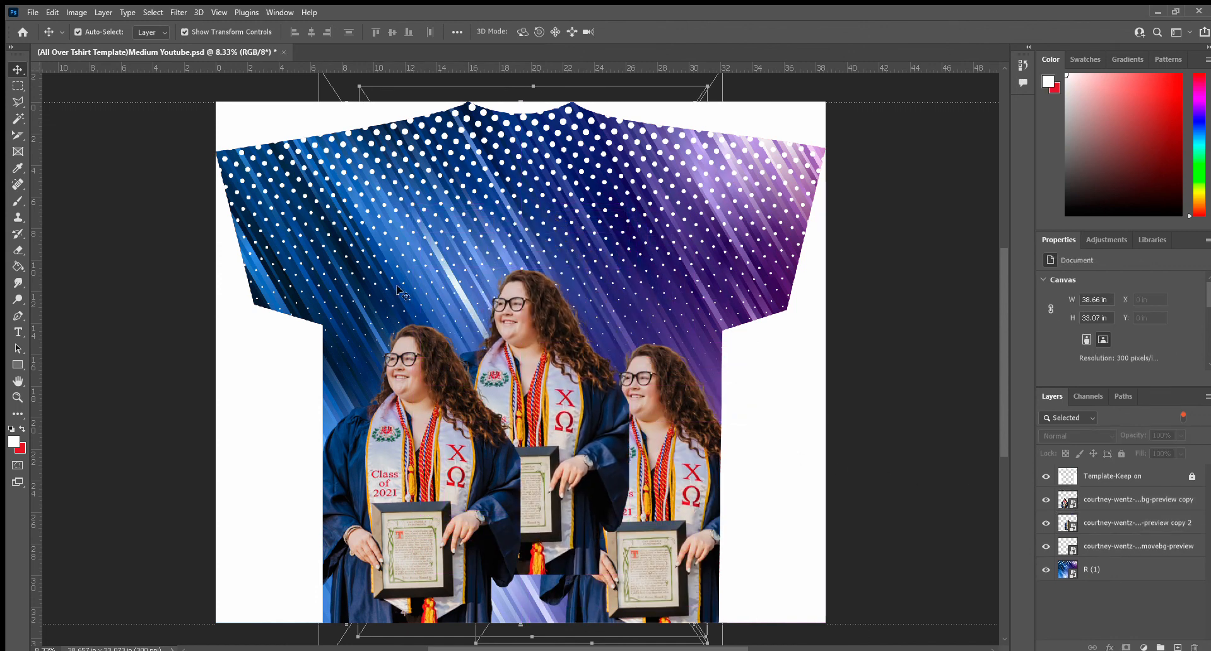
{"action": "mouse_move", "coordinate": [291, 217]}
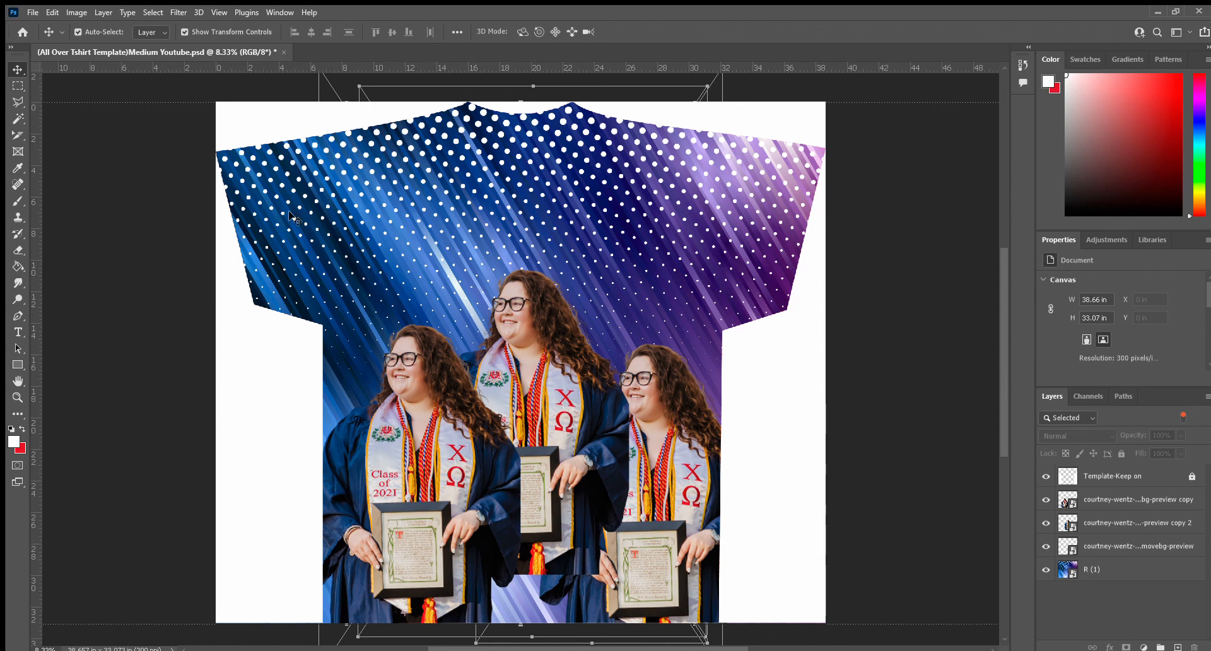
{"action": "mouse_move", "coordinate": [321, 81]}
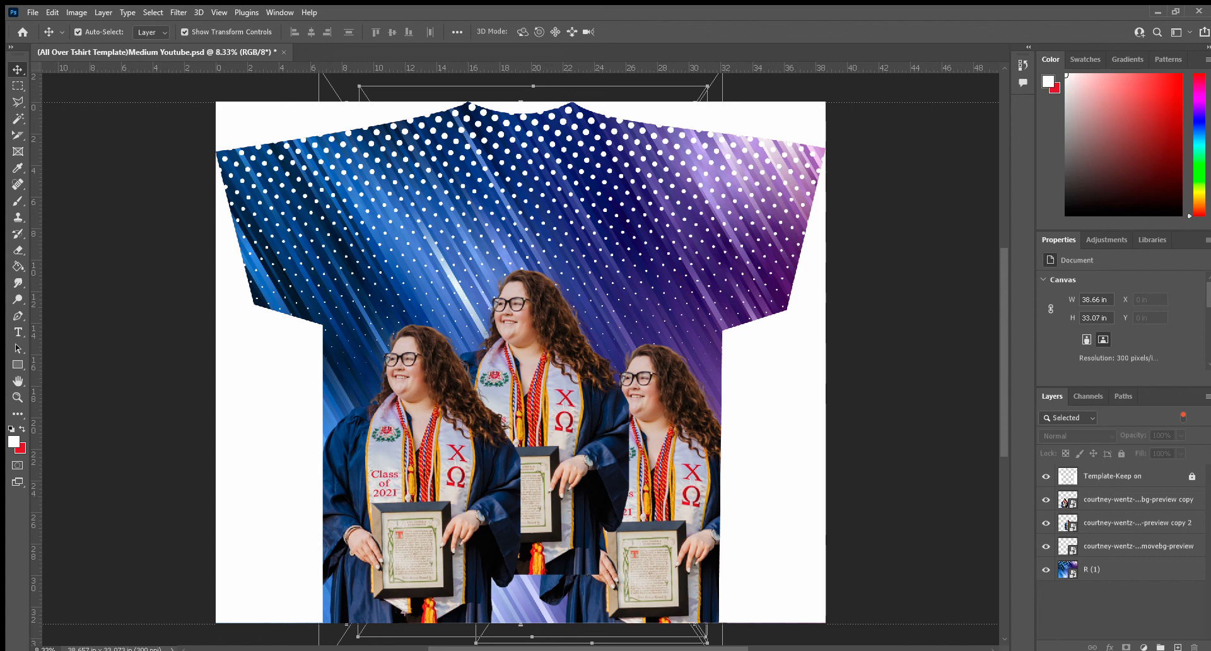
{"action": "mouse_move", "coordinate": [731, 631]}
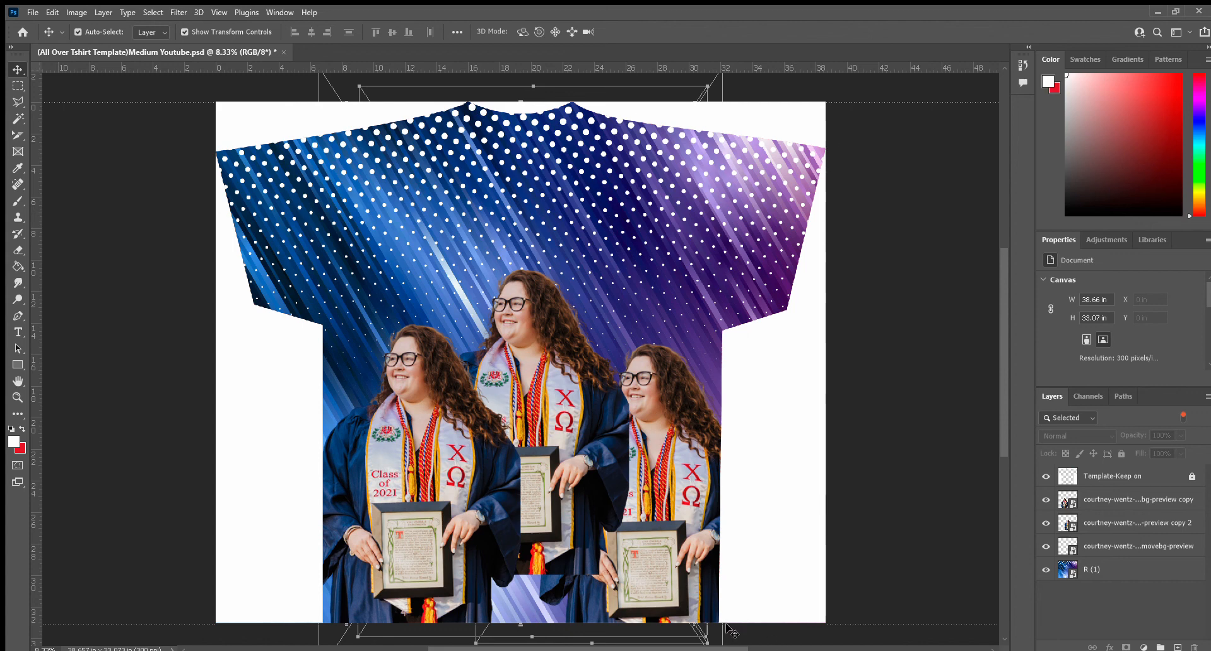
{"action": "mouse_move", "coordinate": [796, 106]}
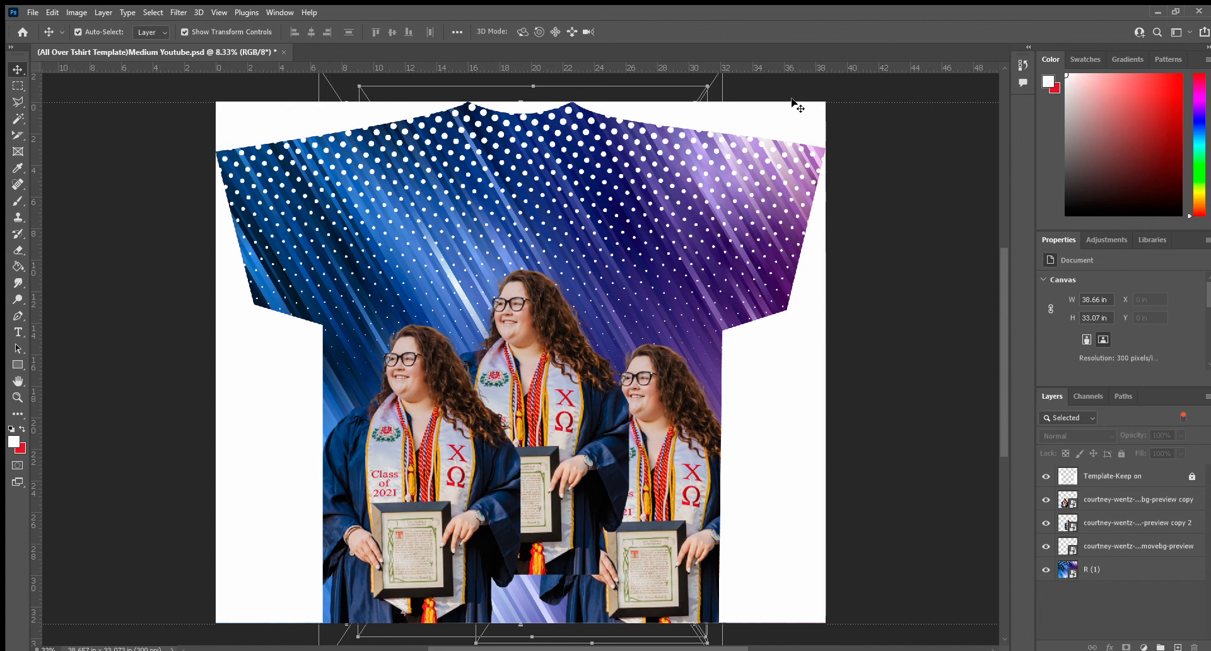
{"action": "mouse_move", "coordinate": [99, 347]}
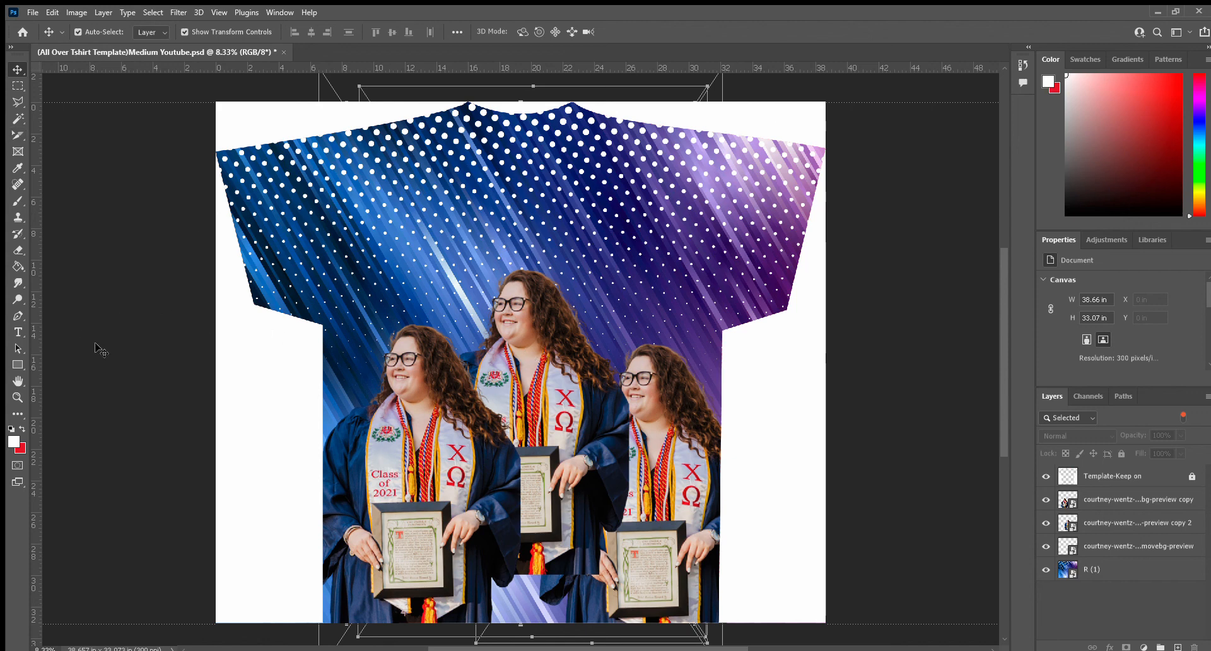
{"action": "mouse_move", "coordinate": [101, 230]}
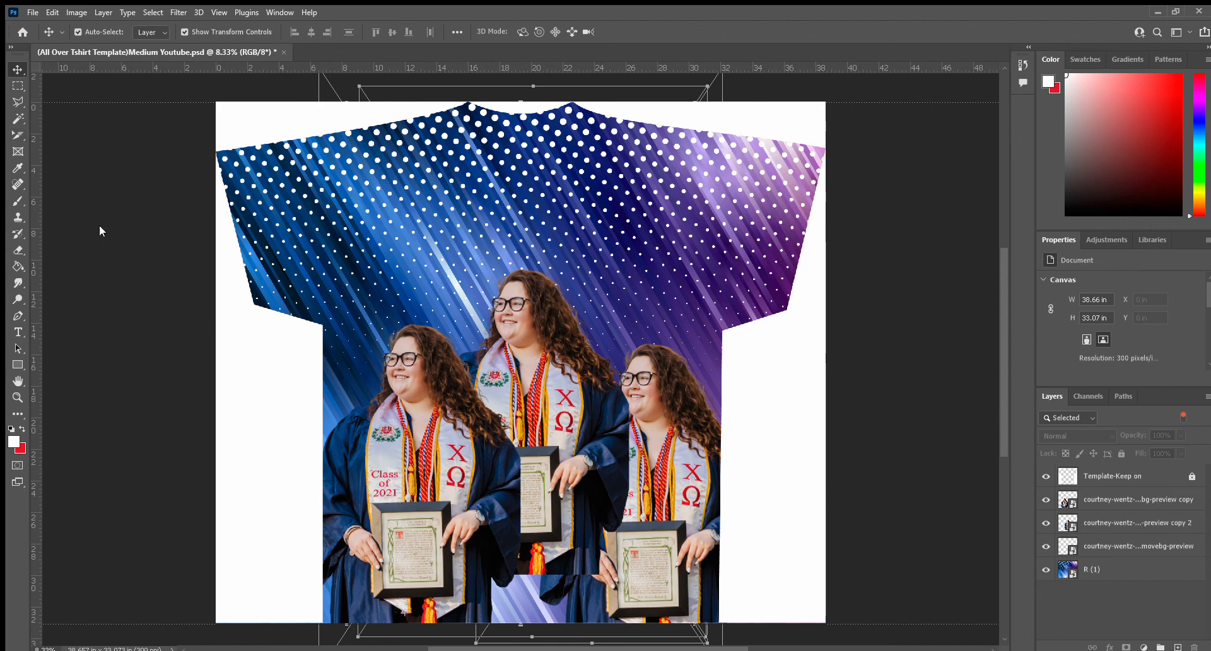